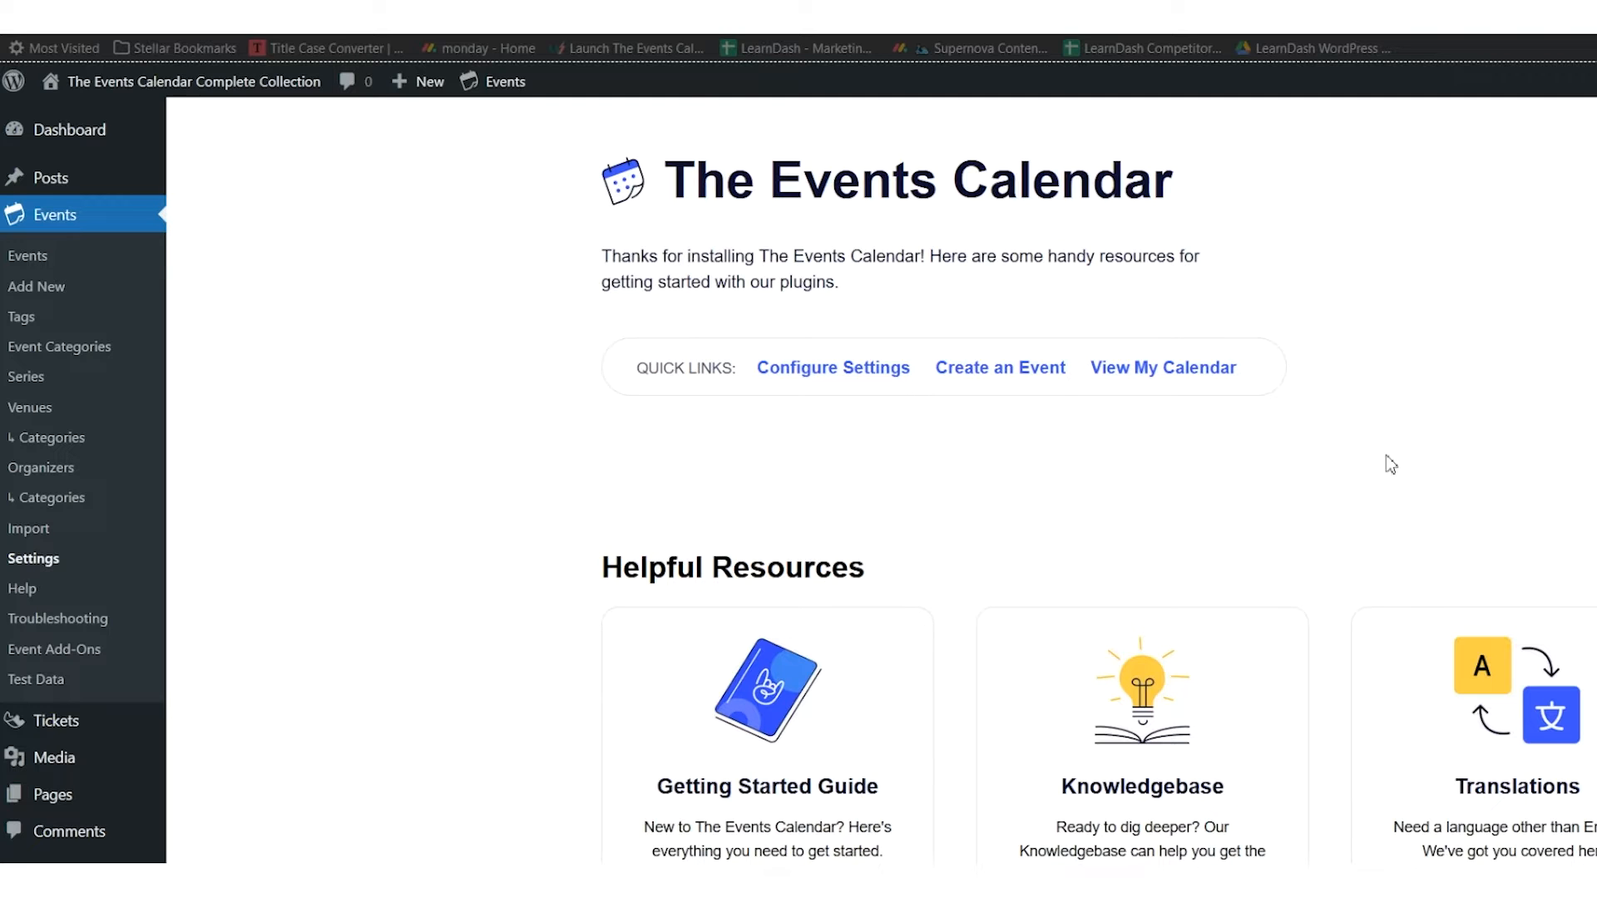
mouse_move(490, 203)
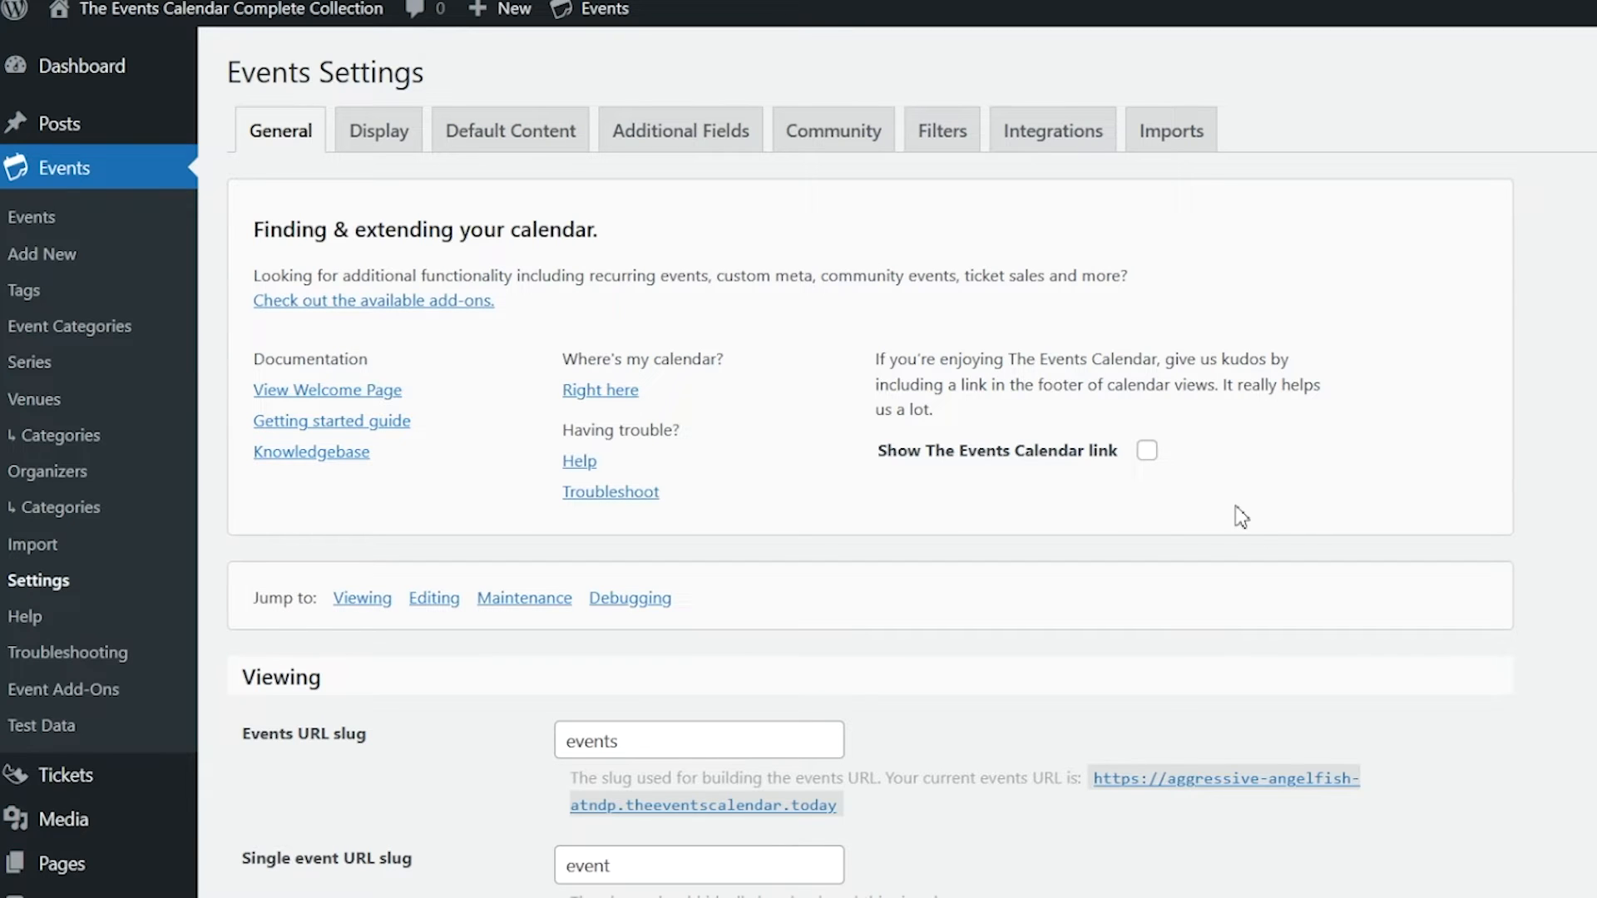
mouse_move(1290, 521)
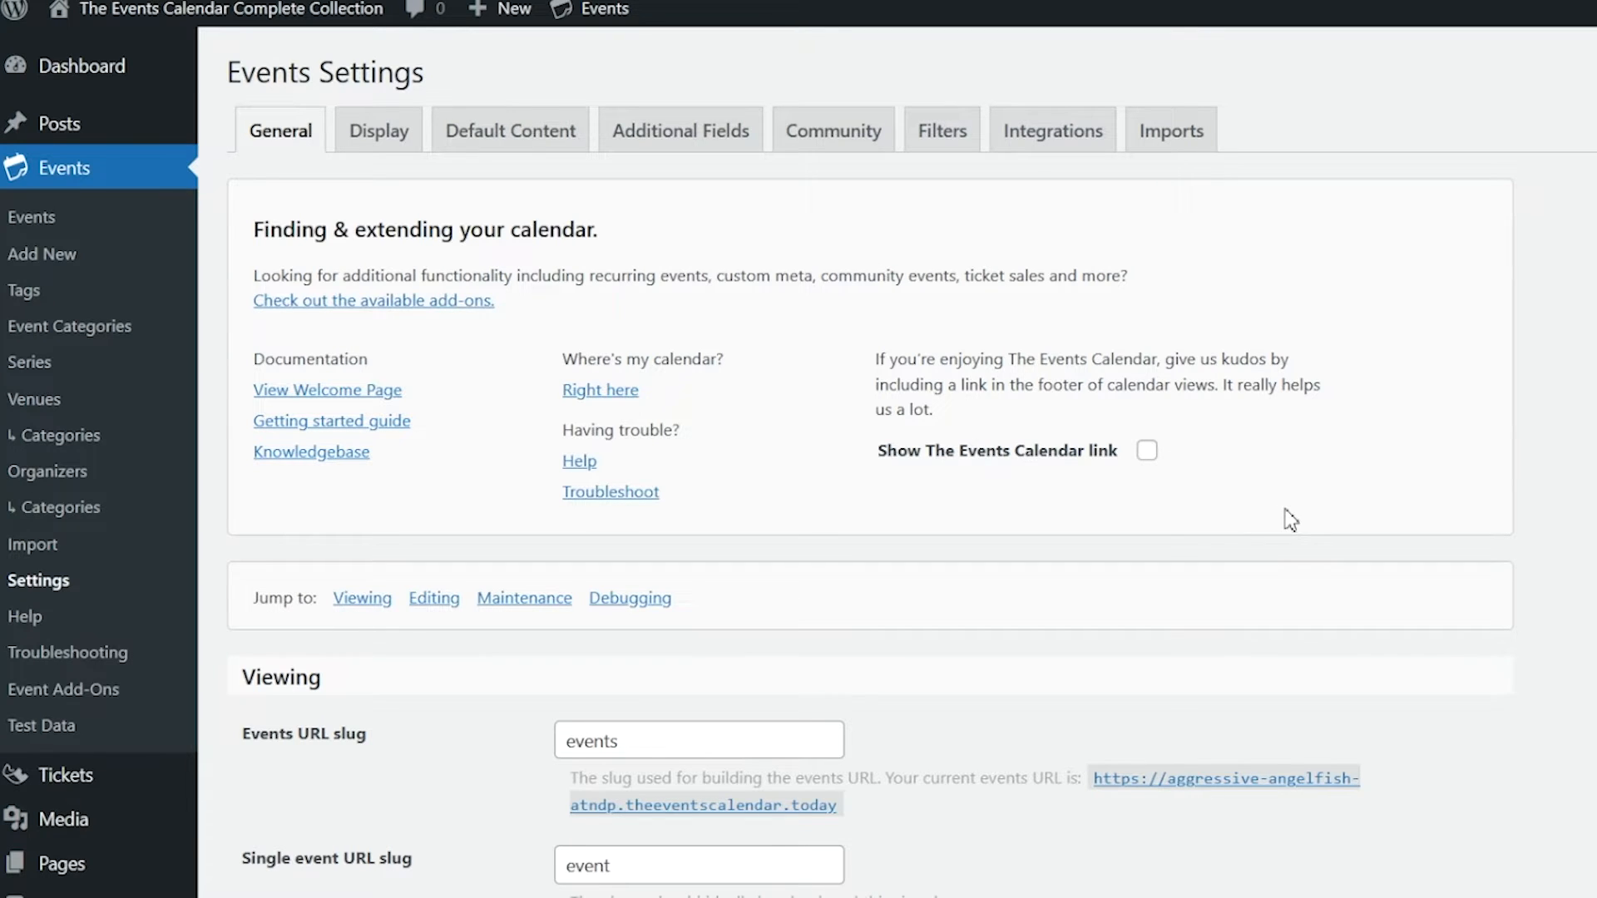
mouse_move(1303, 517)
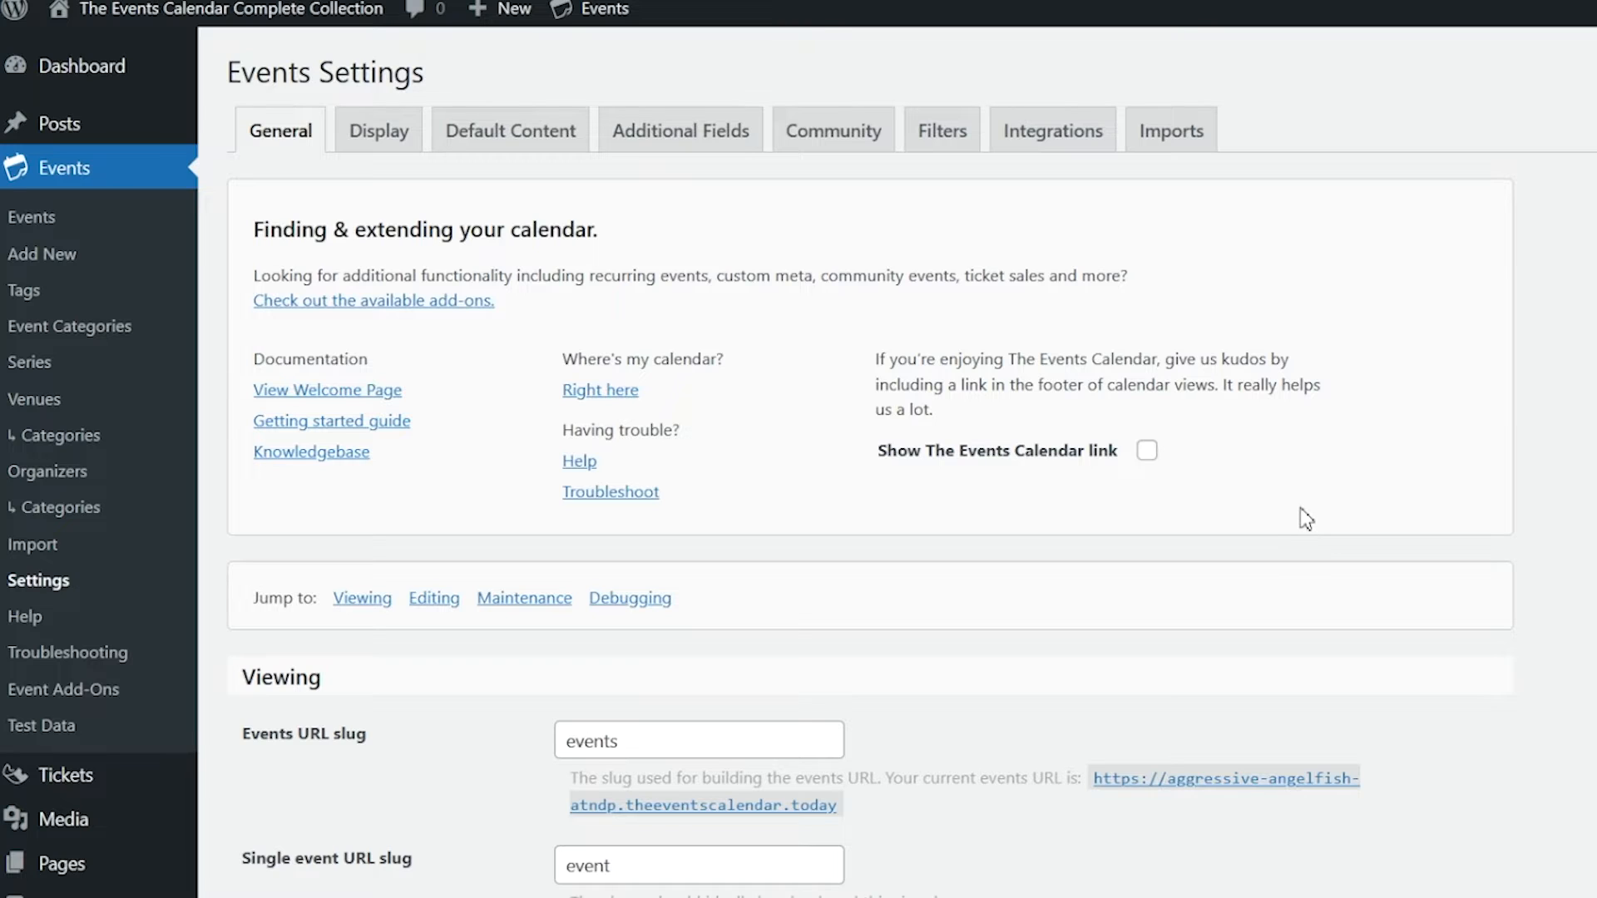
mouse_move(1320, 518)
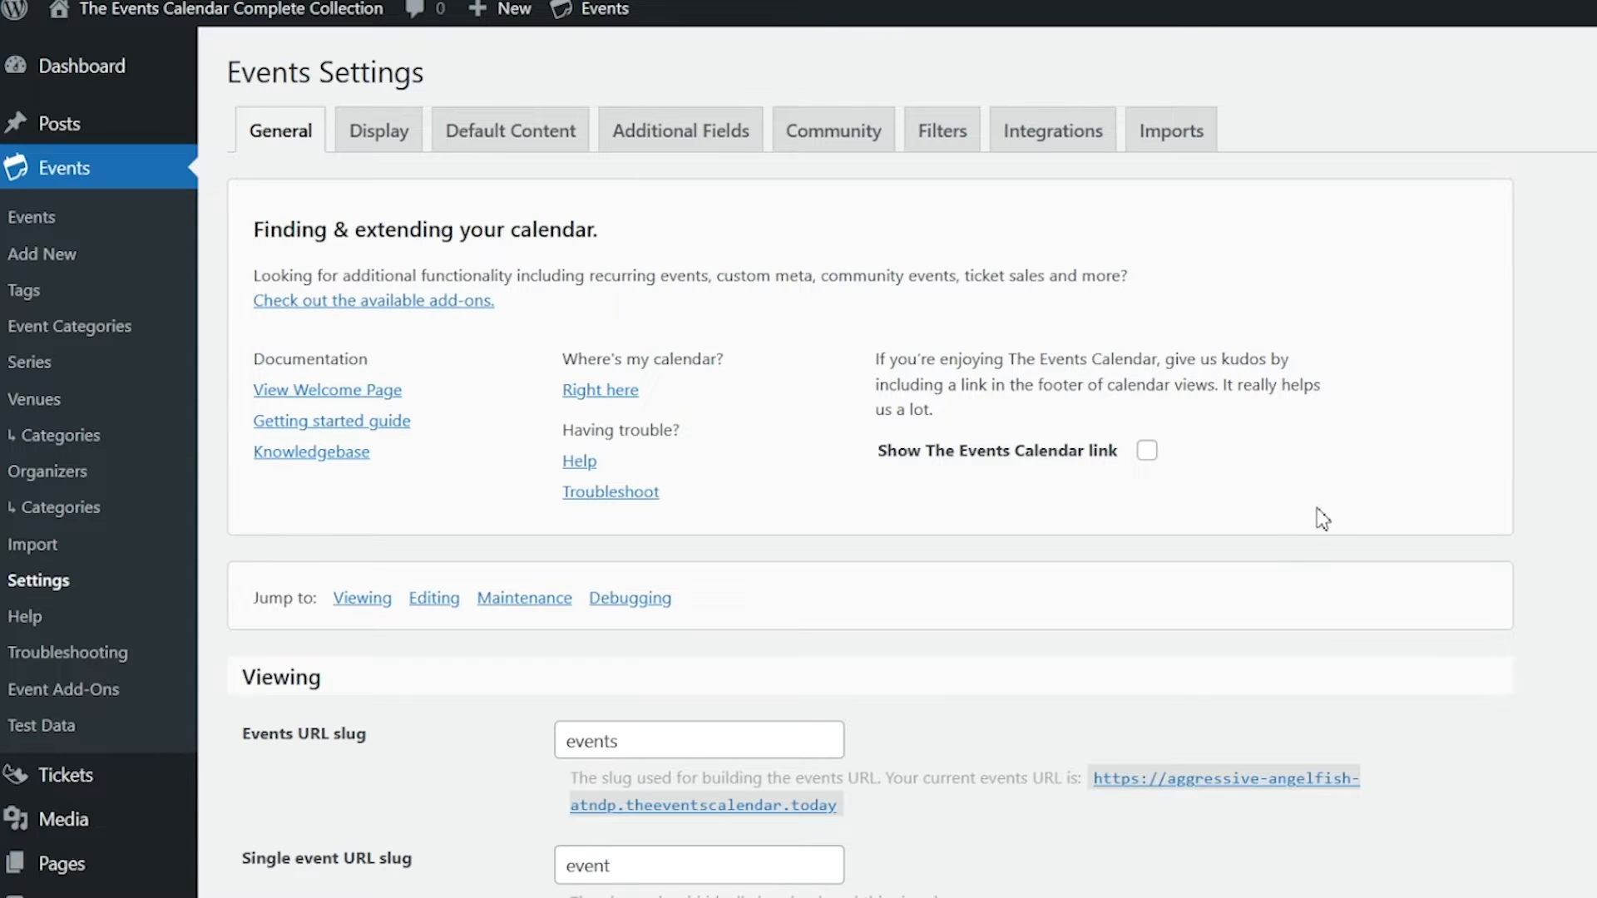
mouse_move(1361, 510)
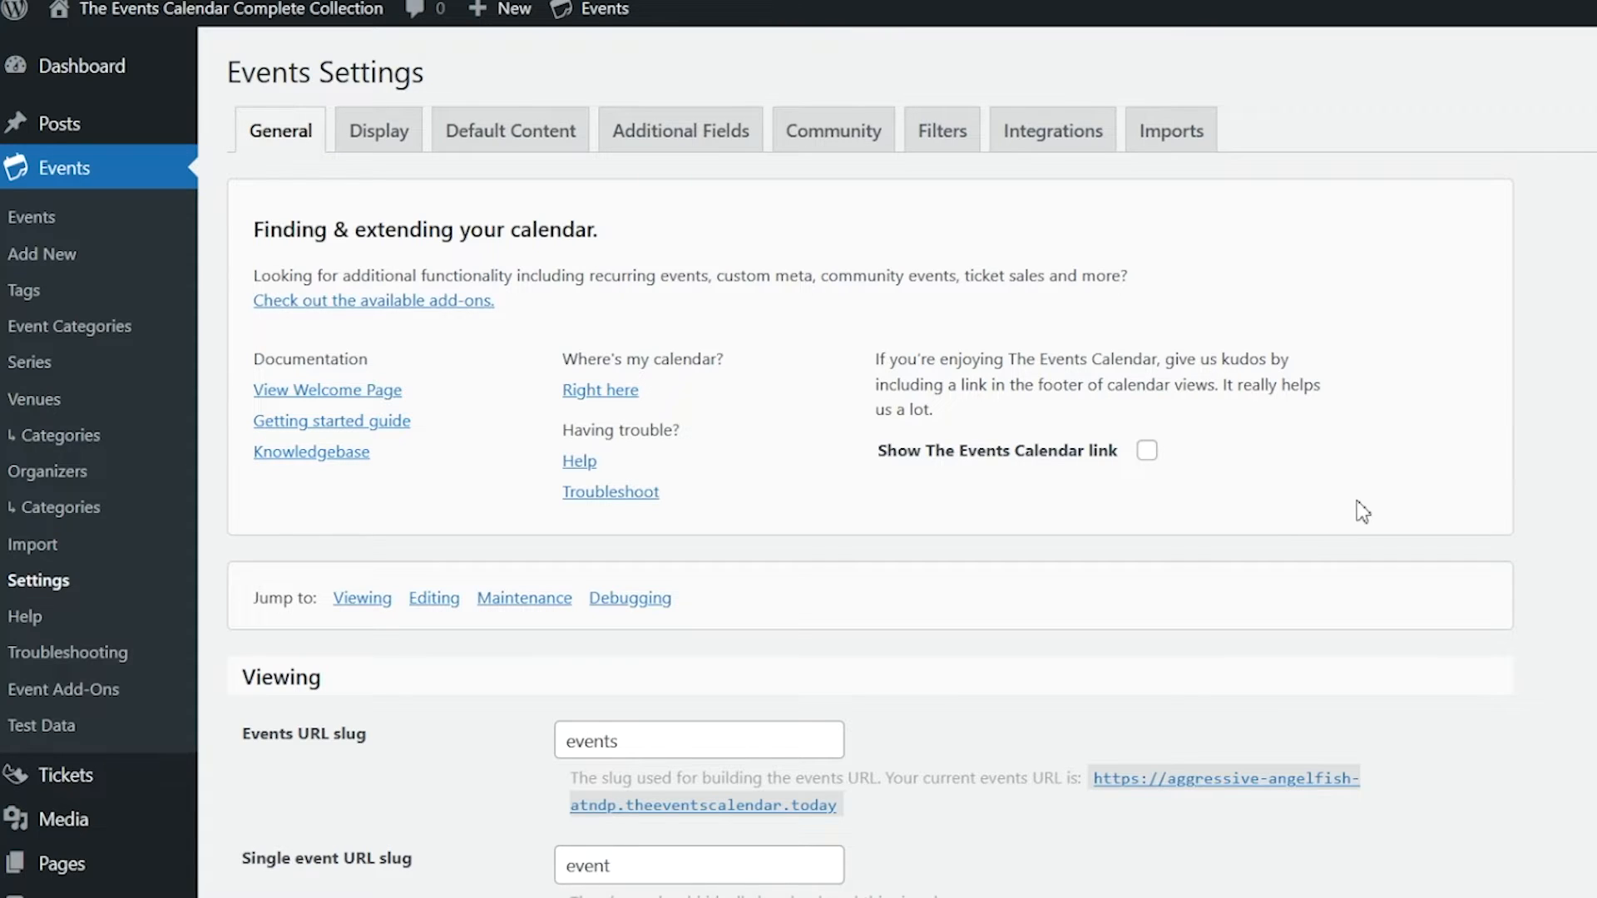
mouse_move(1339, 506)
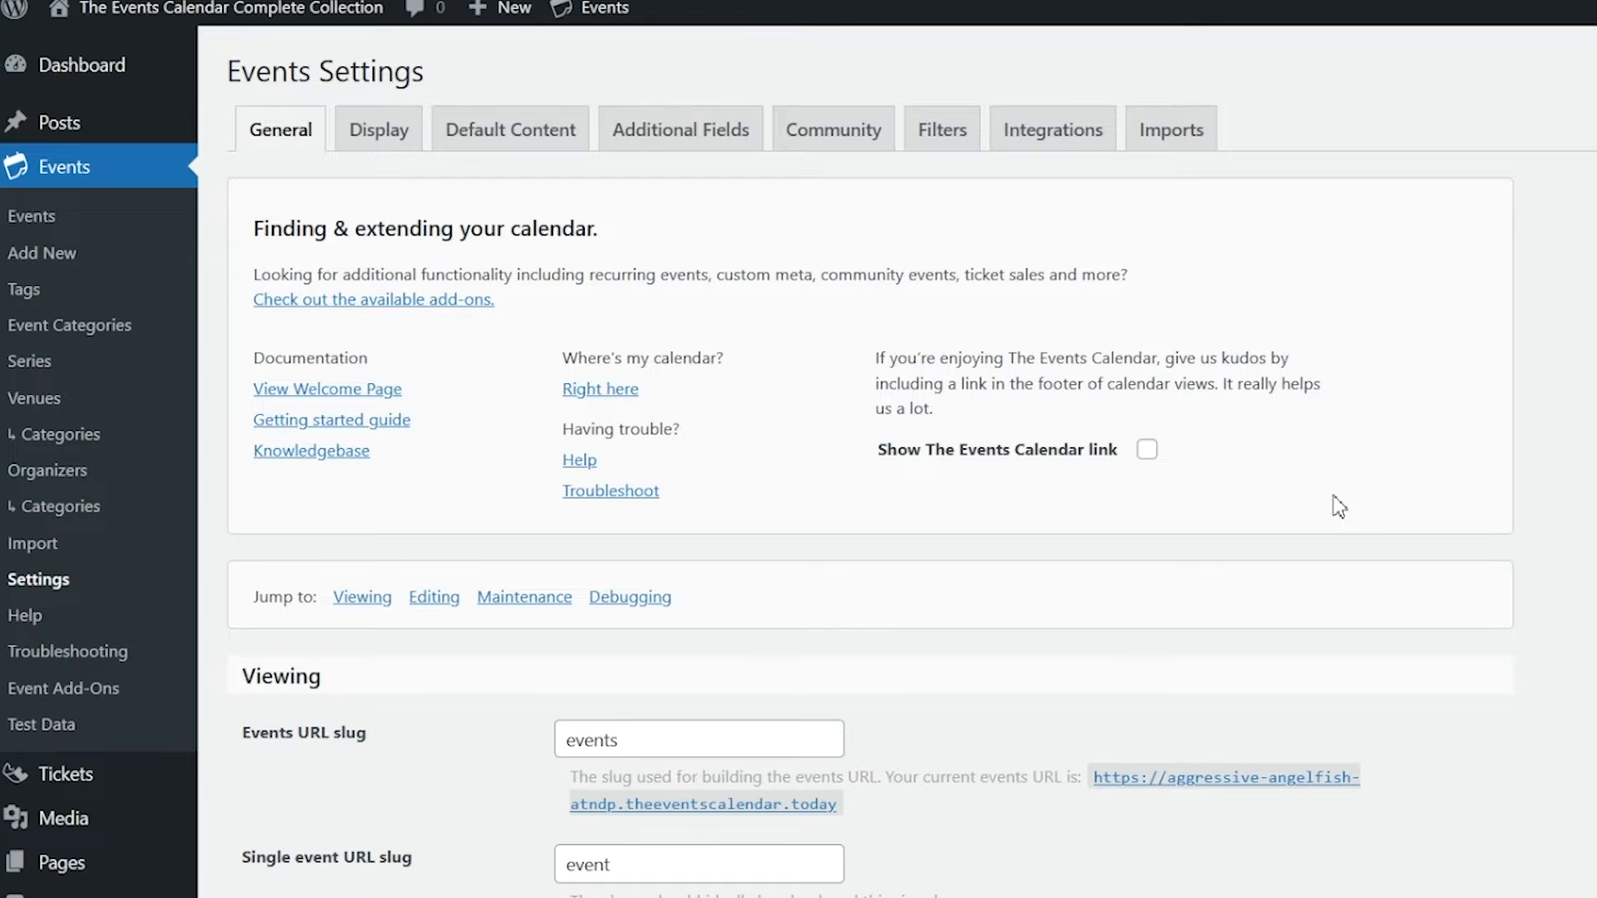
mouse_move(32, 214)
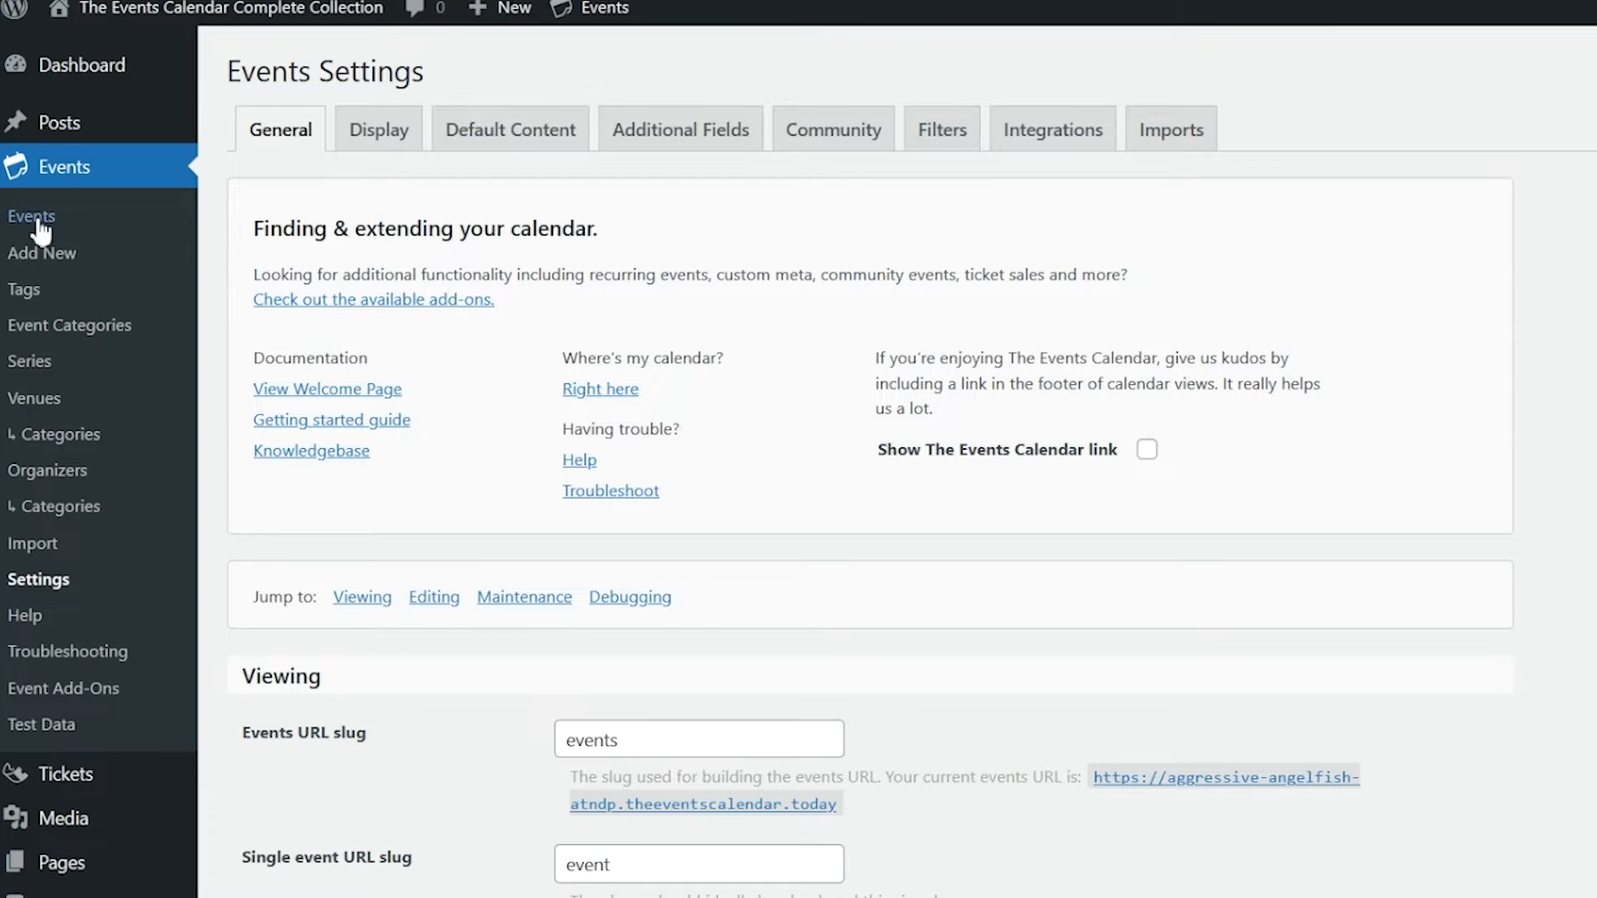
Open the Events list and start a new blank event
click(31, 214)
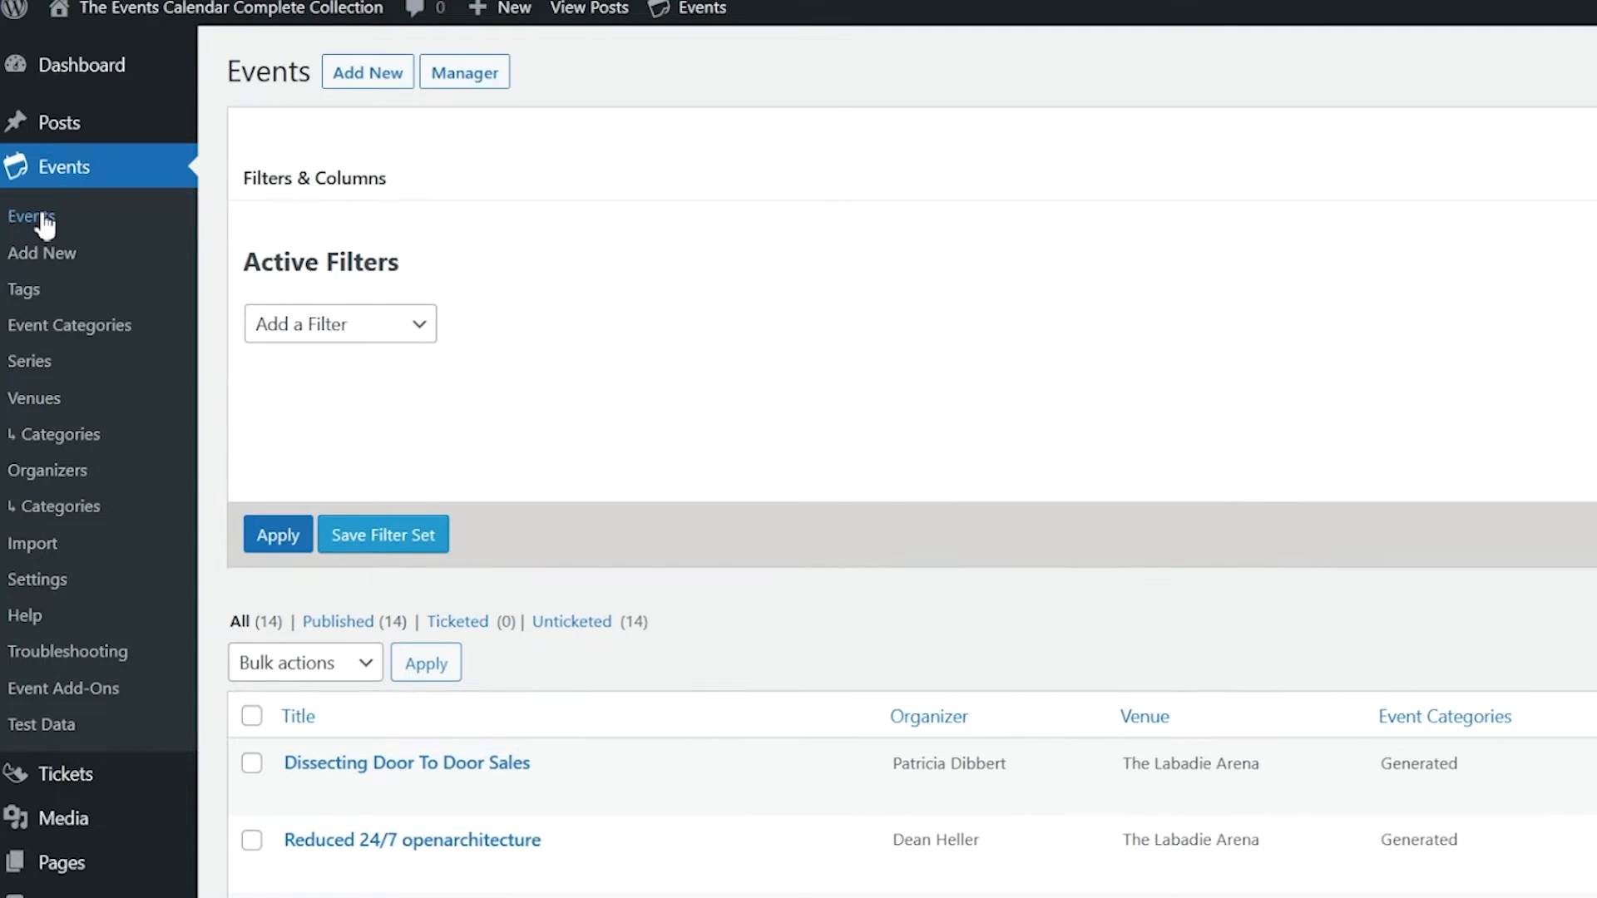
mouse_move(457, 153)
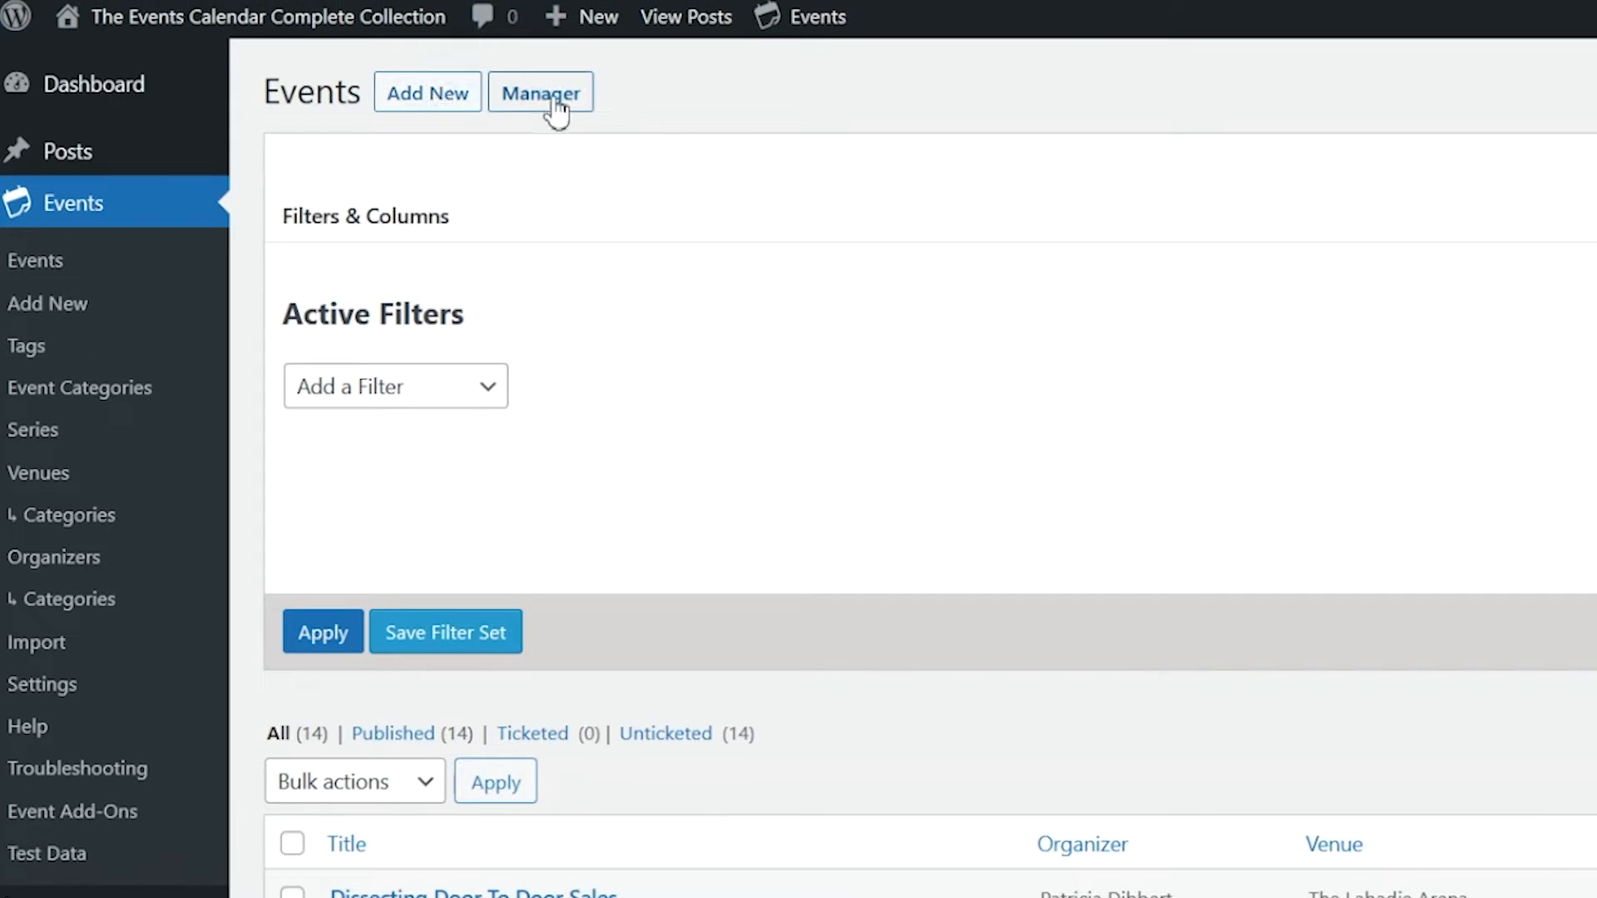
mouse_move(427, 93)
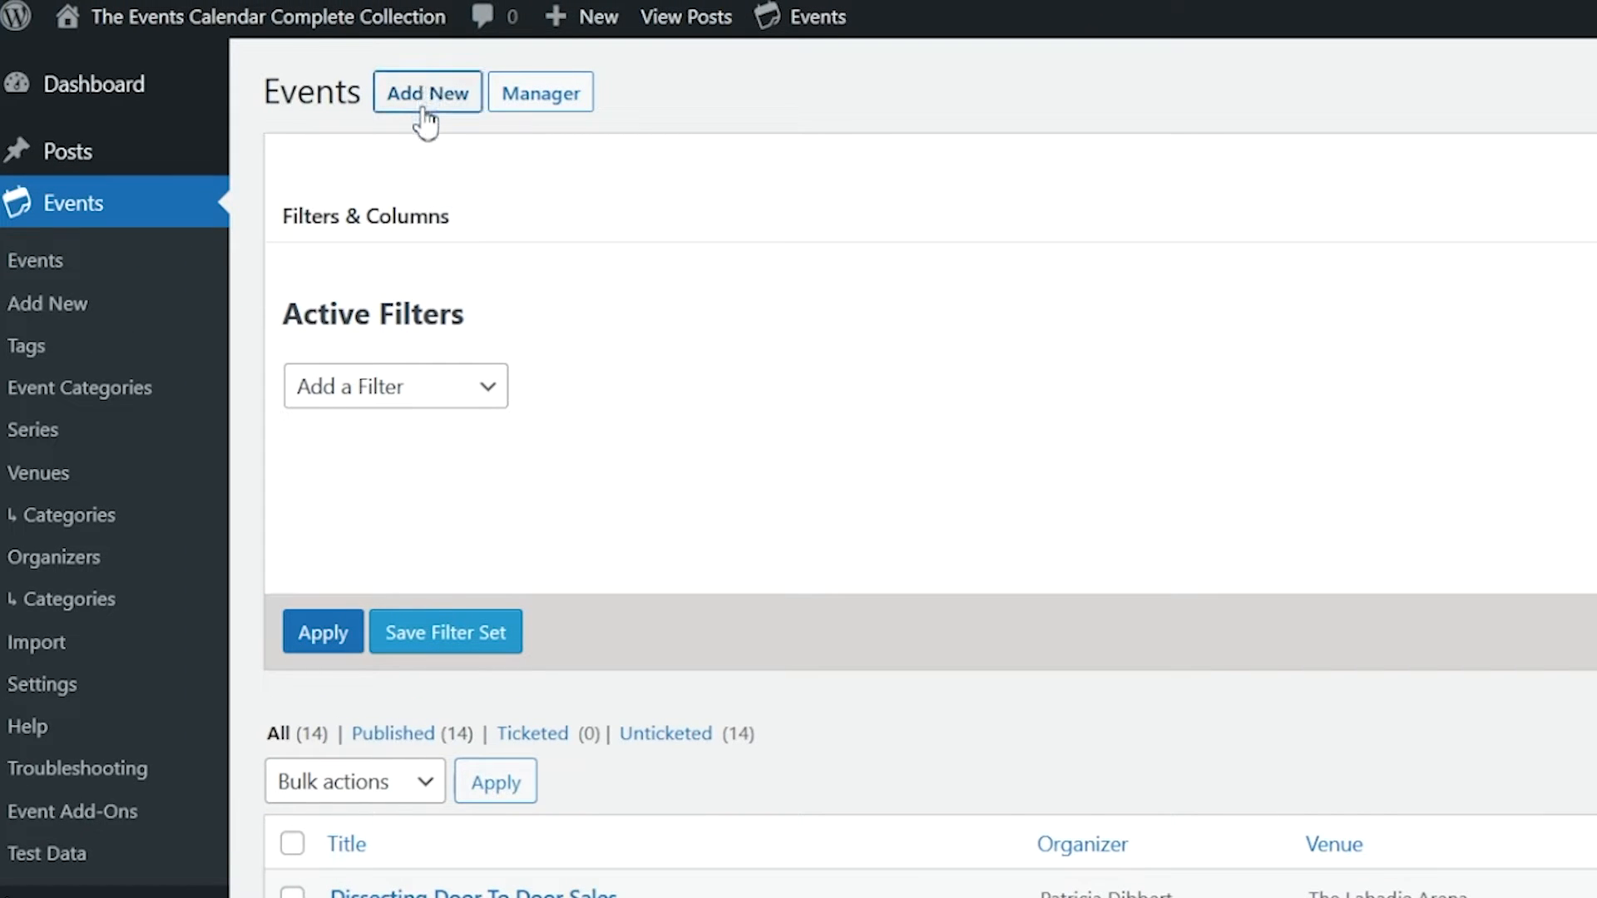
click(426, 92)
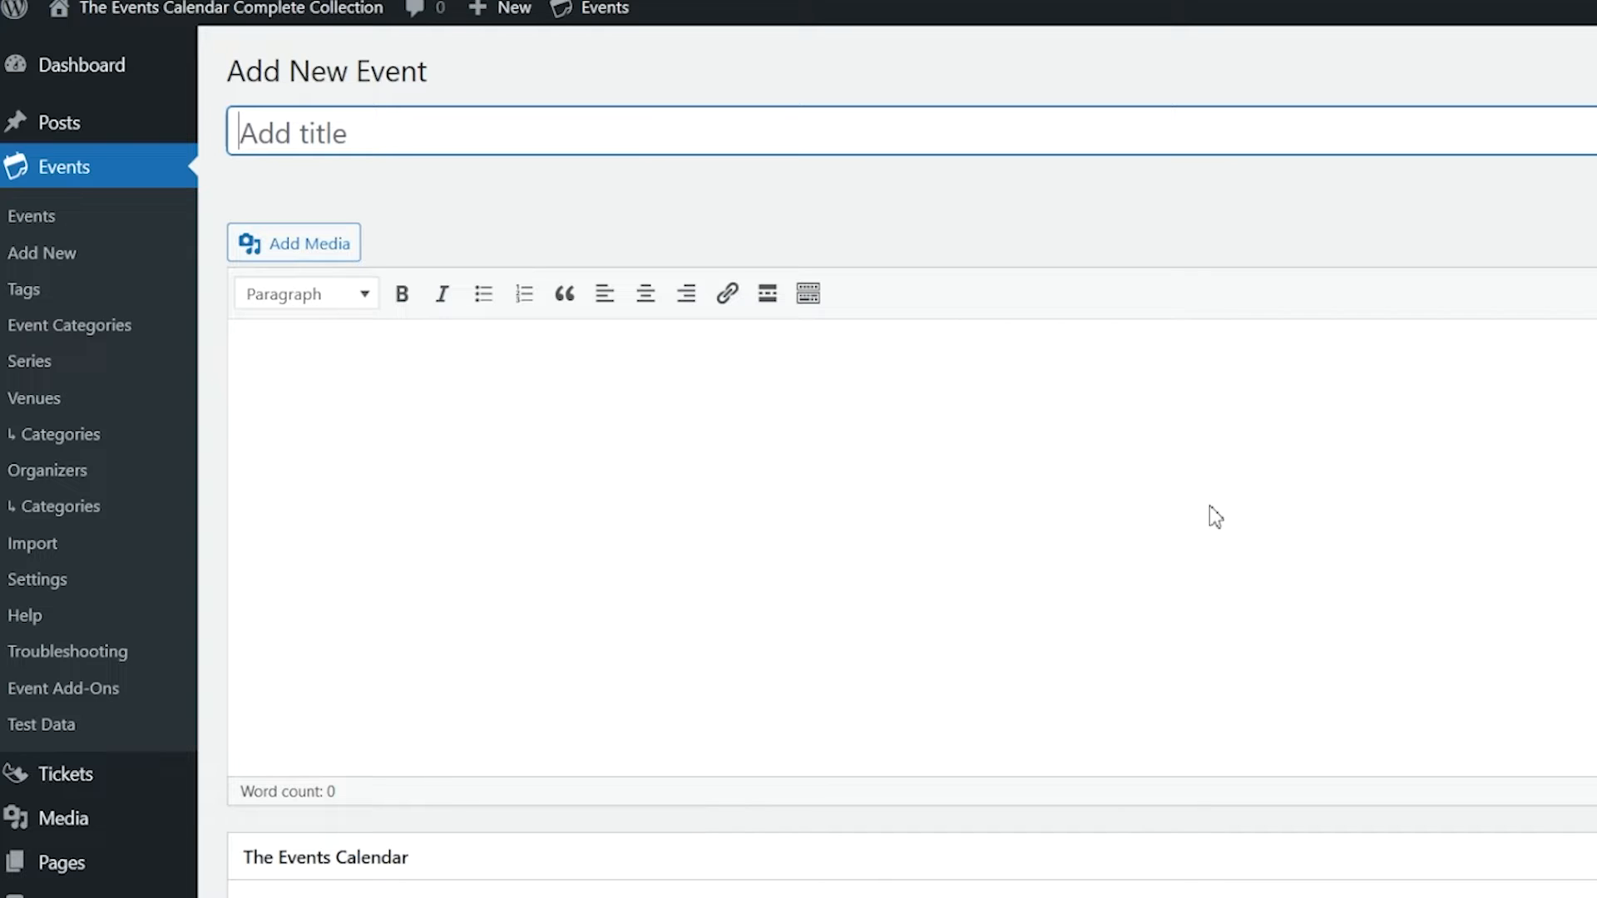
mouse_move(1216, 529)
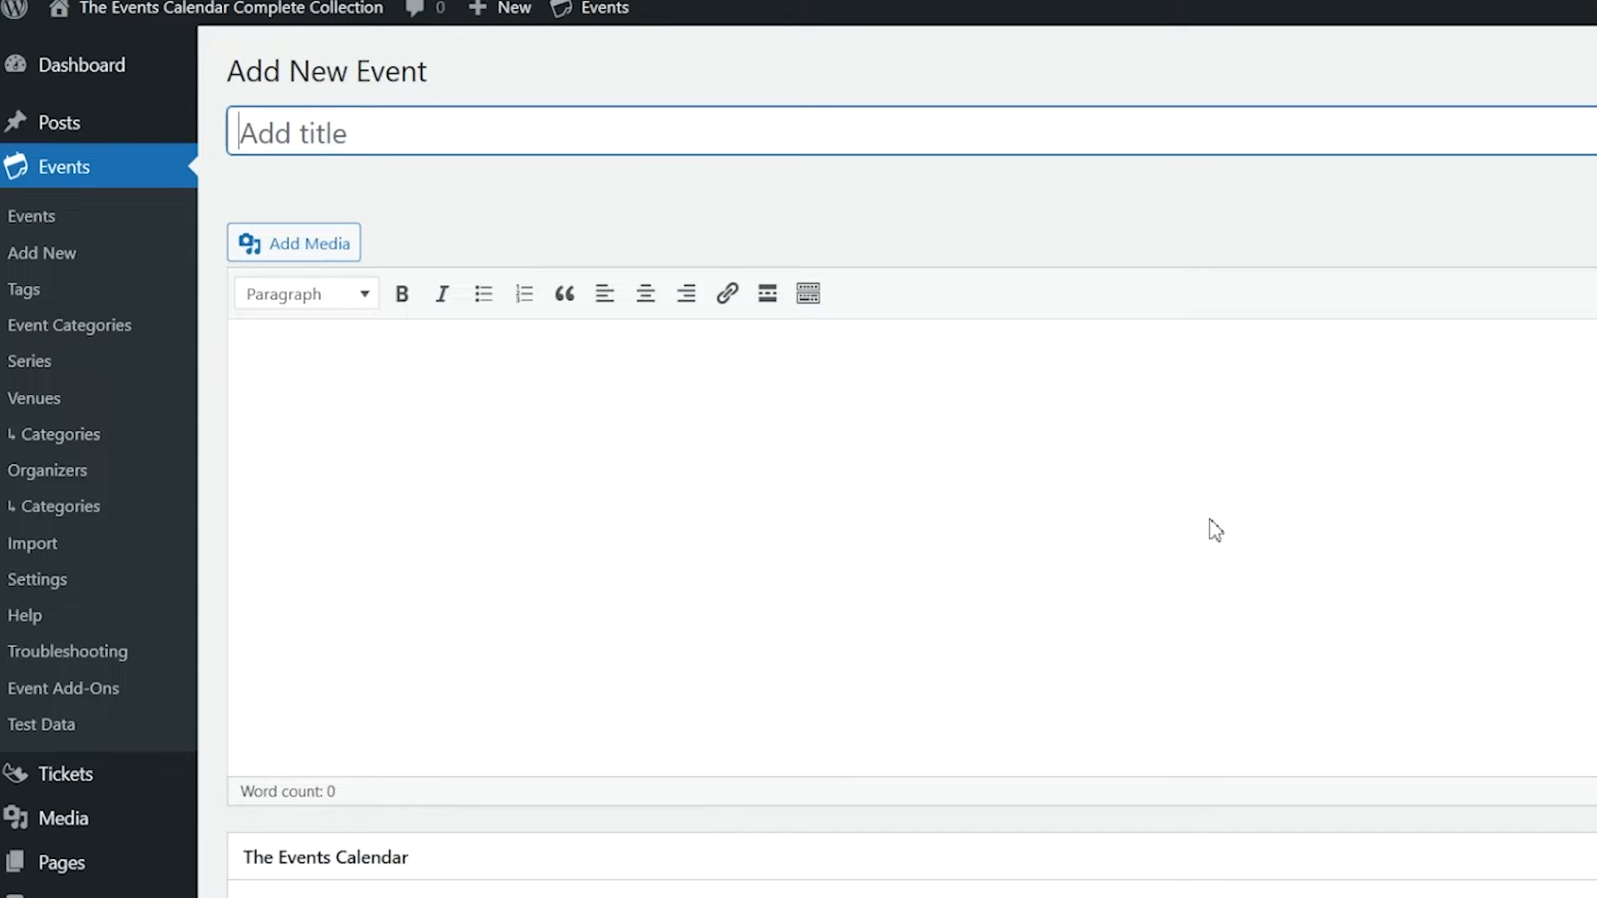
mouse_move(1228, 527)
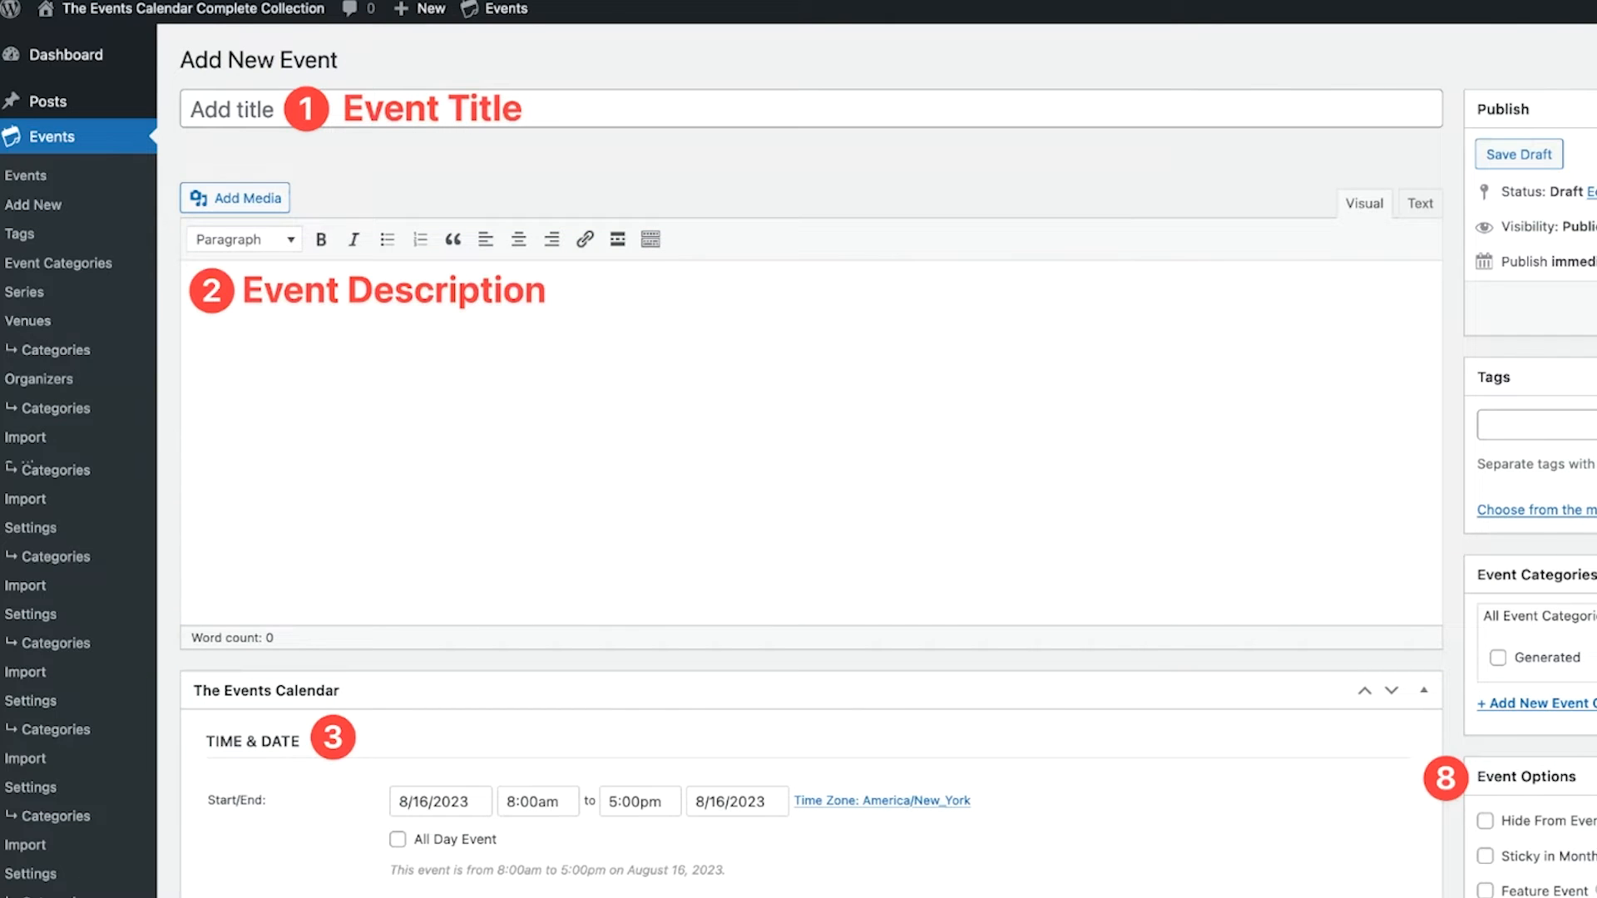
mouse_move(569, 180)
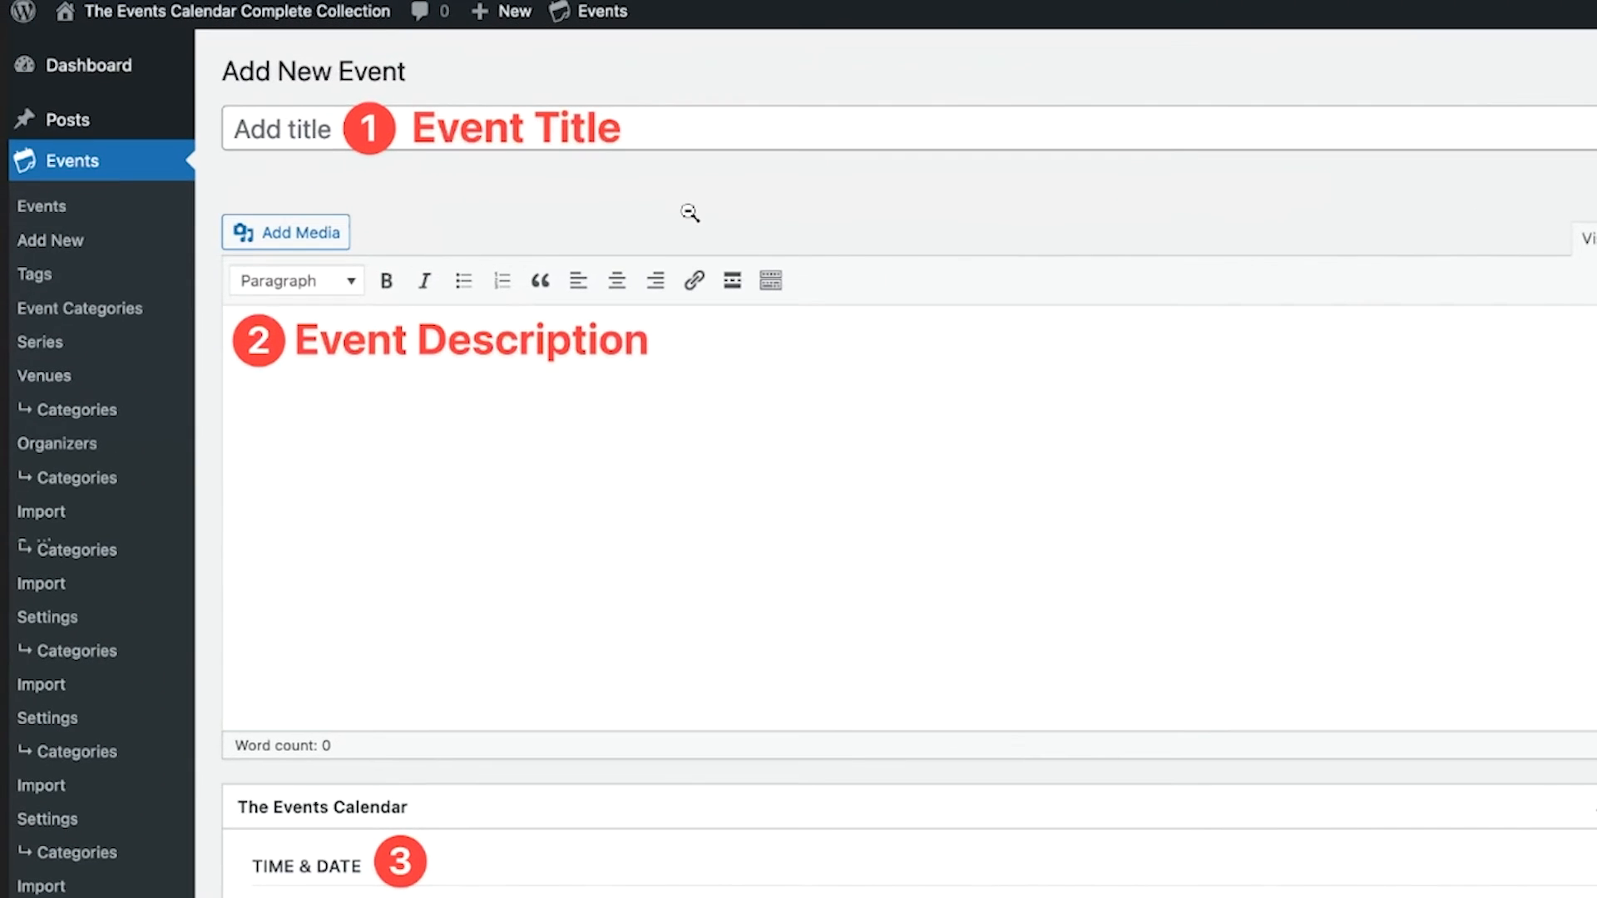
mouse_move(522, 168)
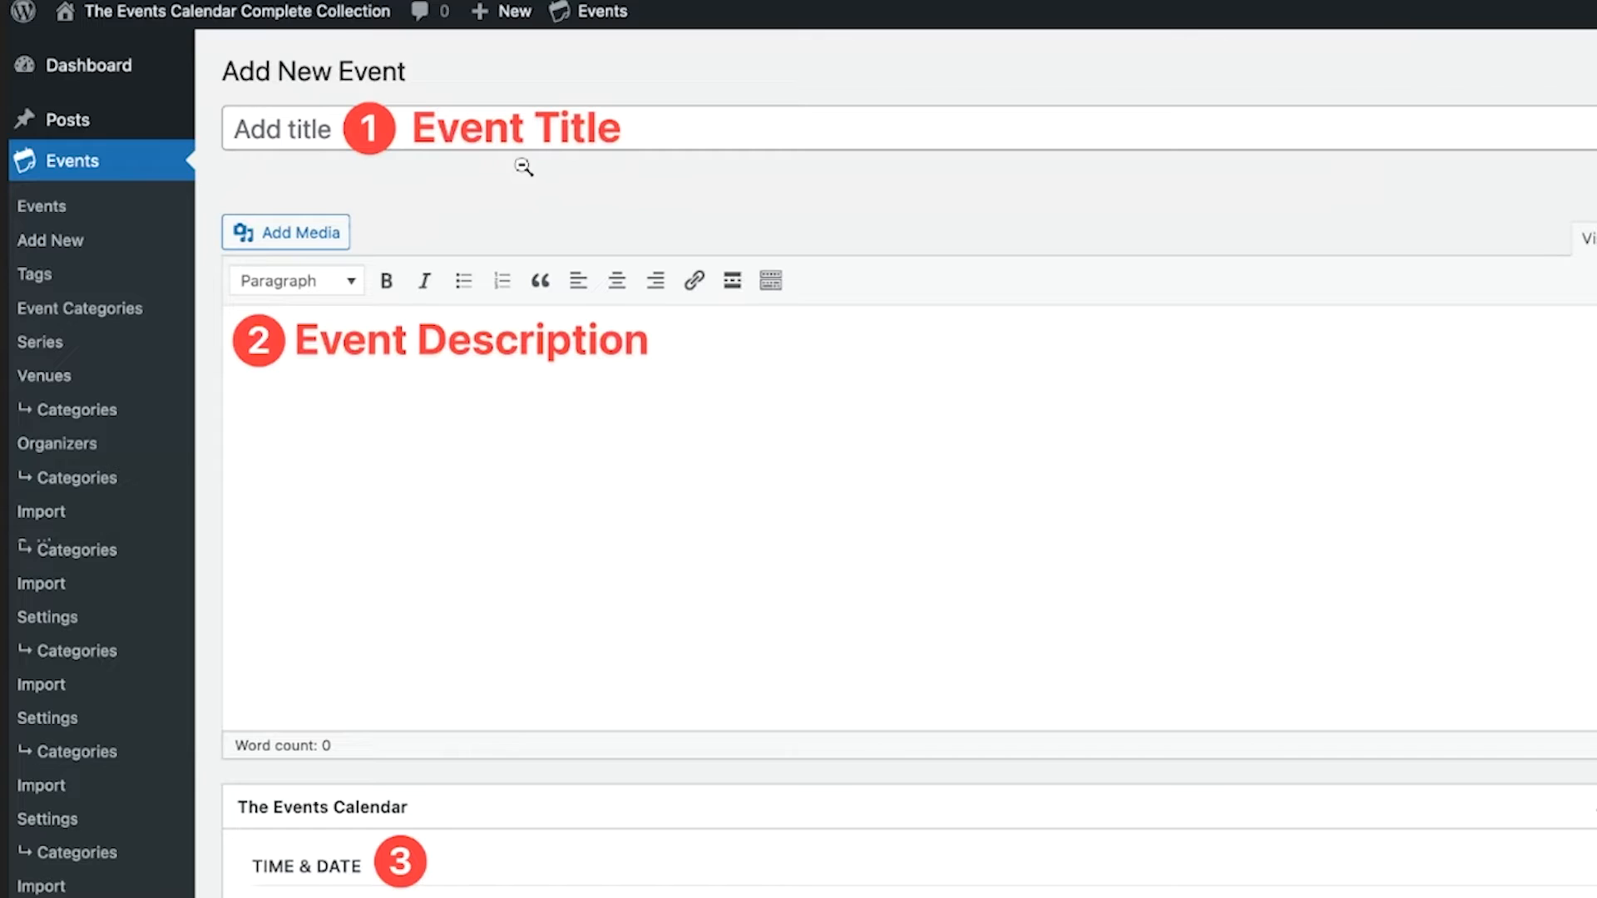
mouse_move(479, 392)
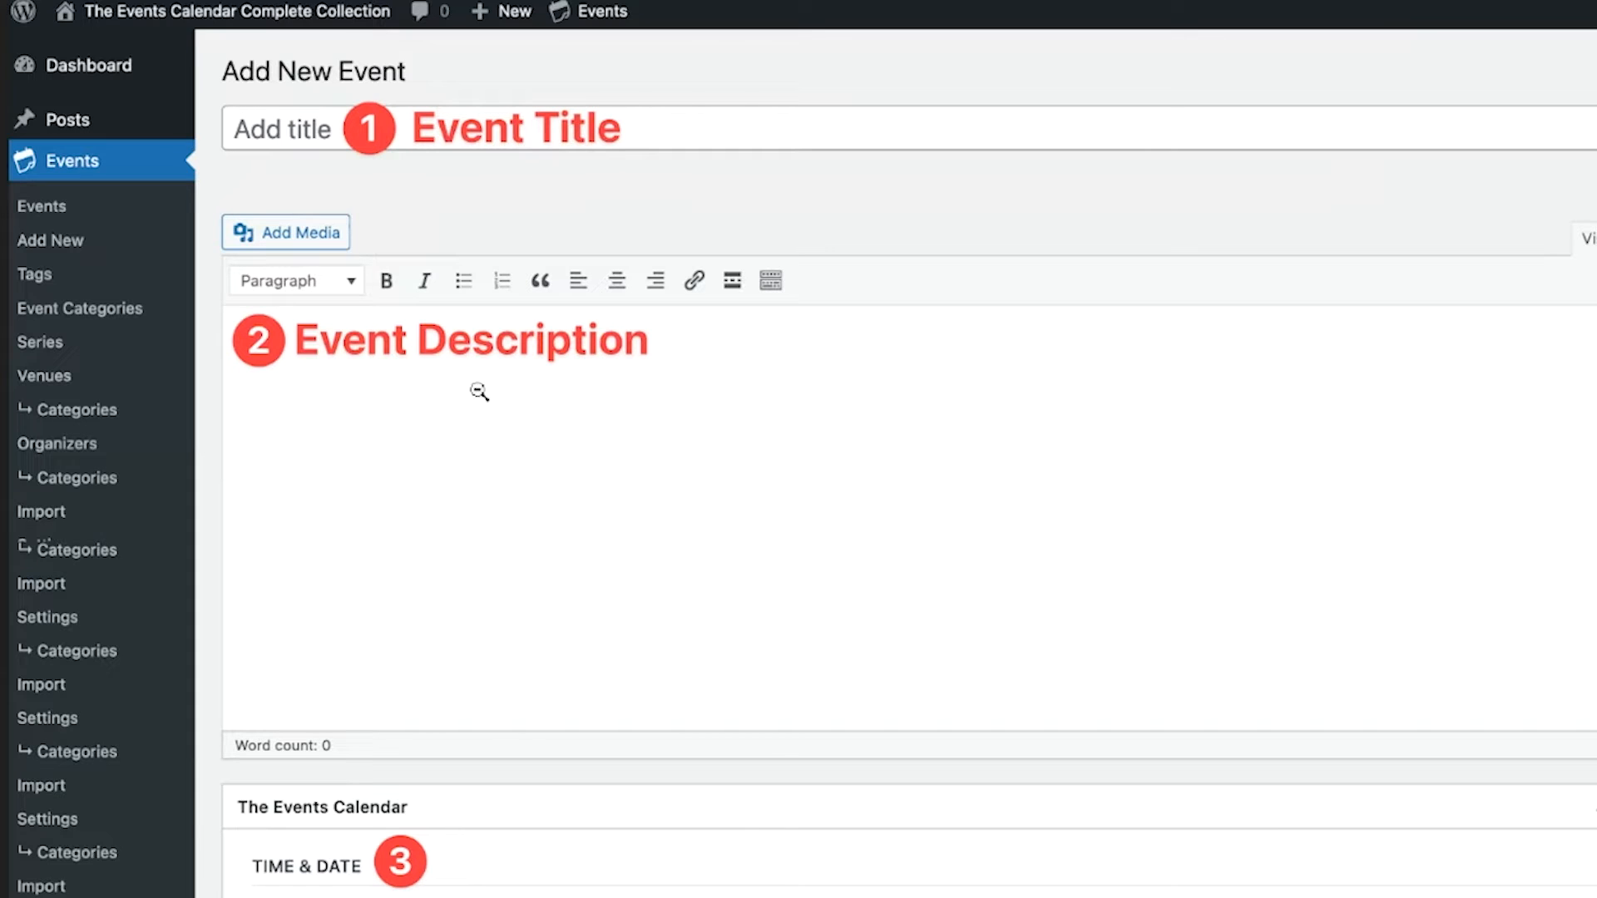
mouse_move(504, 390)
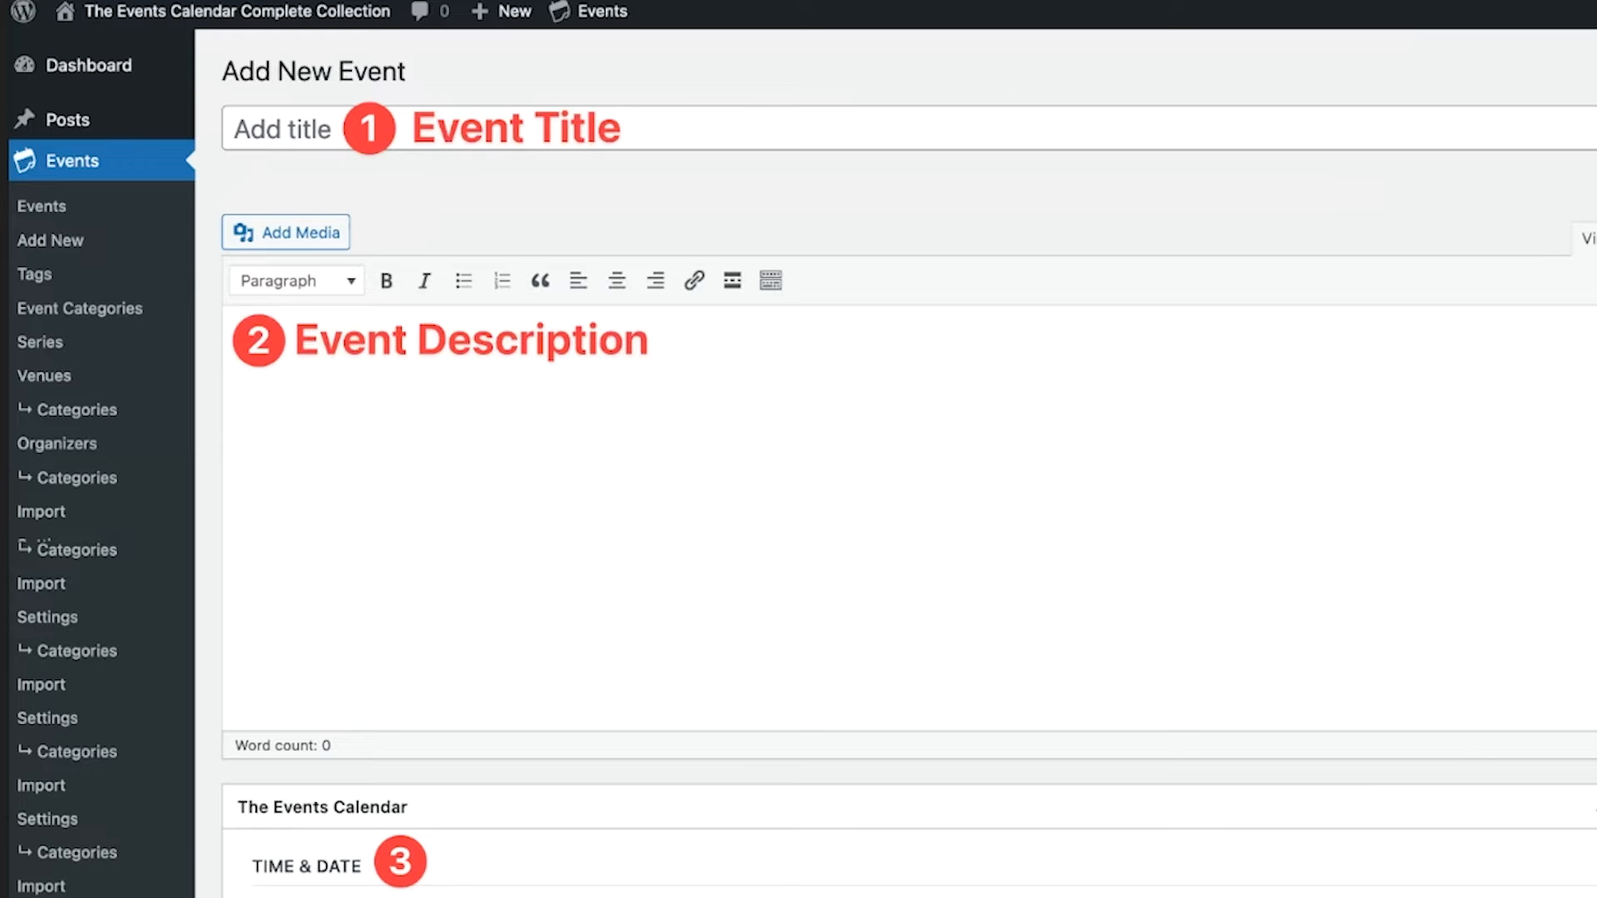
Scroll the event meta box past Location and Organizers to Event Website, Cost and Additional Functionality
scroll(down, 3)
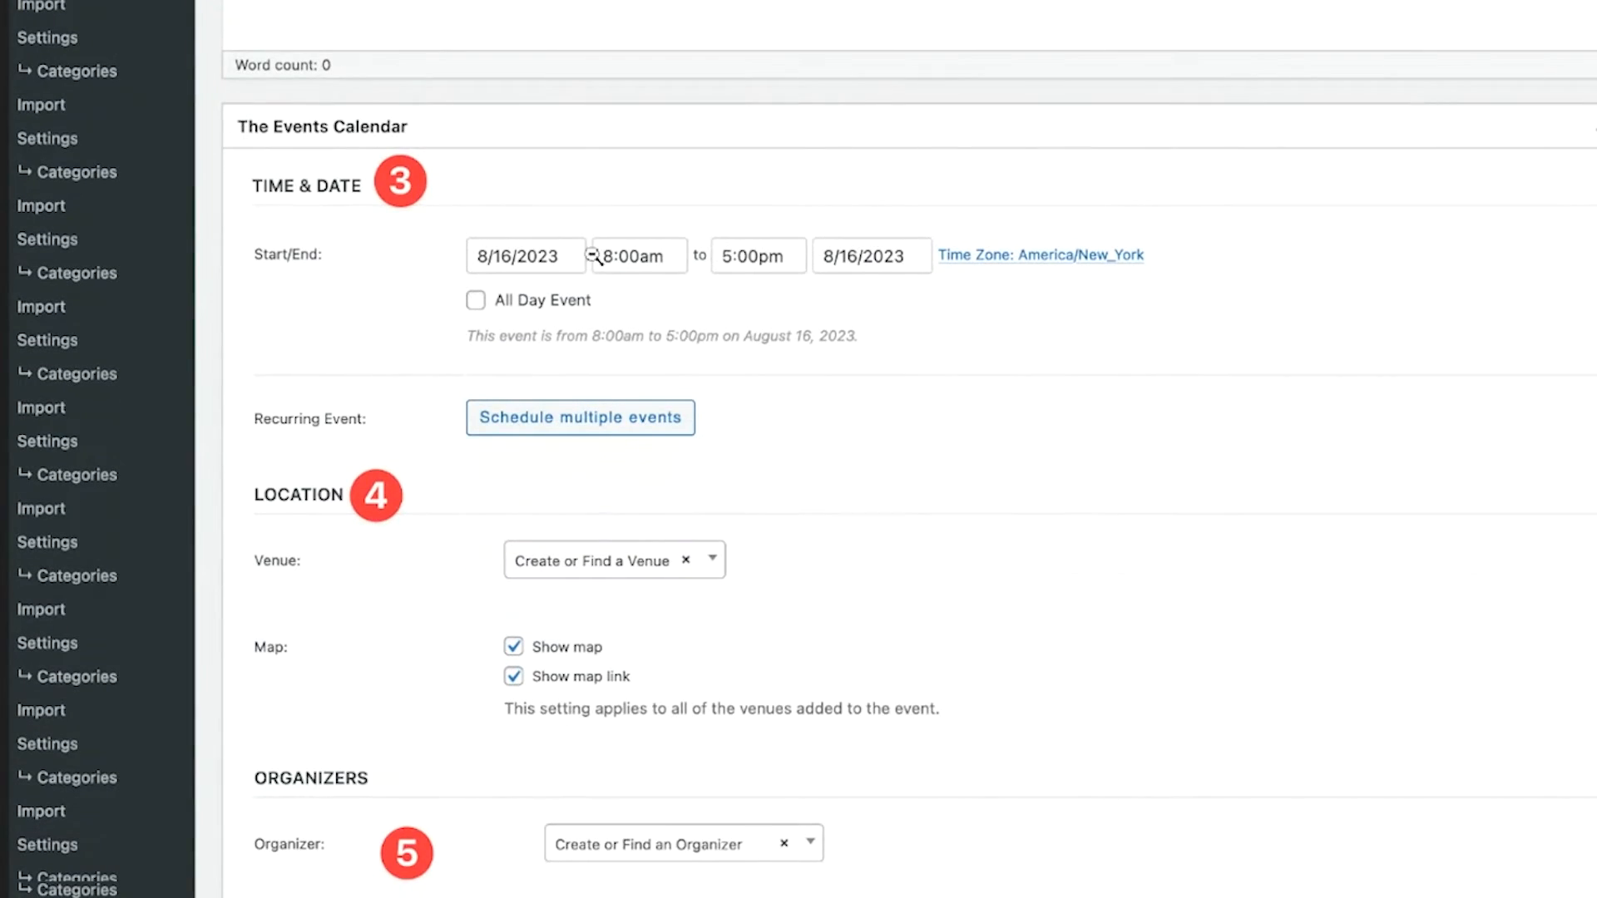
scroll(down, 3)
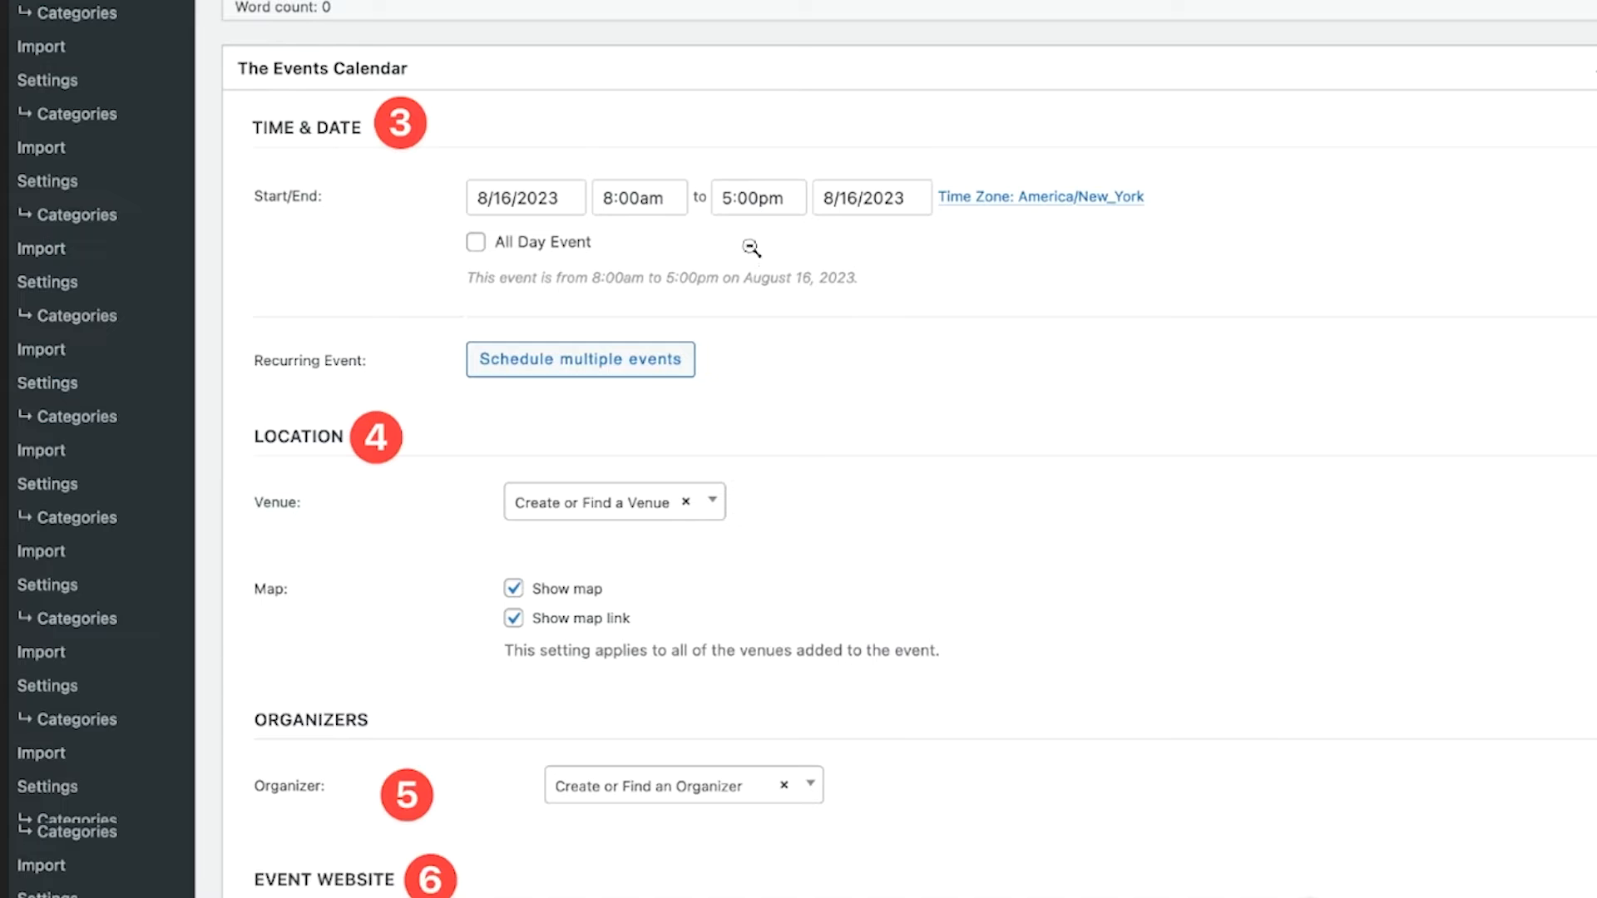
mouse_move(763, 245)
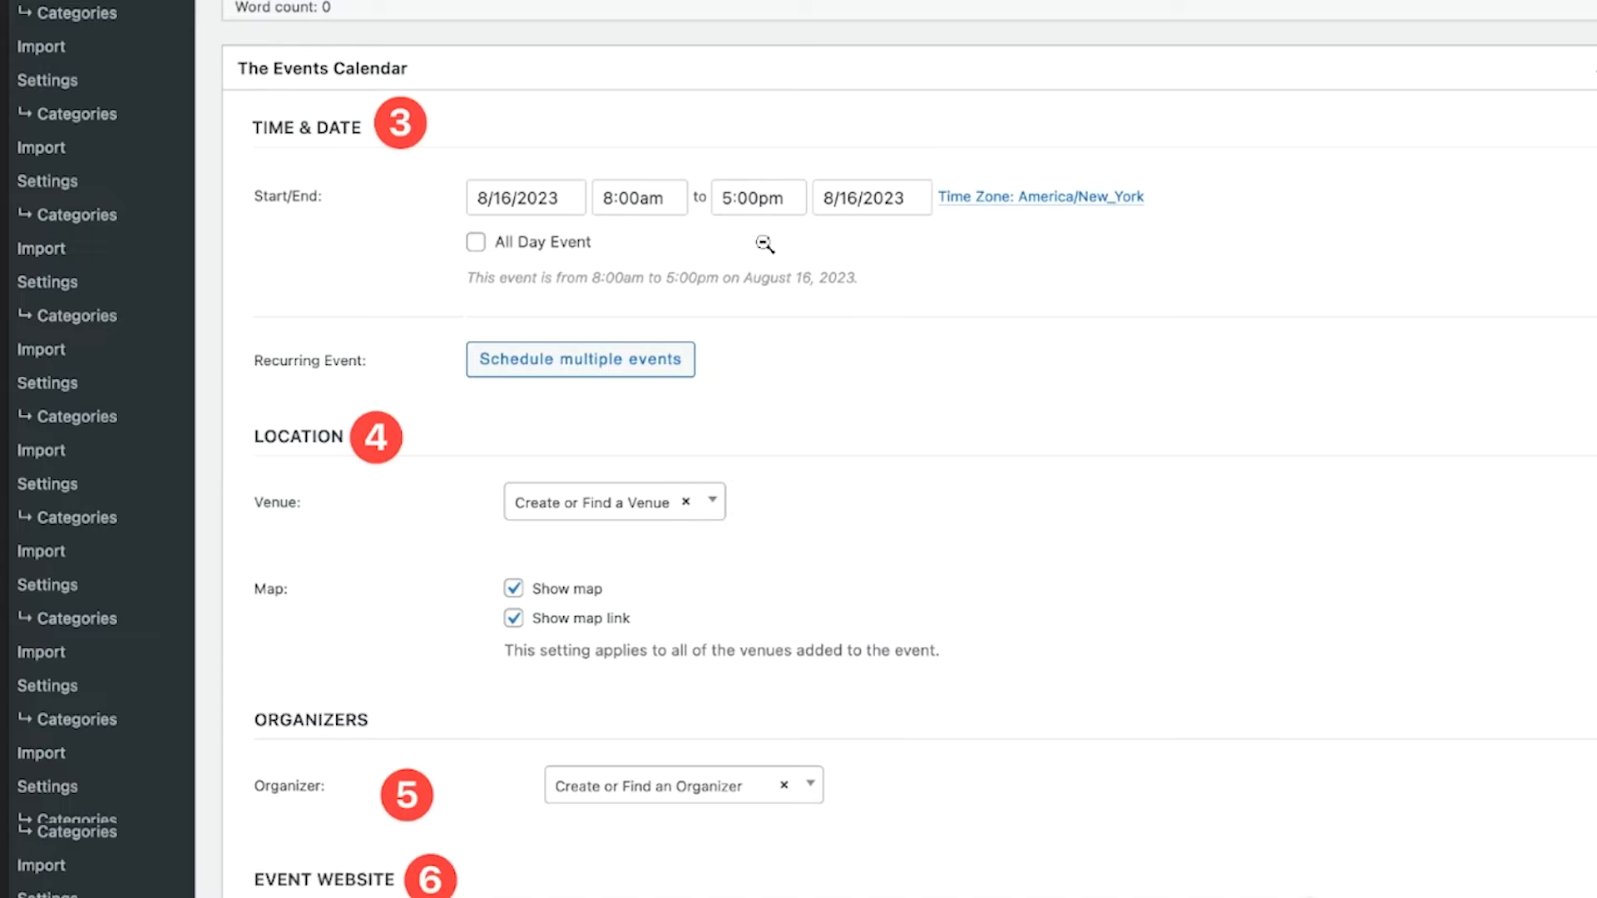
mouse_move(959, 217)
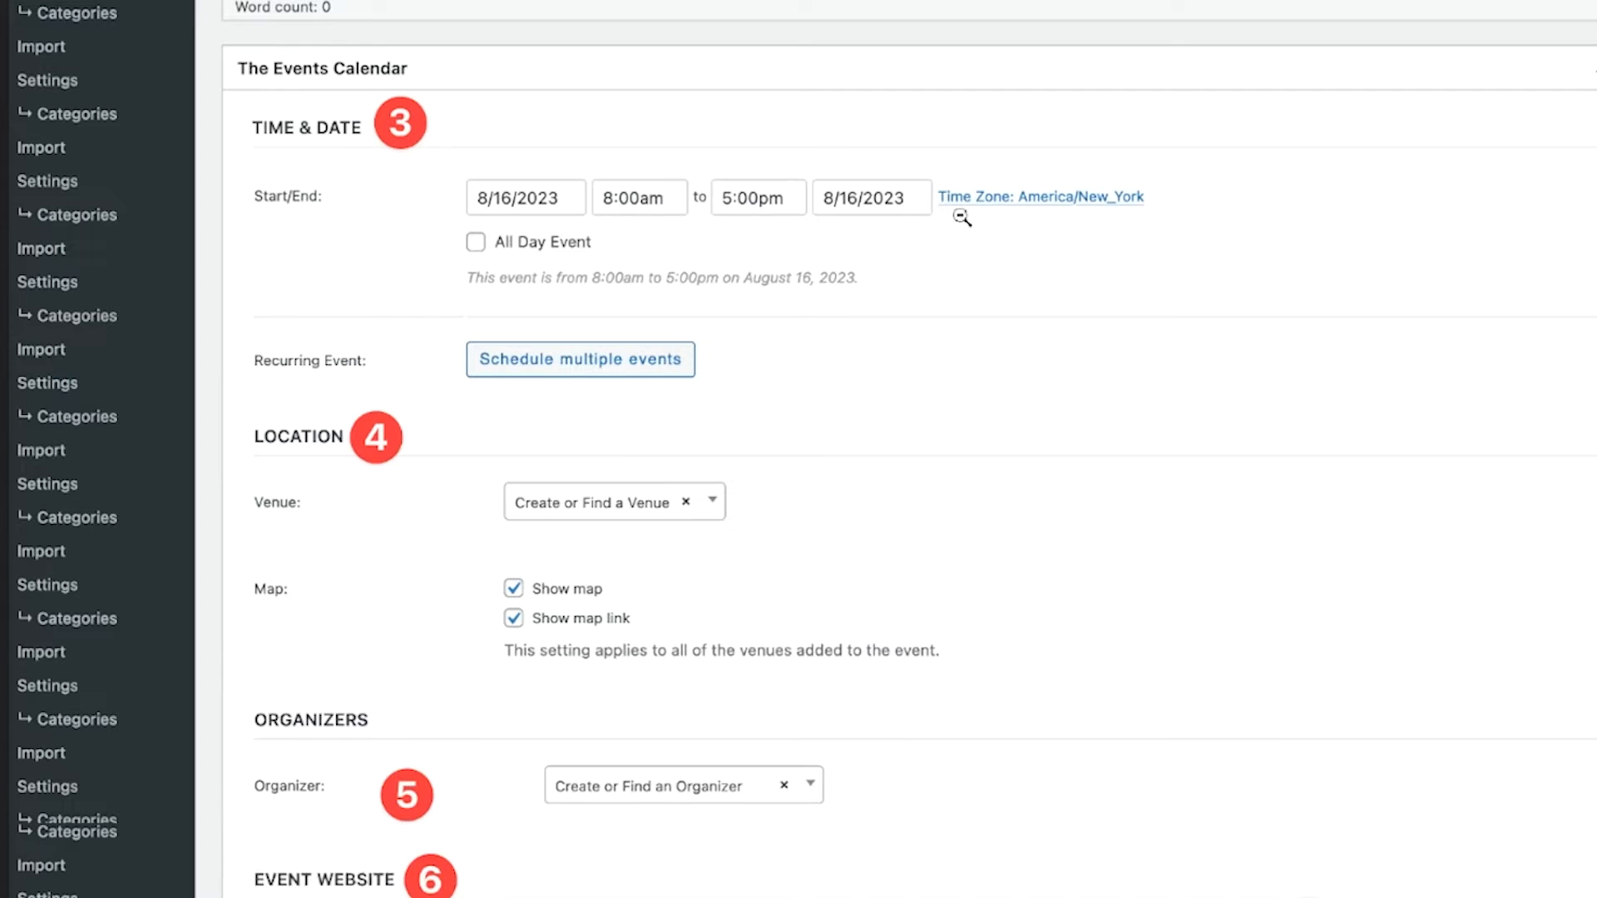
mouse_move(426, 460)
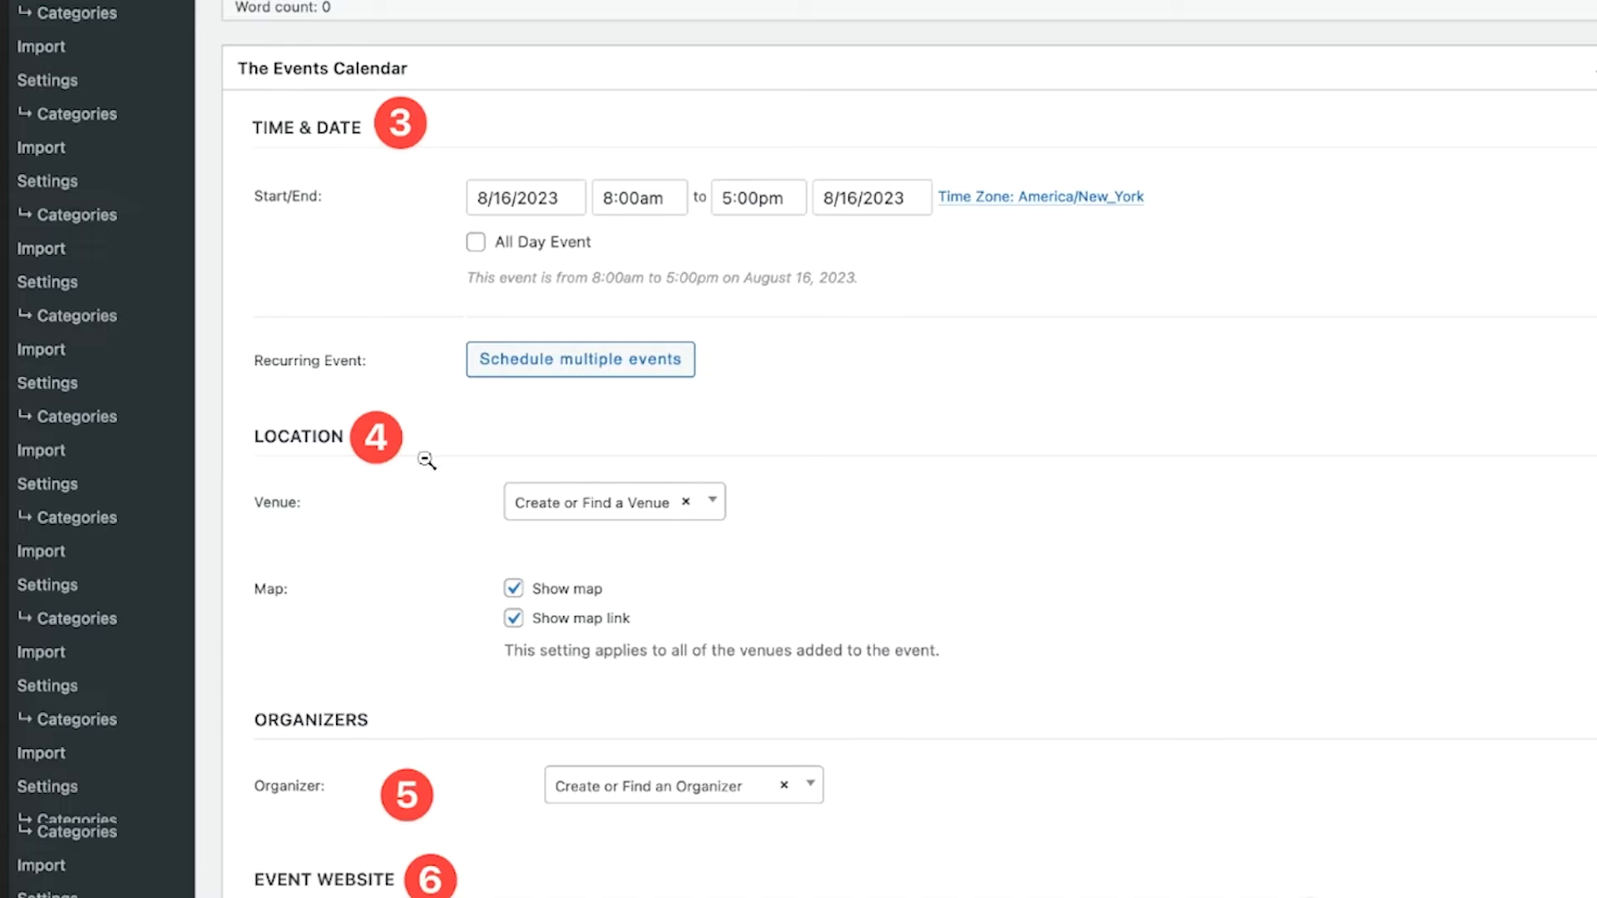
mouse_move(459, 452)
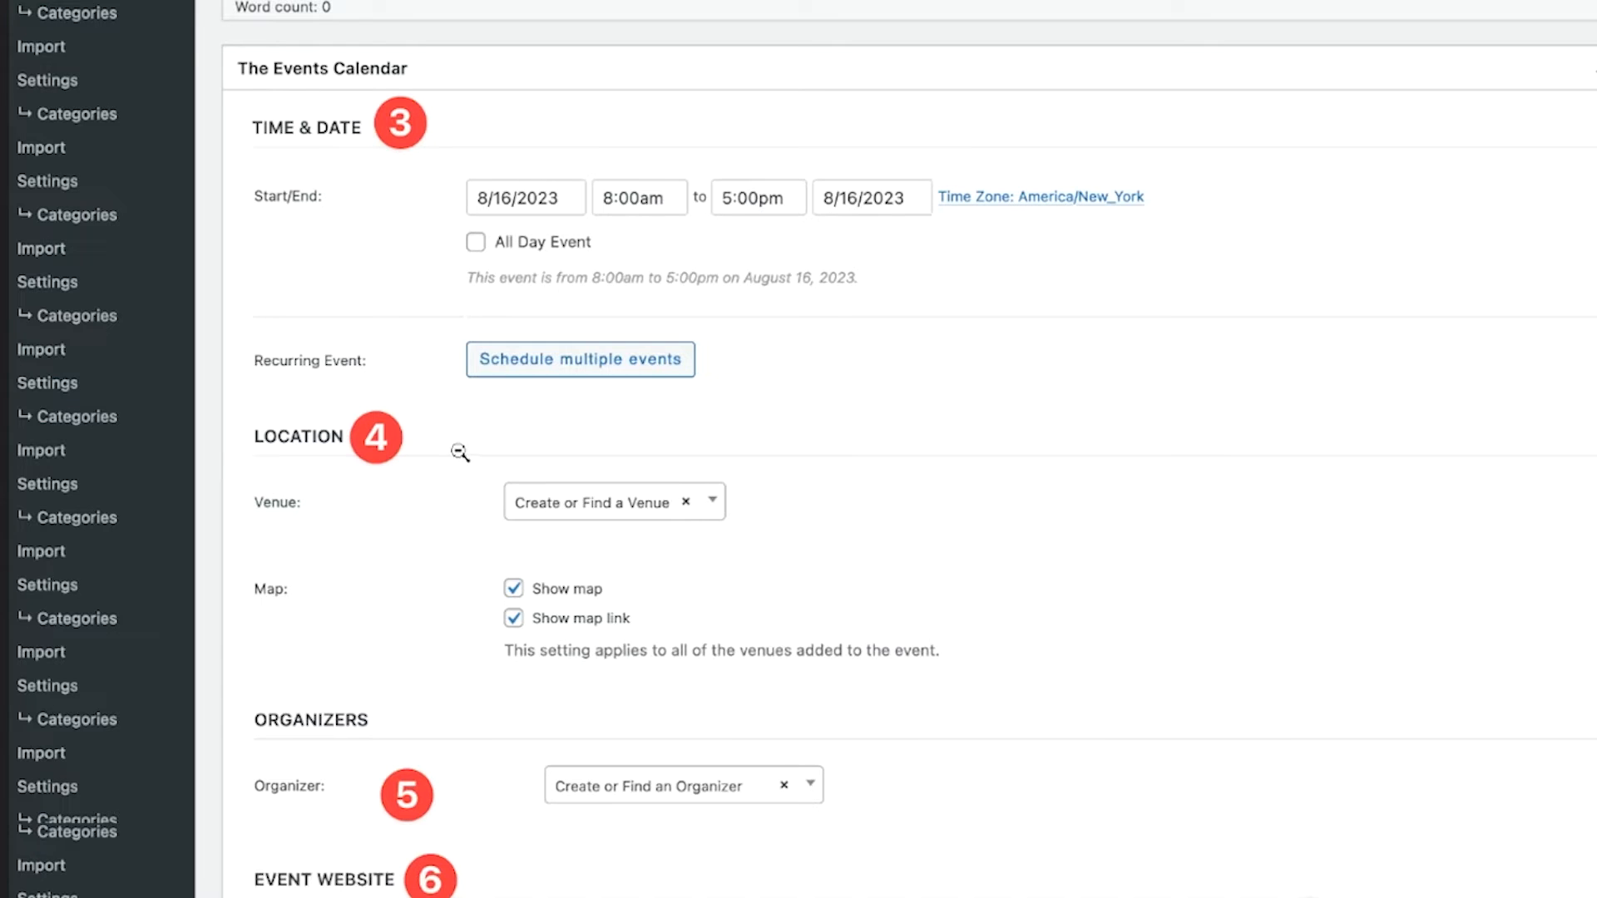
mouse_move(491, 448)
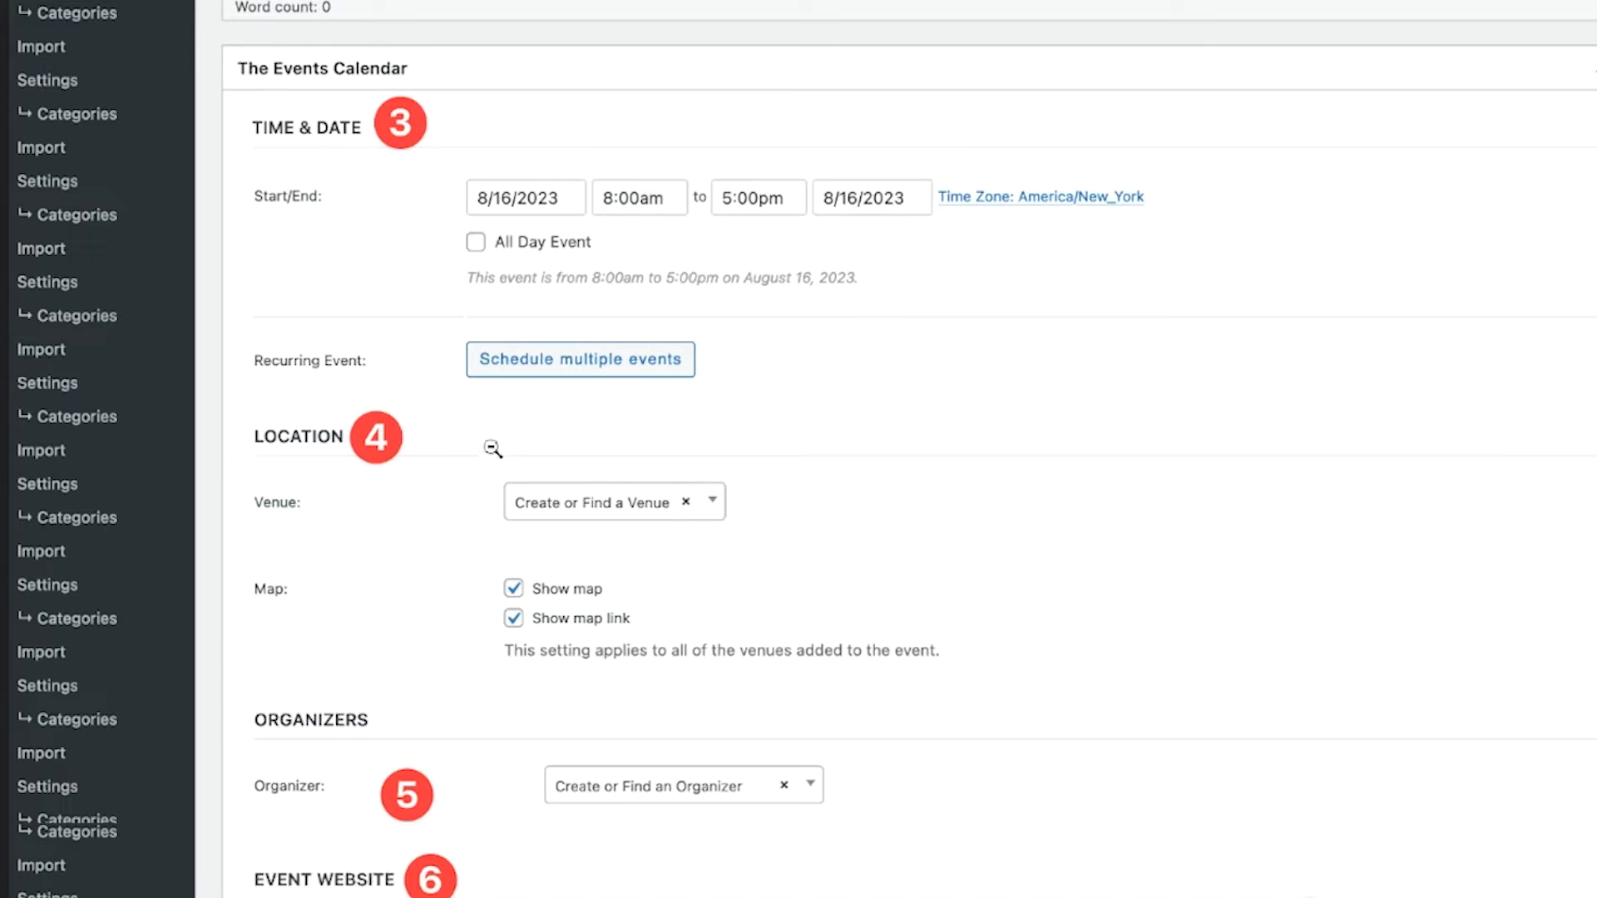
mouse_move(509, 430)
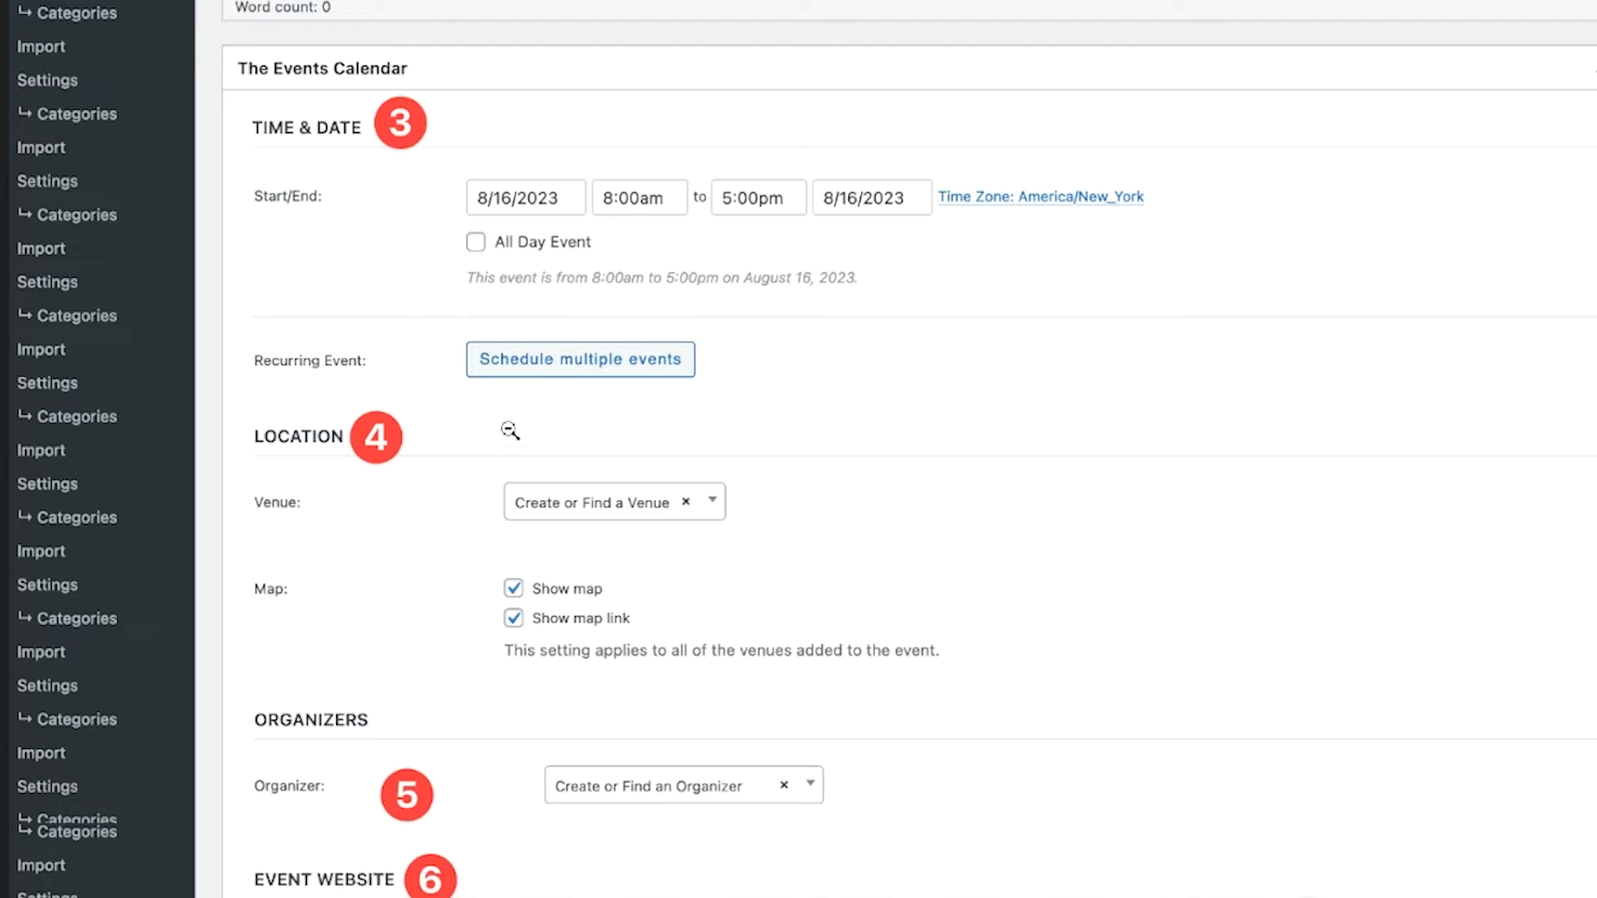
mouse_move(509, 408)
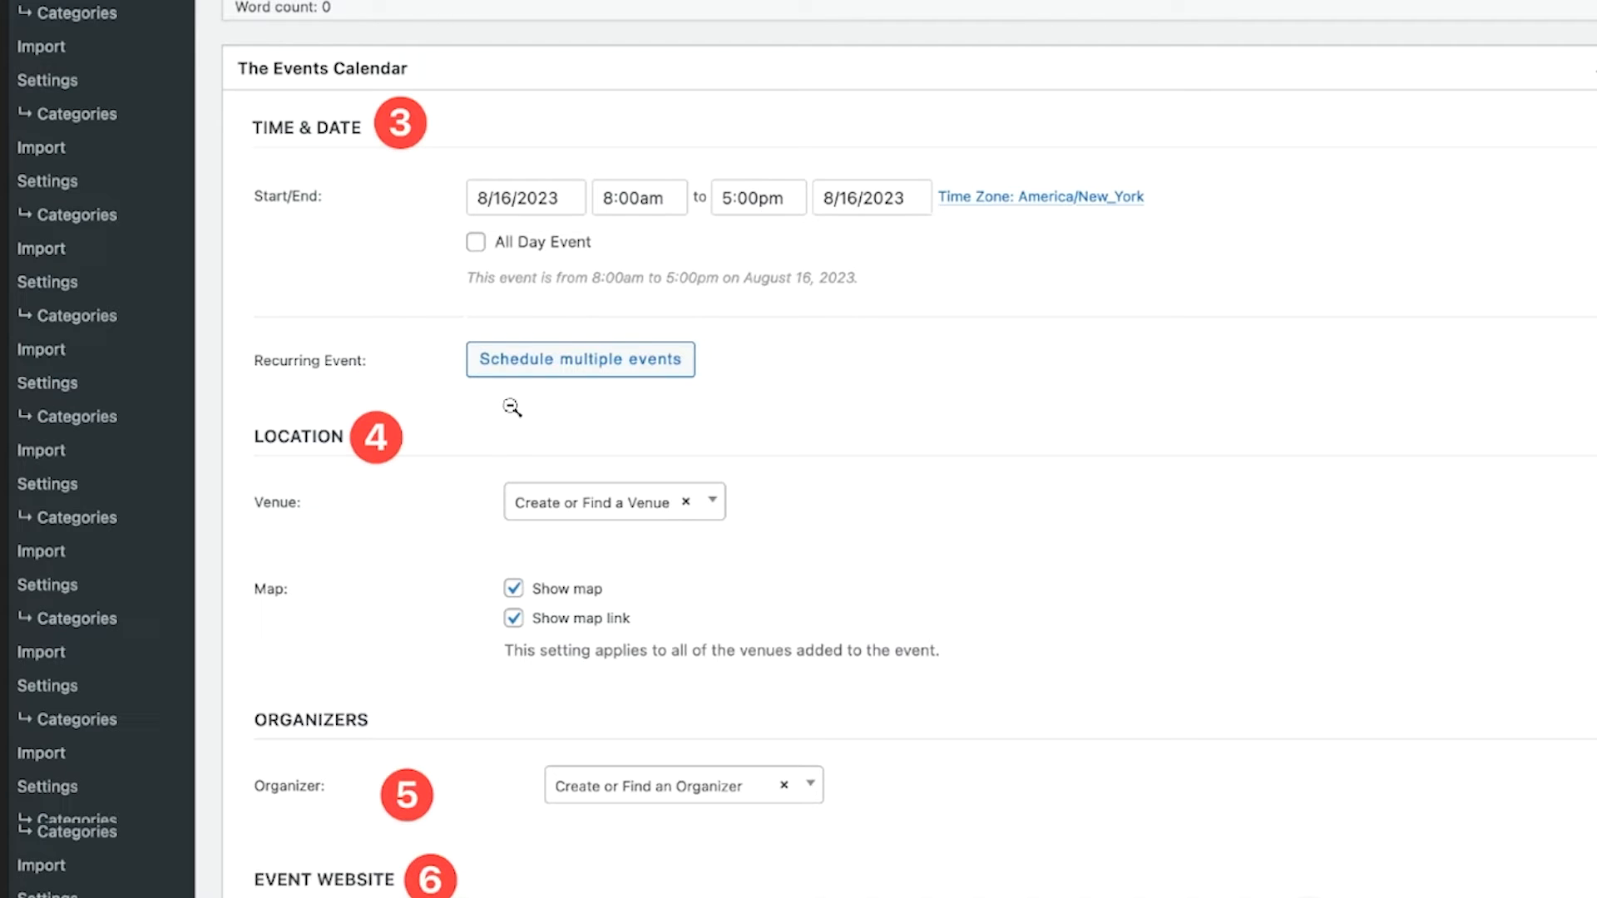
scroll(down, 3)
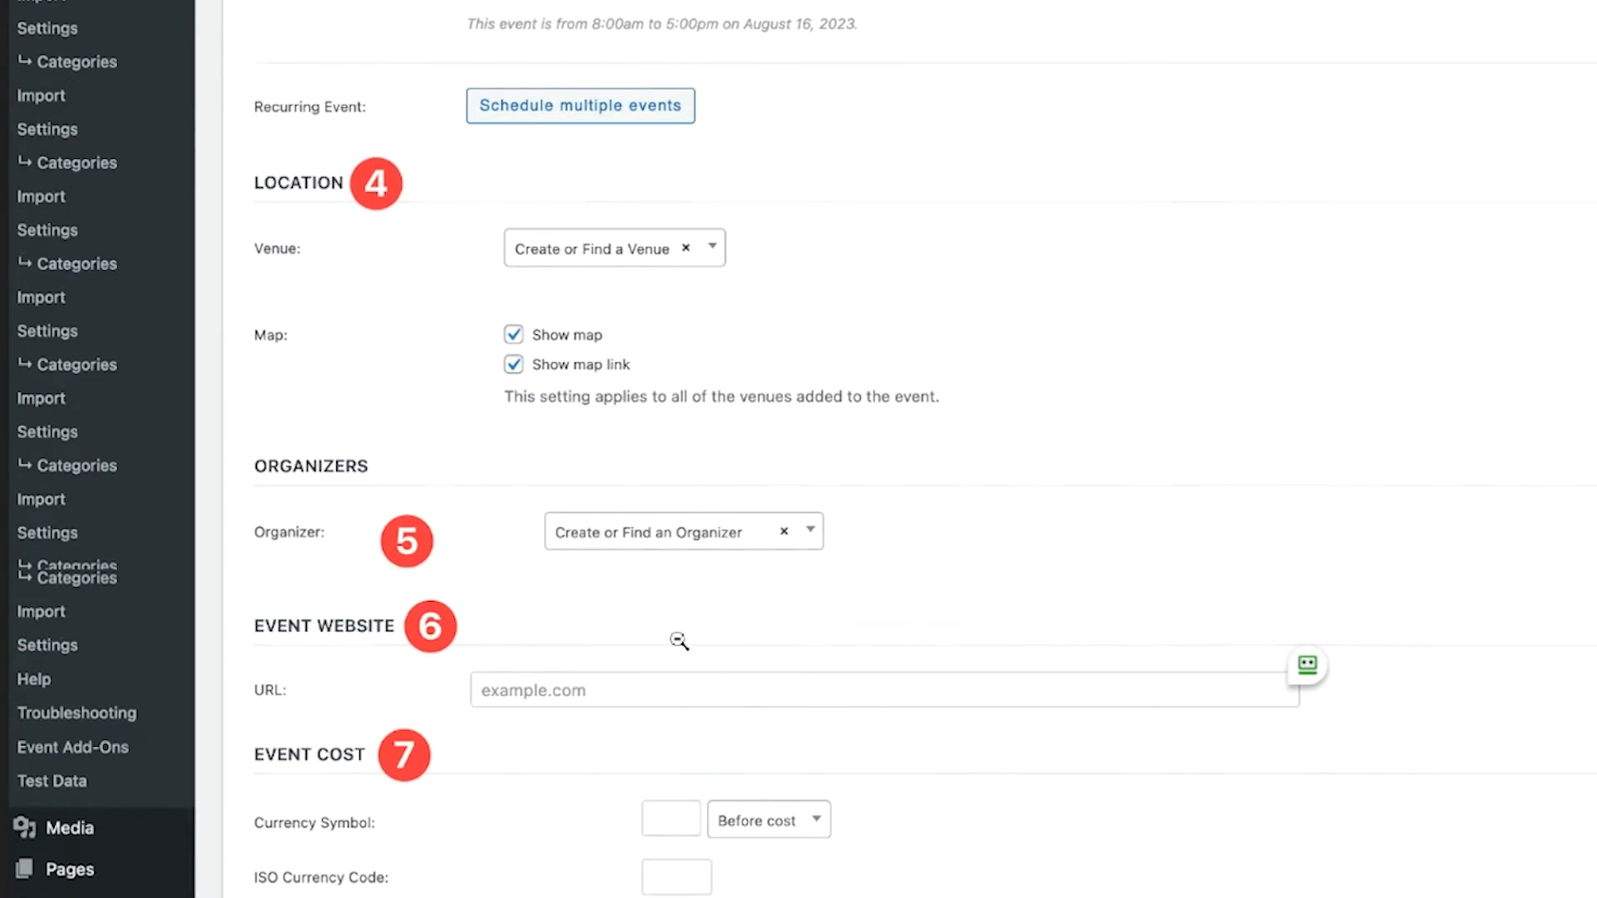
scroll(down, 3)
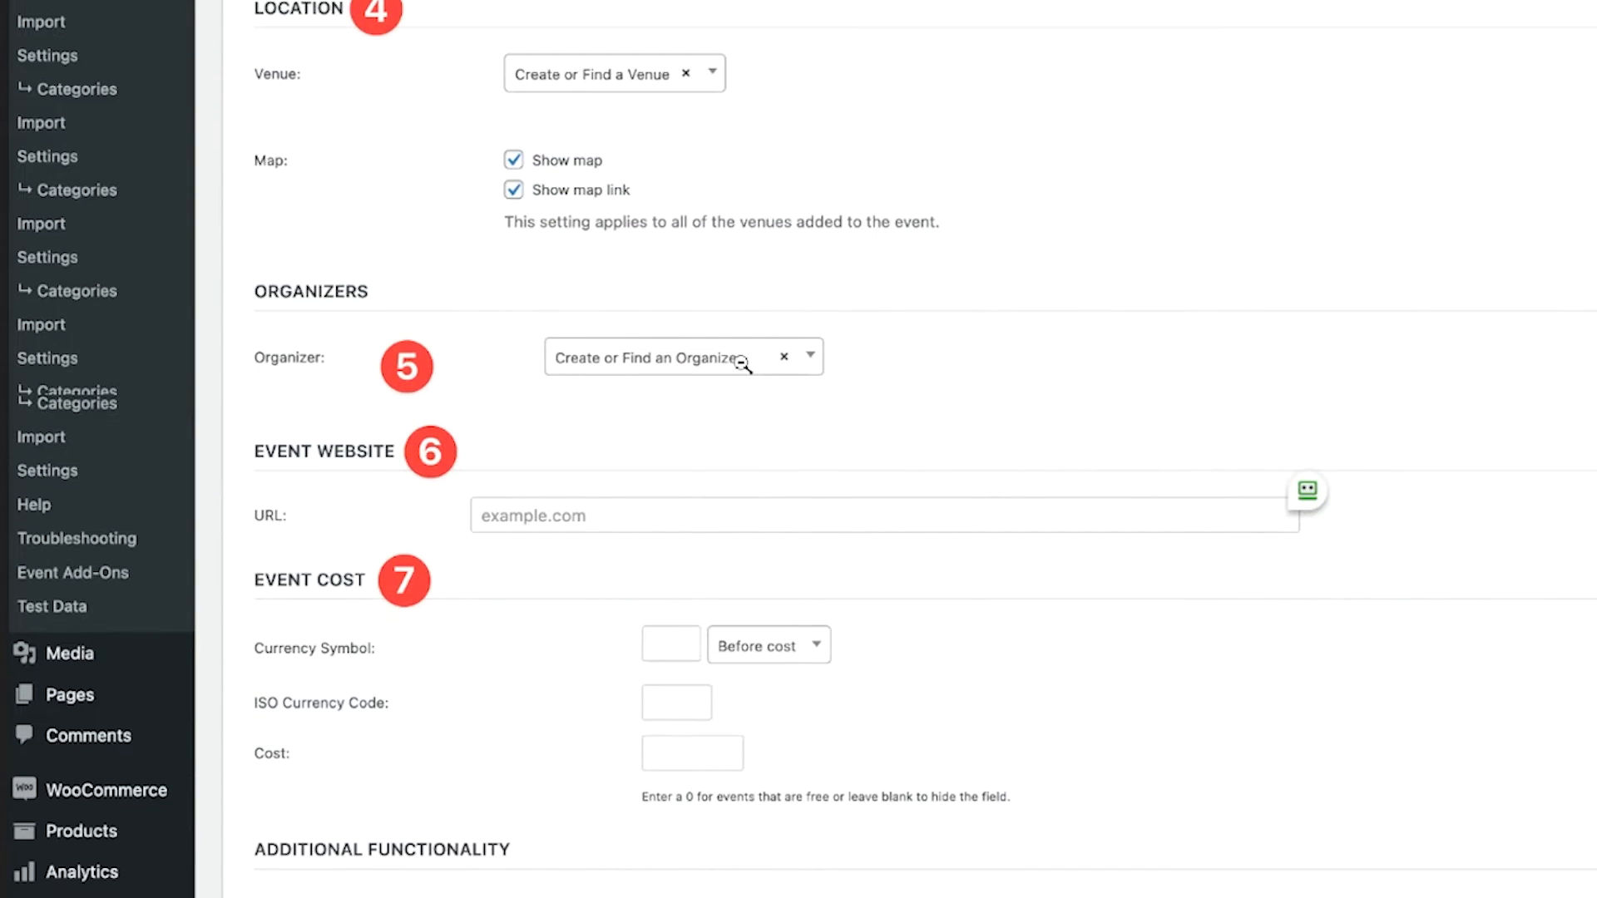
mouse_move(677, 479)
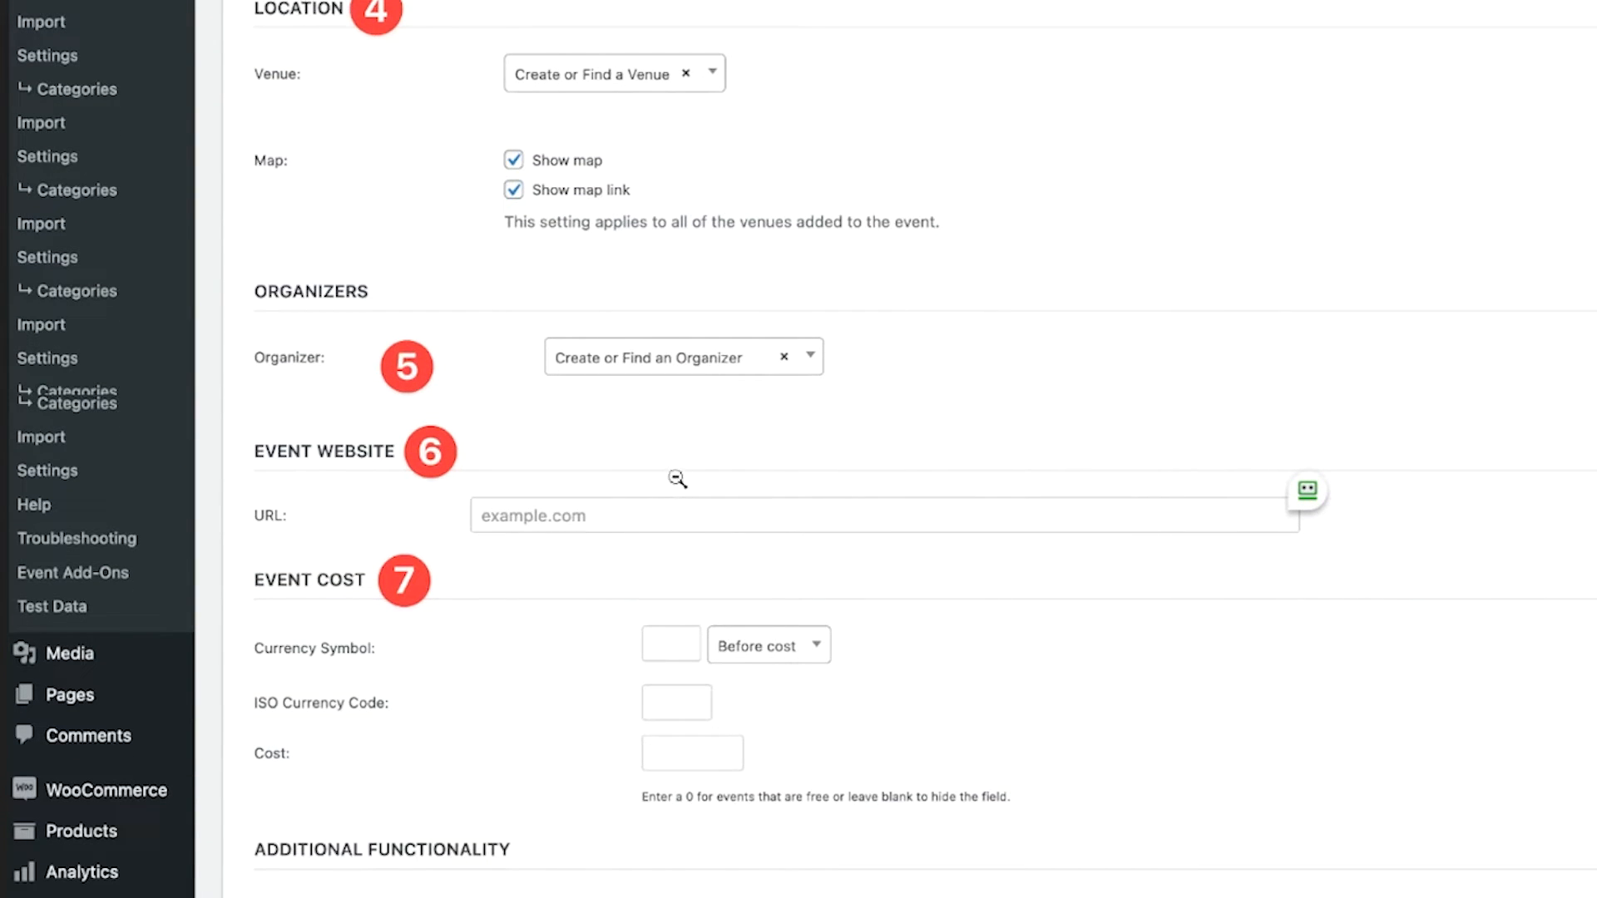
scroll(down, 3)
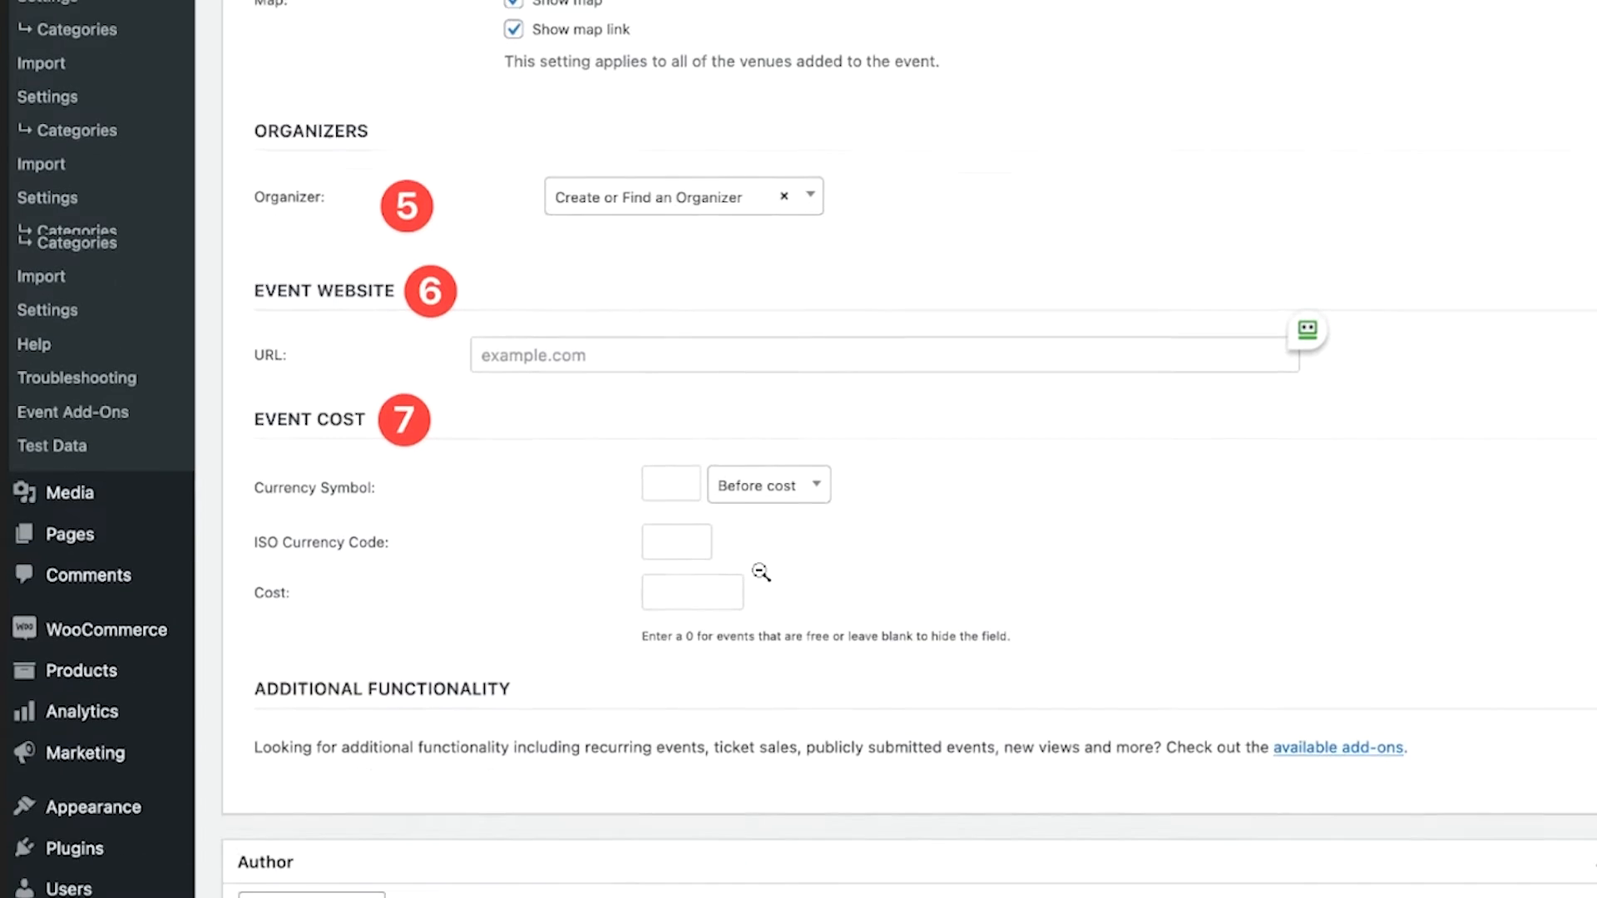
scroll(down, 3)
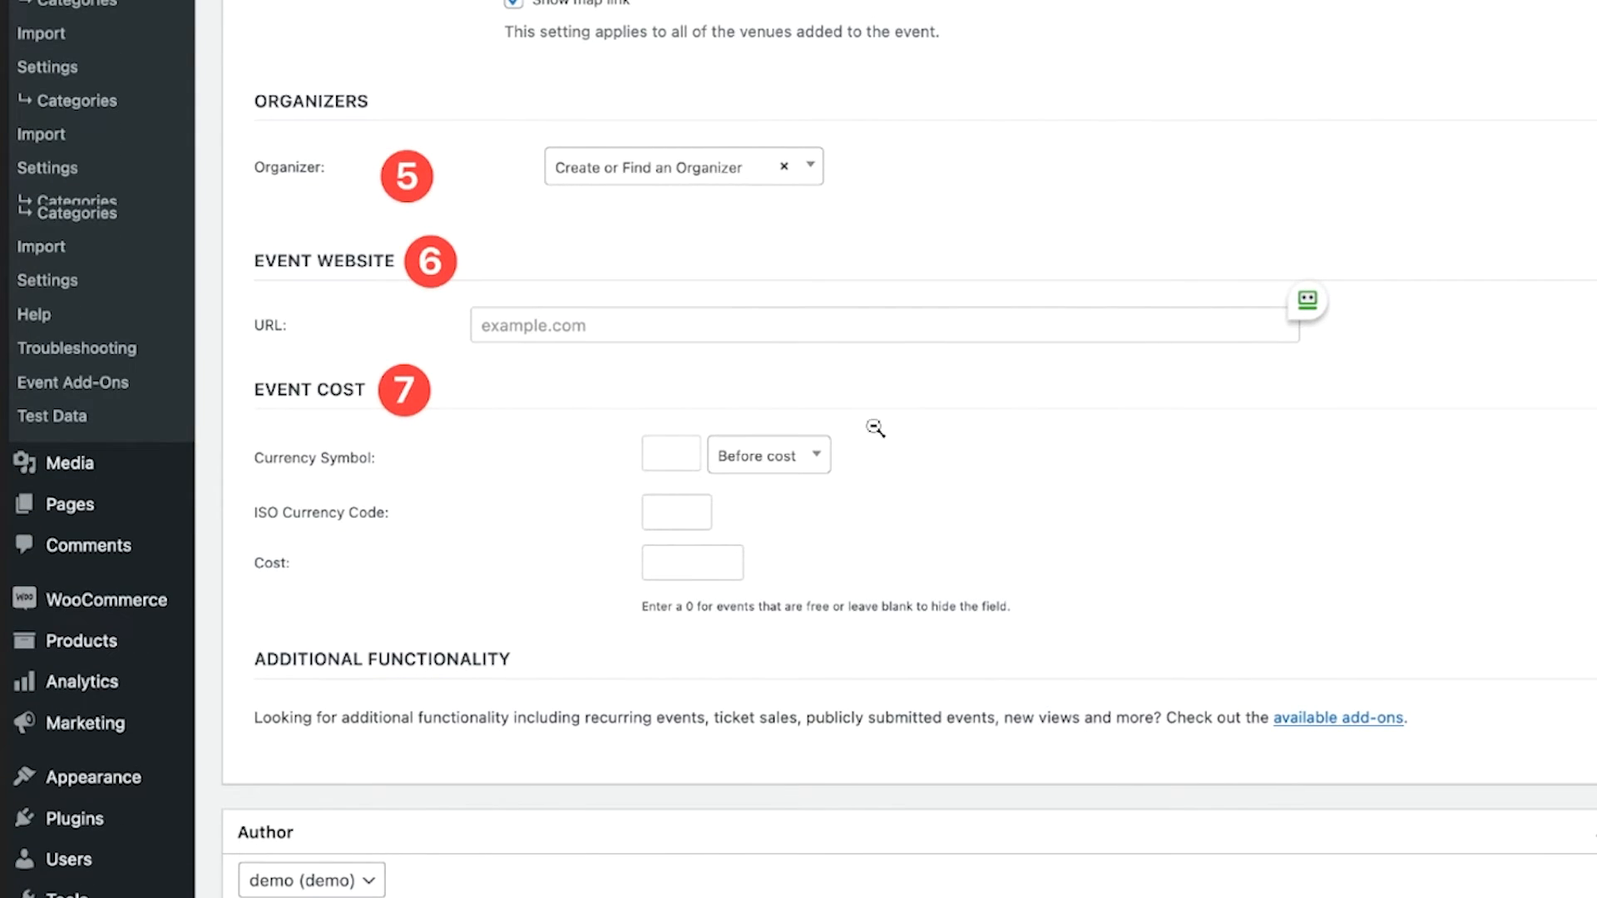
Scroll over the Event Options, Series, Events Status and Featured image sidebar boxes
scroll(up, 3)
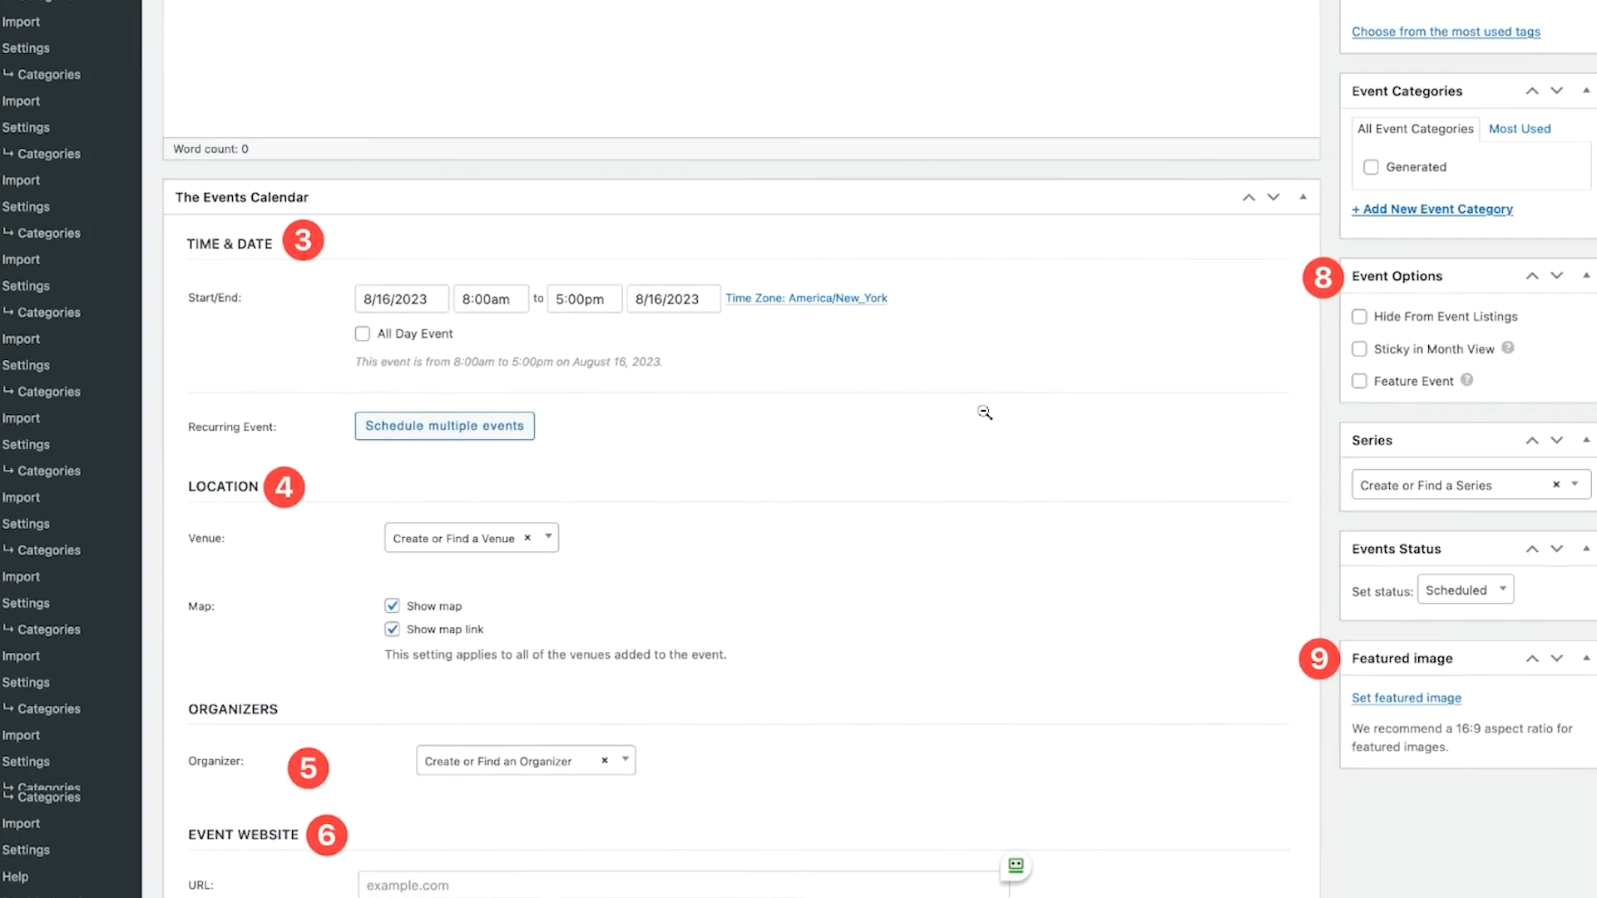
scroll(down, 3)
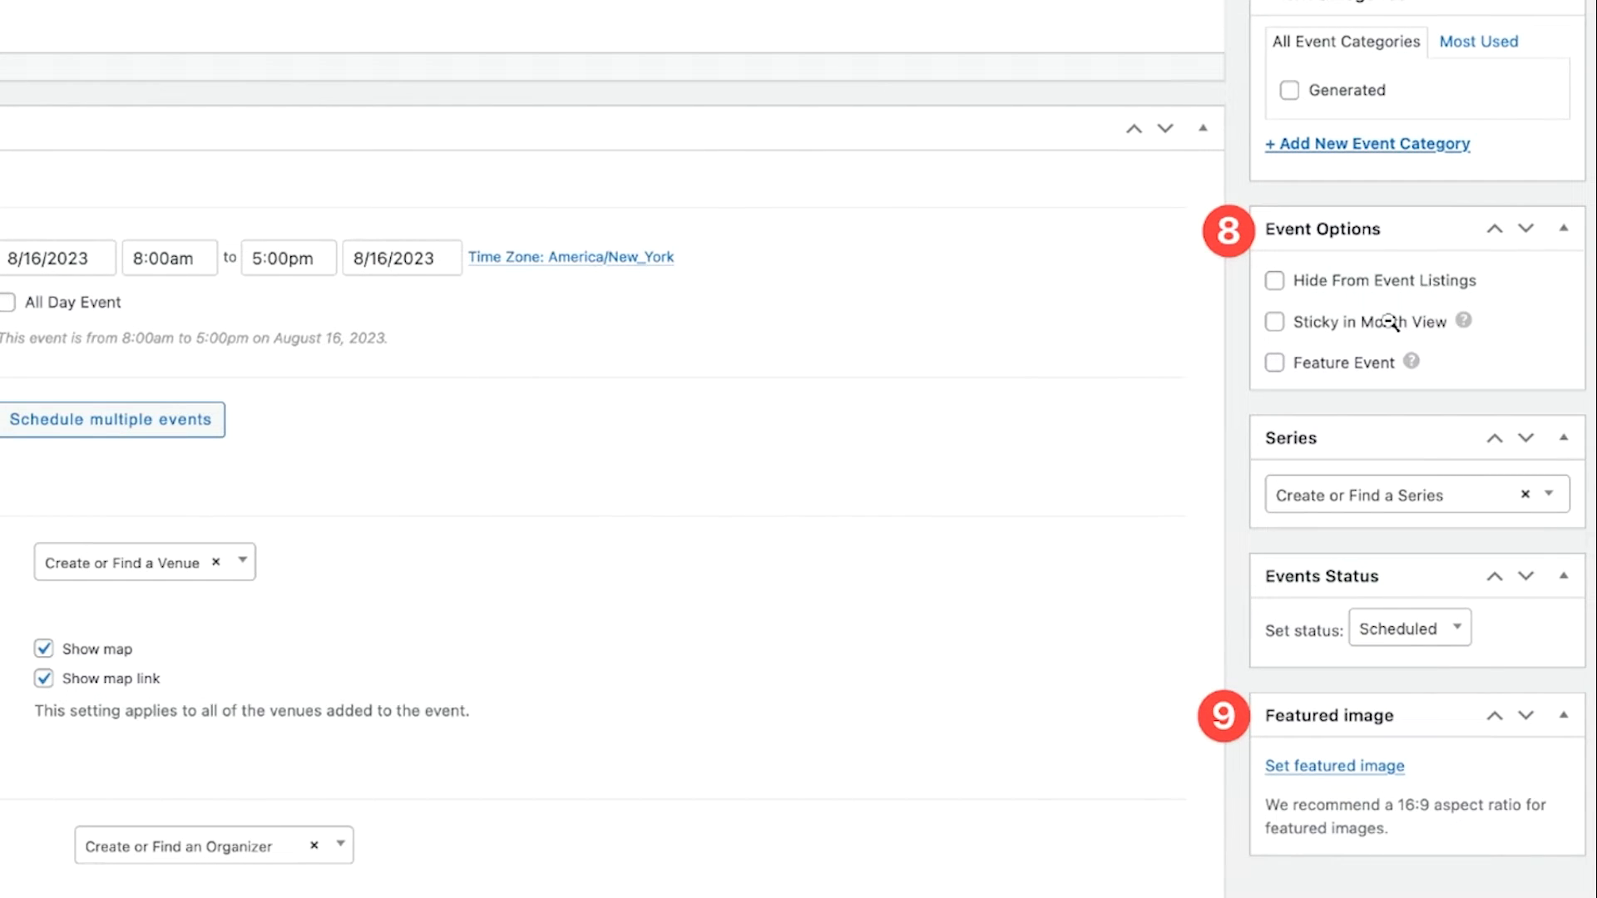
mouse_move(1337, 336)
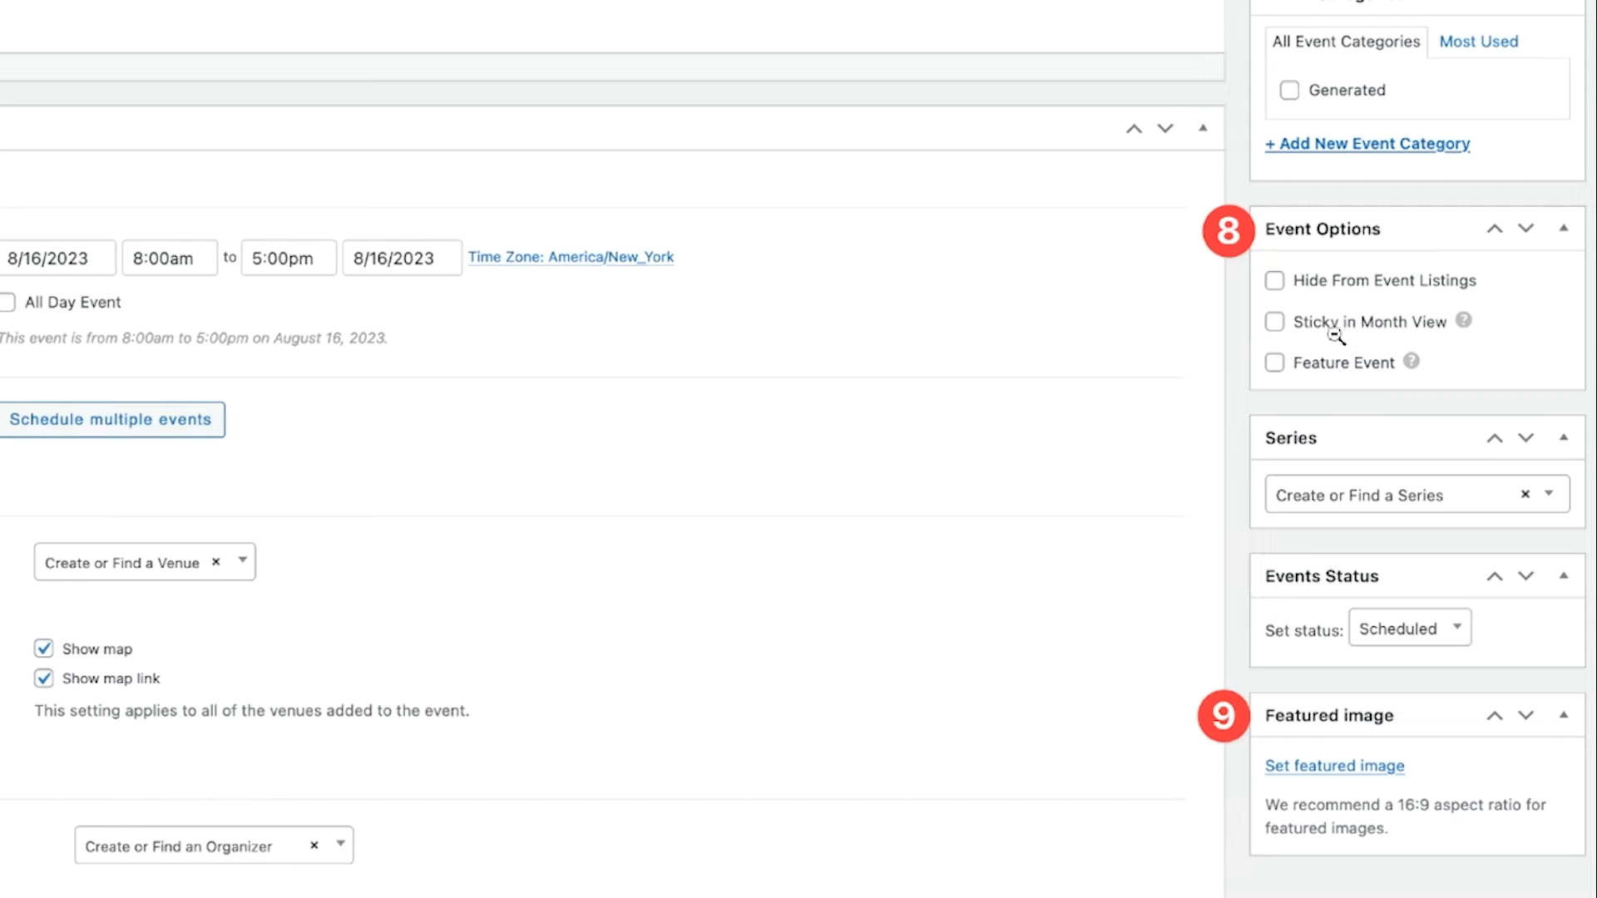
mouse_move(1256, 758)
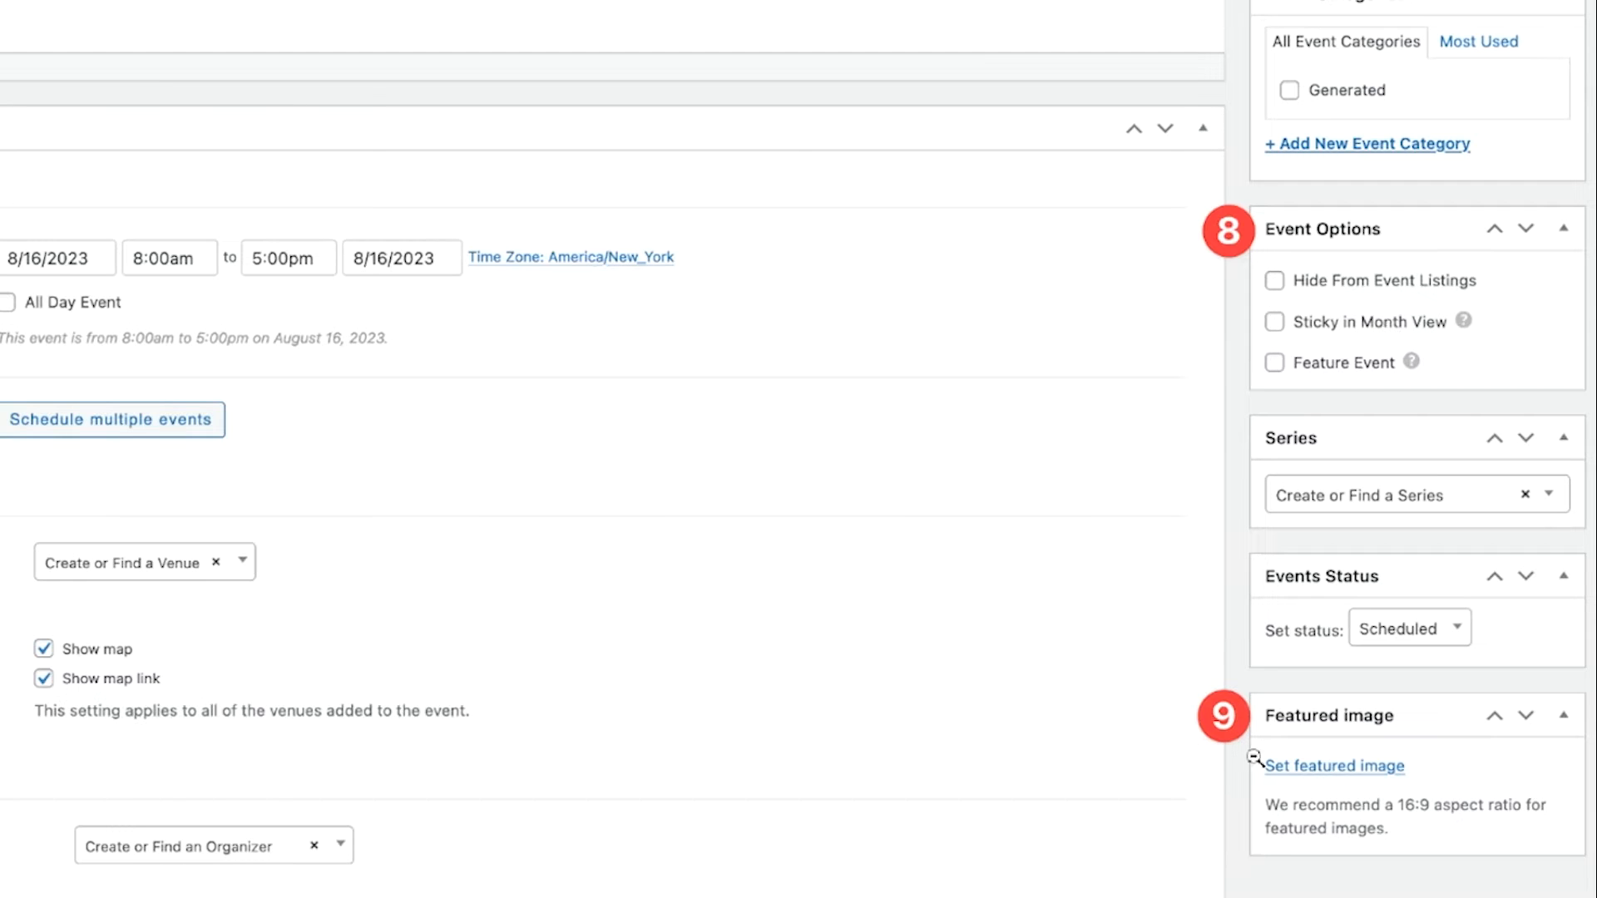
scroll(down, 3)
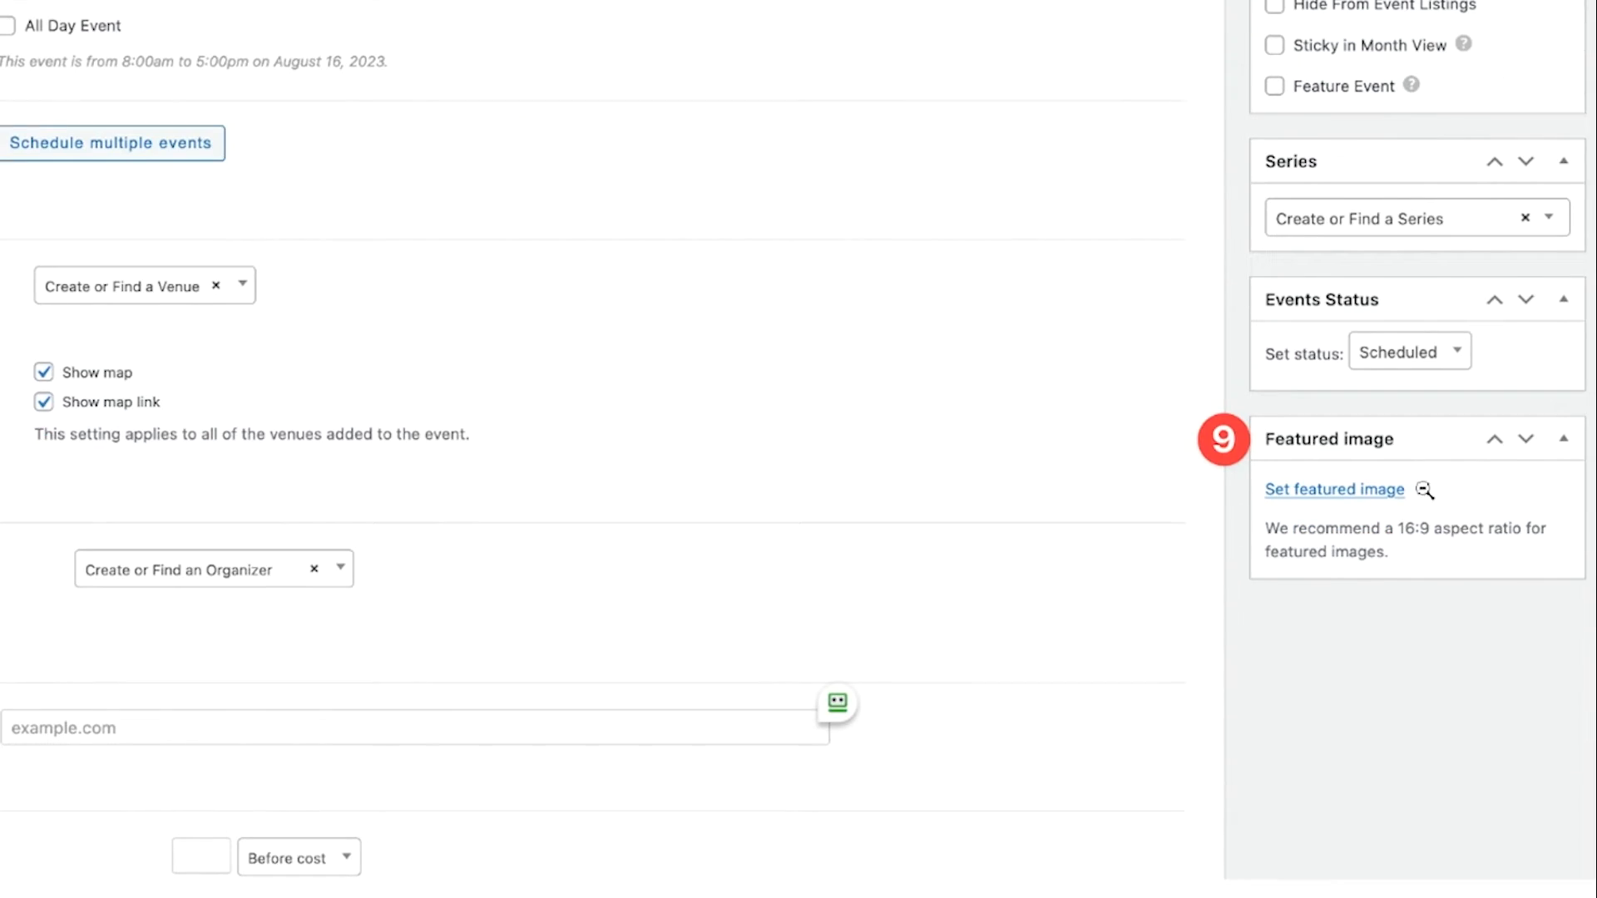
mouse_move(1422, 488)
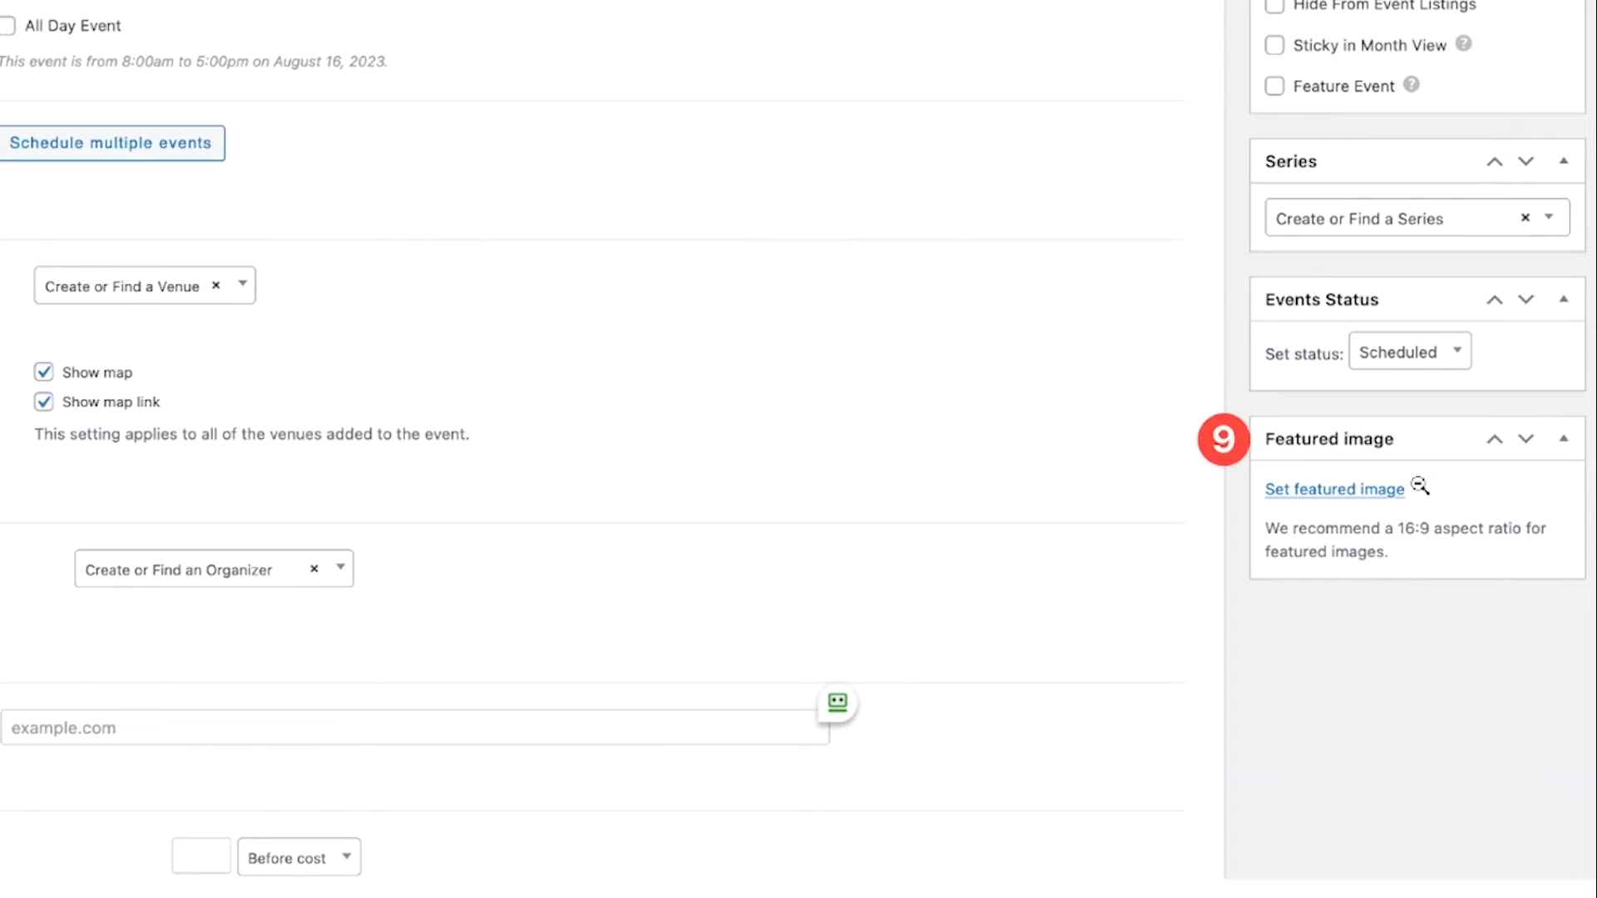
mouse_move(1419, 472)
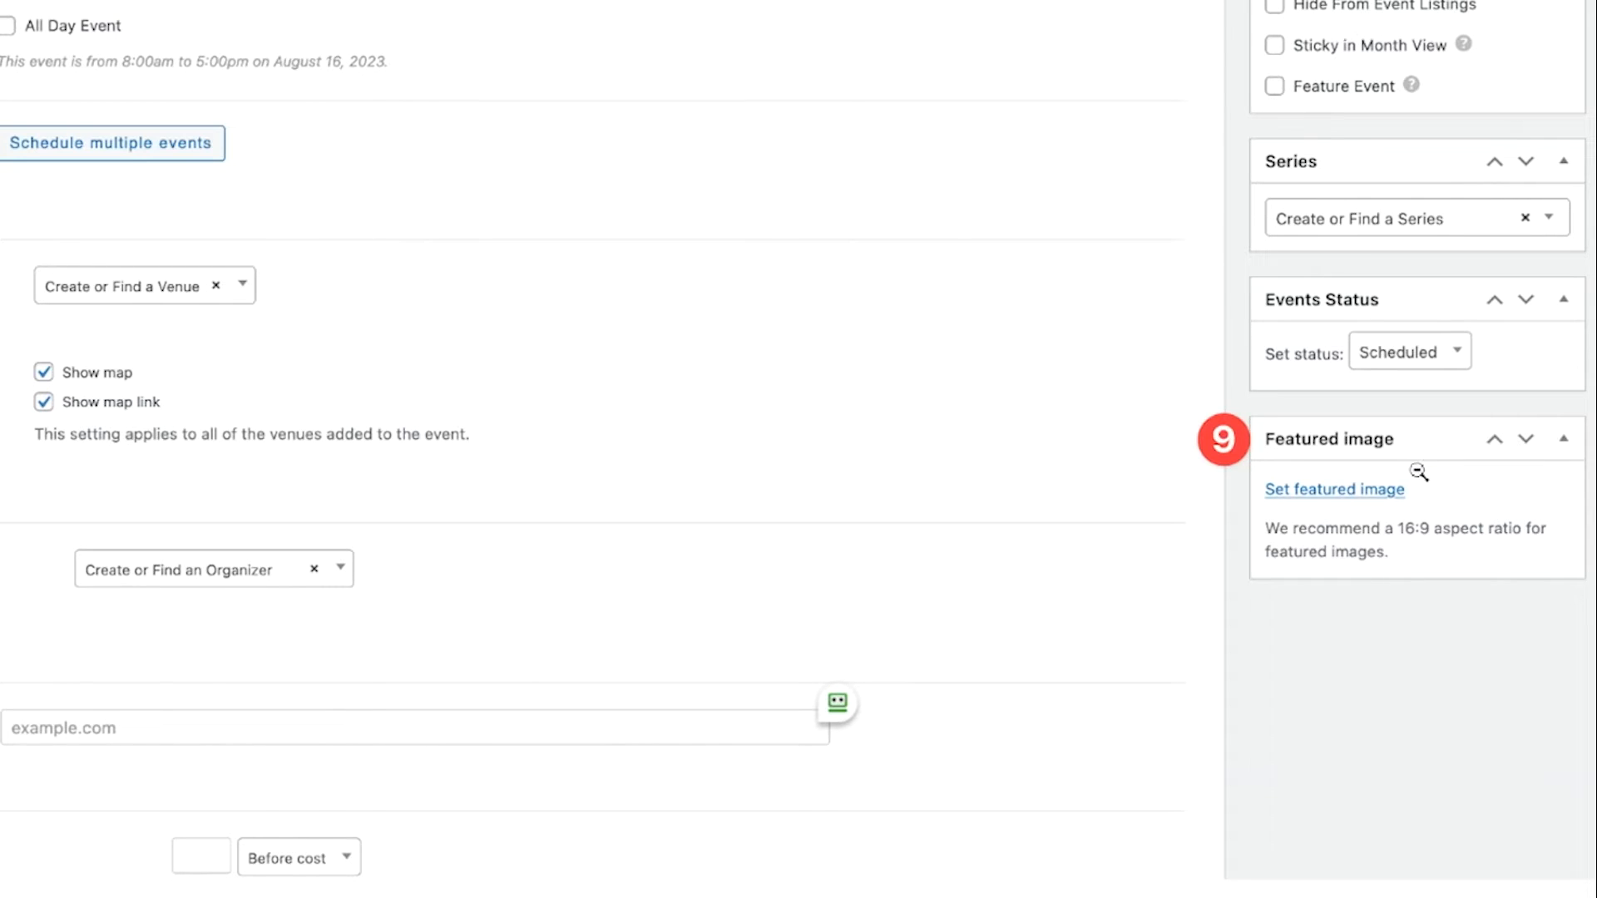
mouse_move(1419, 451)
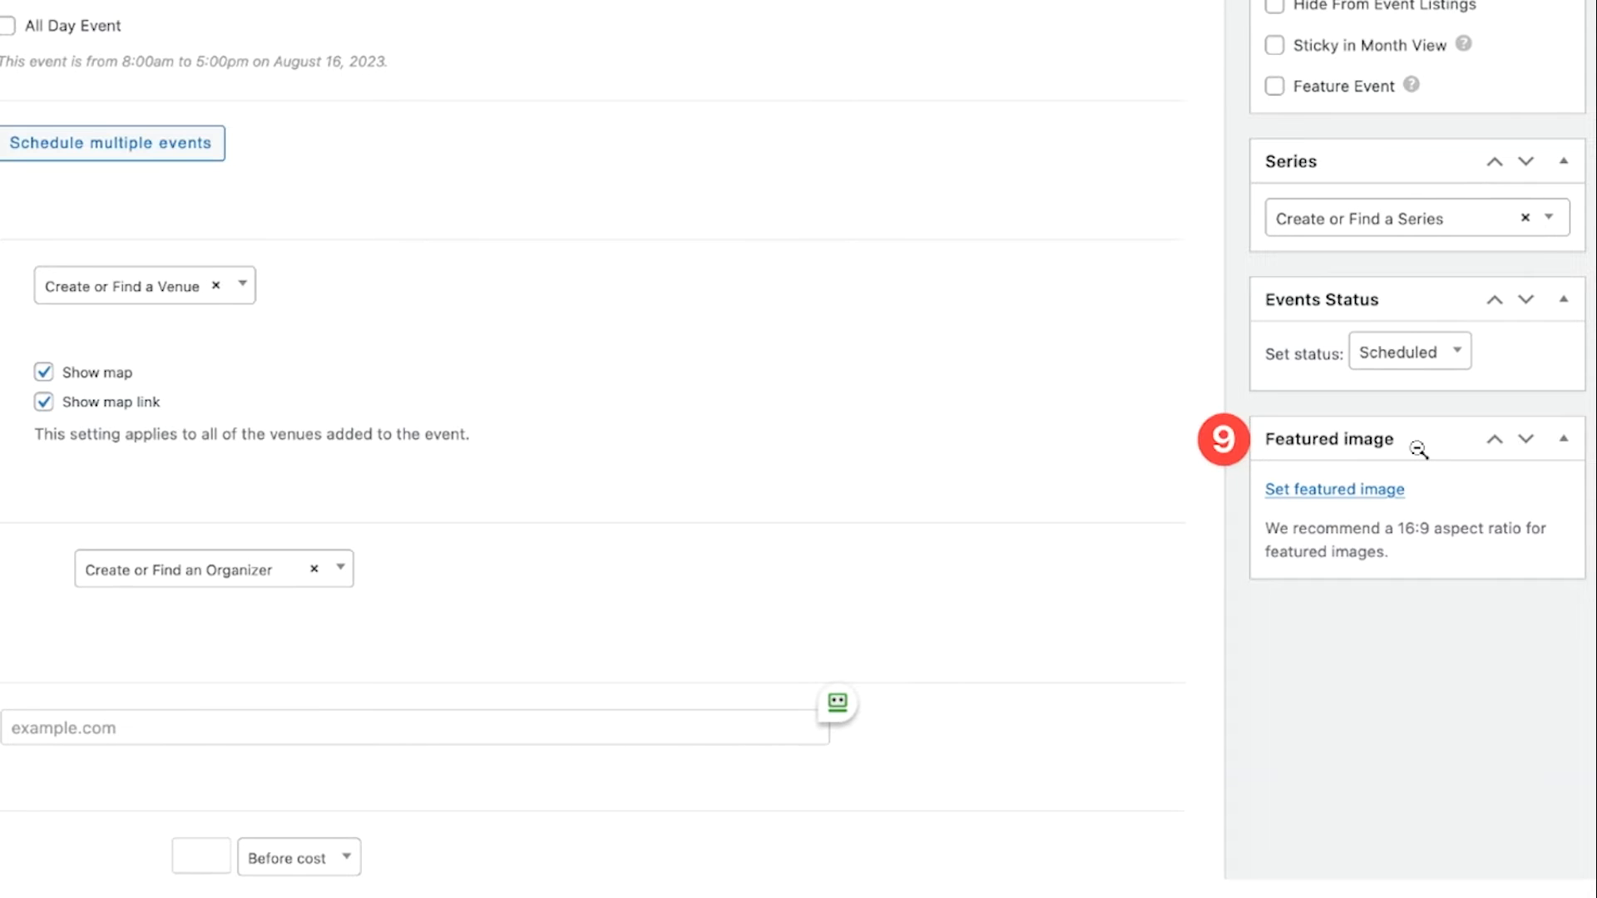
scroll(up, 3)
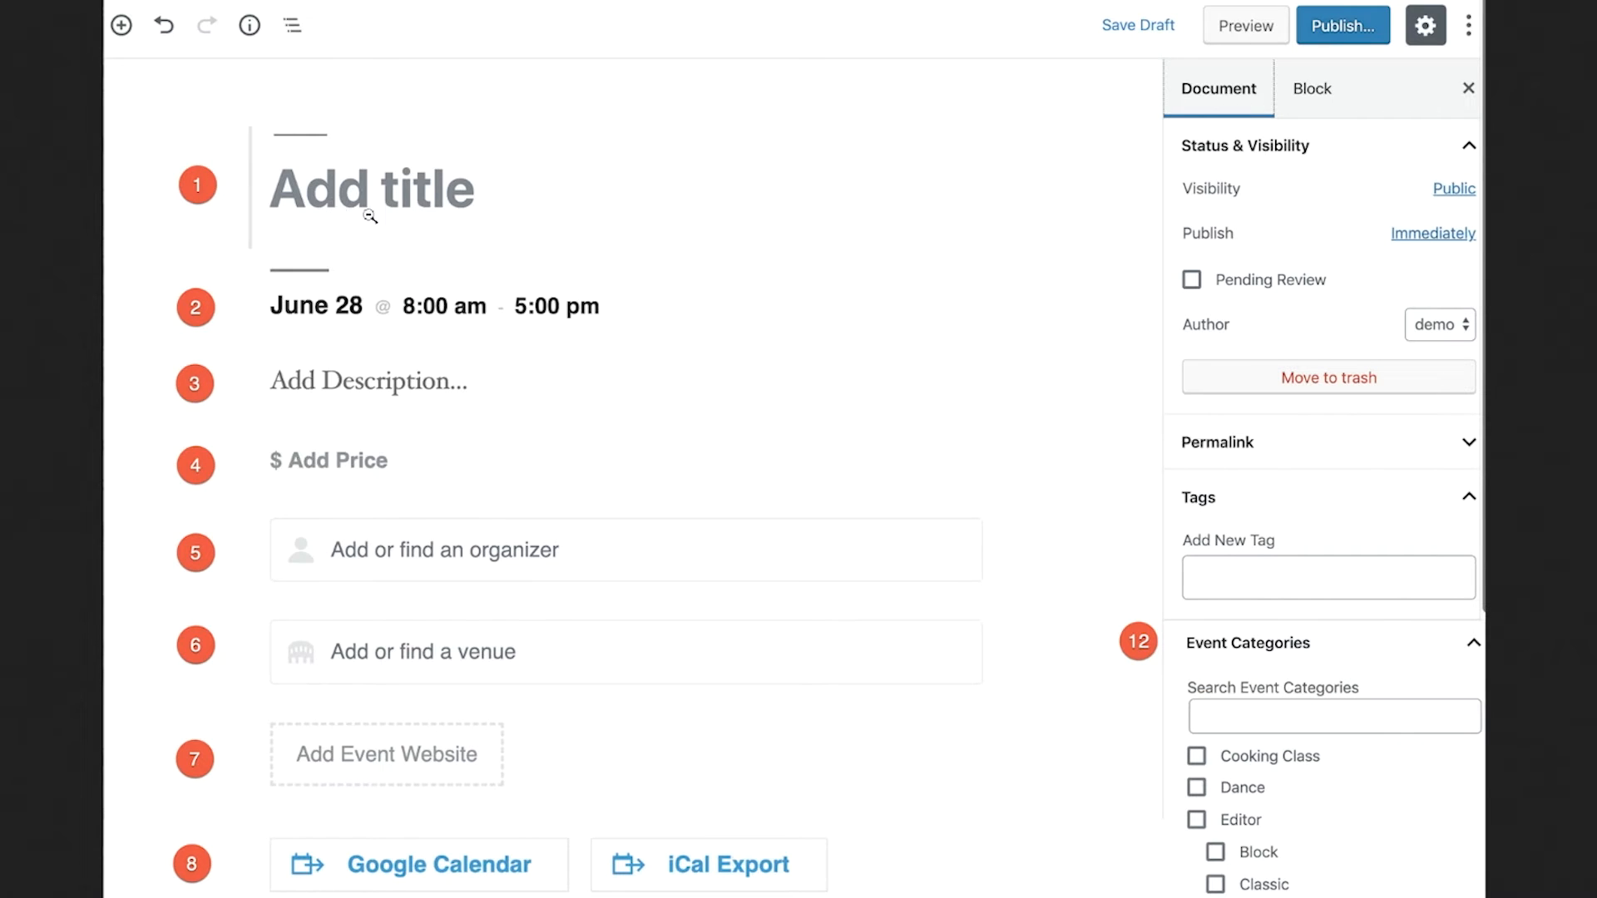
mouse_move(375, 227)
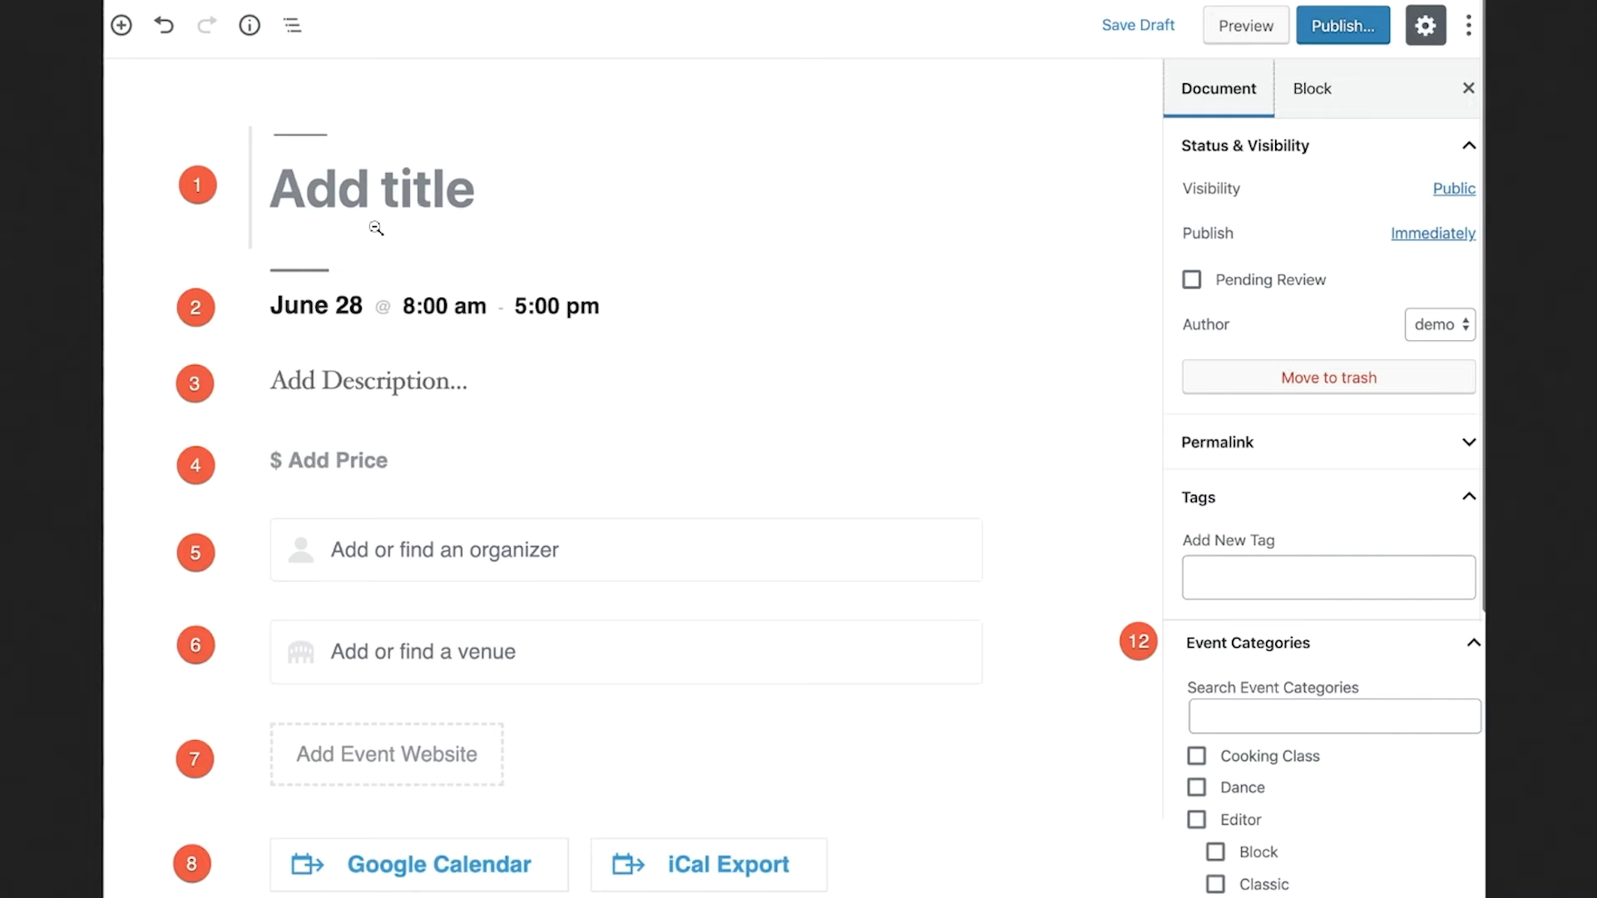
mouse_move(380, 327)
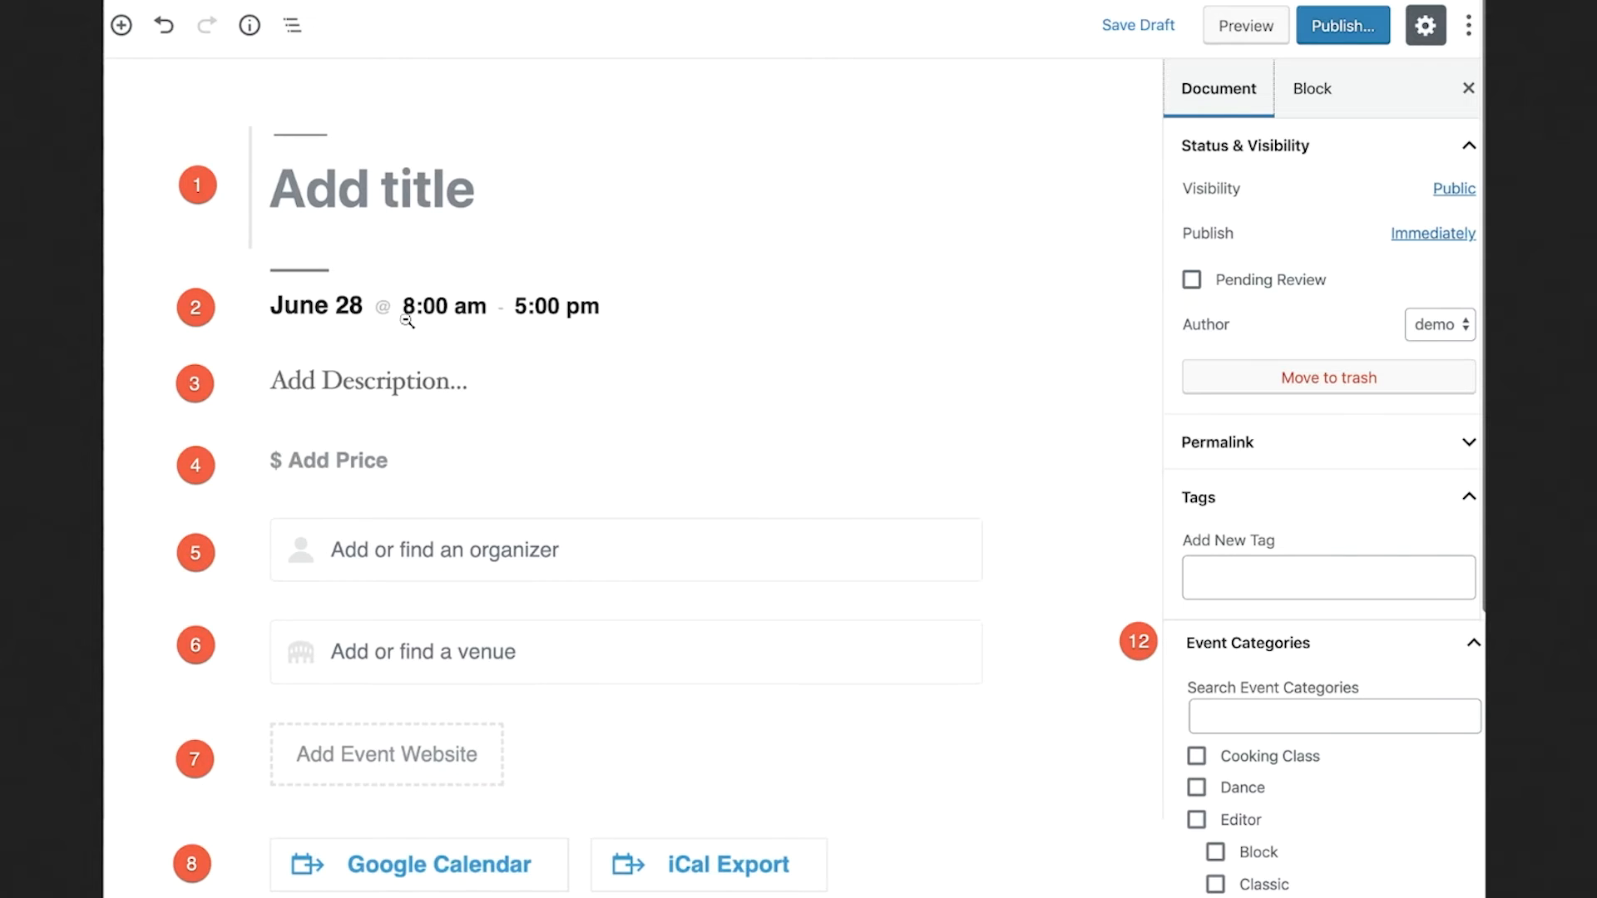
Scroll the block-editor event form down to Related Events, categories and featured image
scroll(down, 3)
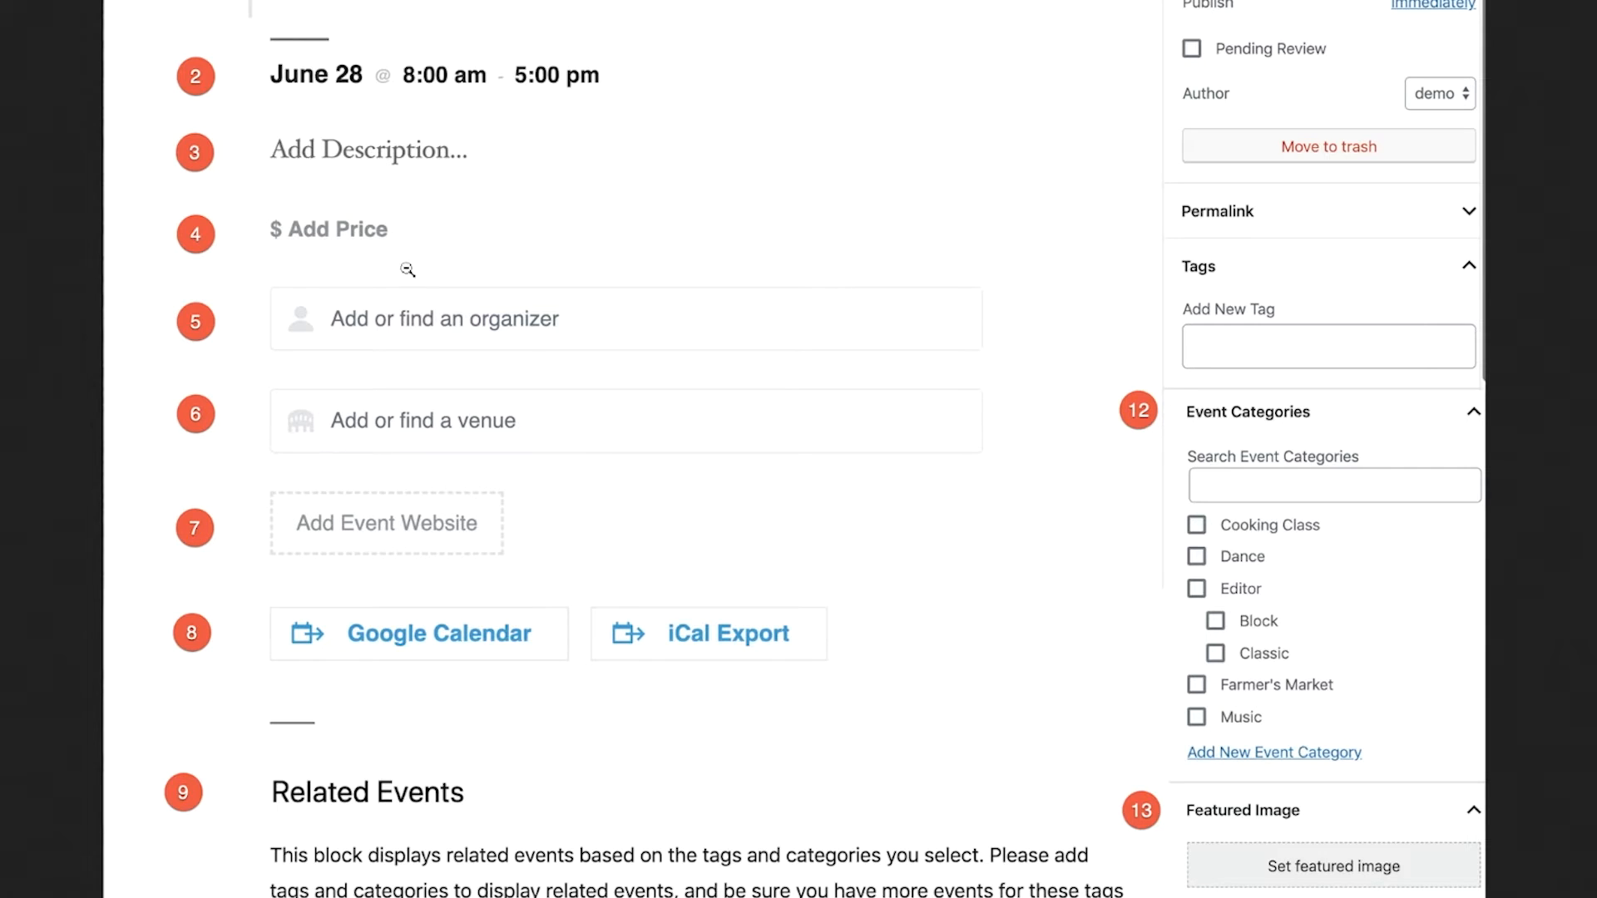
mouse_move(514, 350)
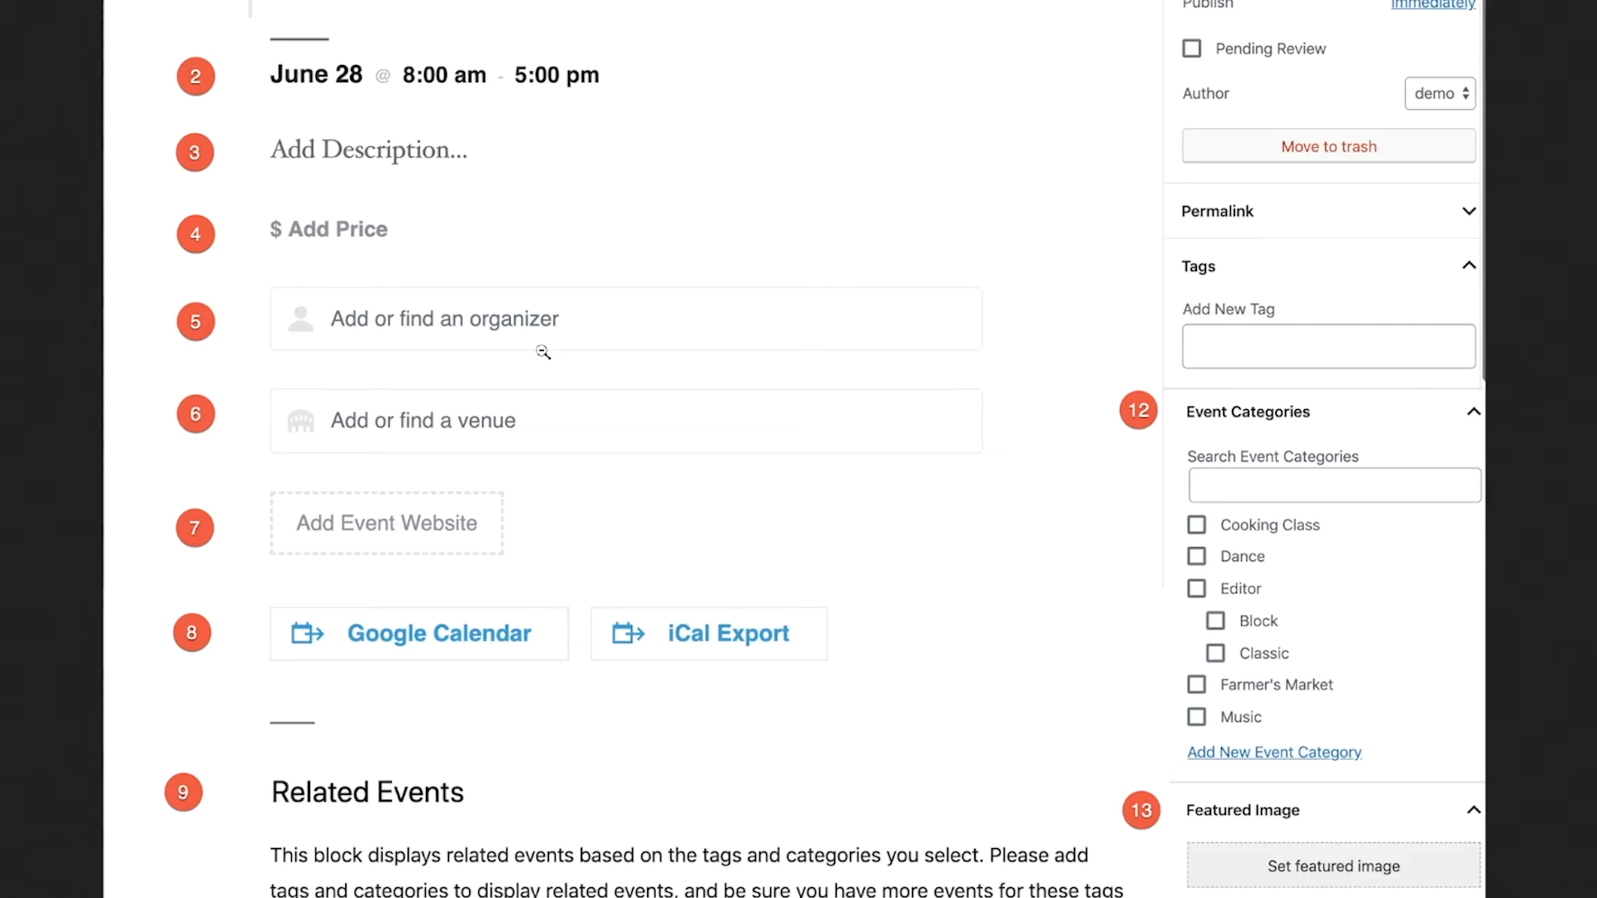
mouse_move(454, 498)
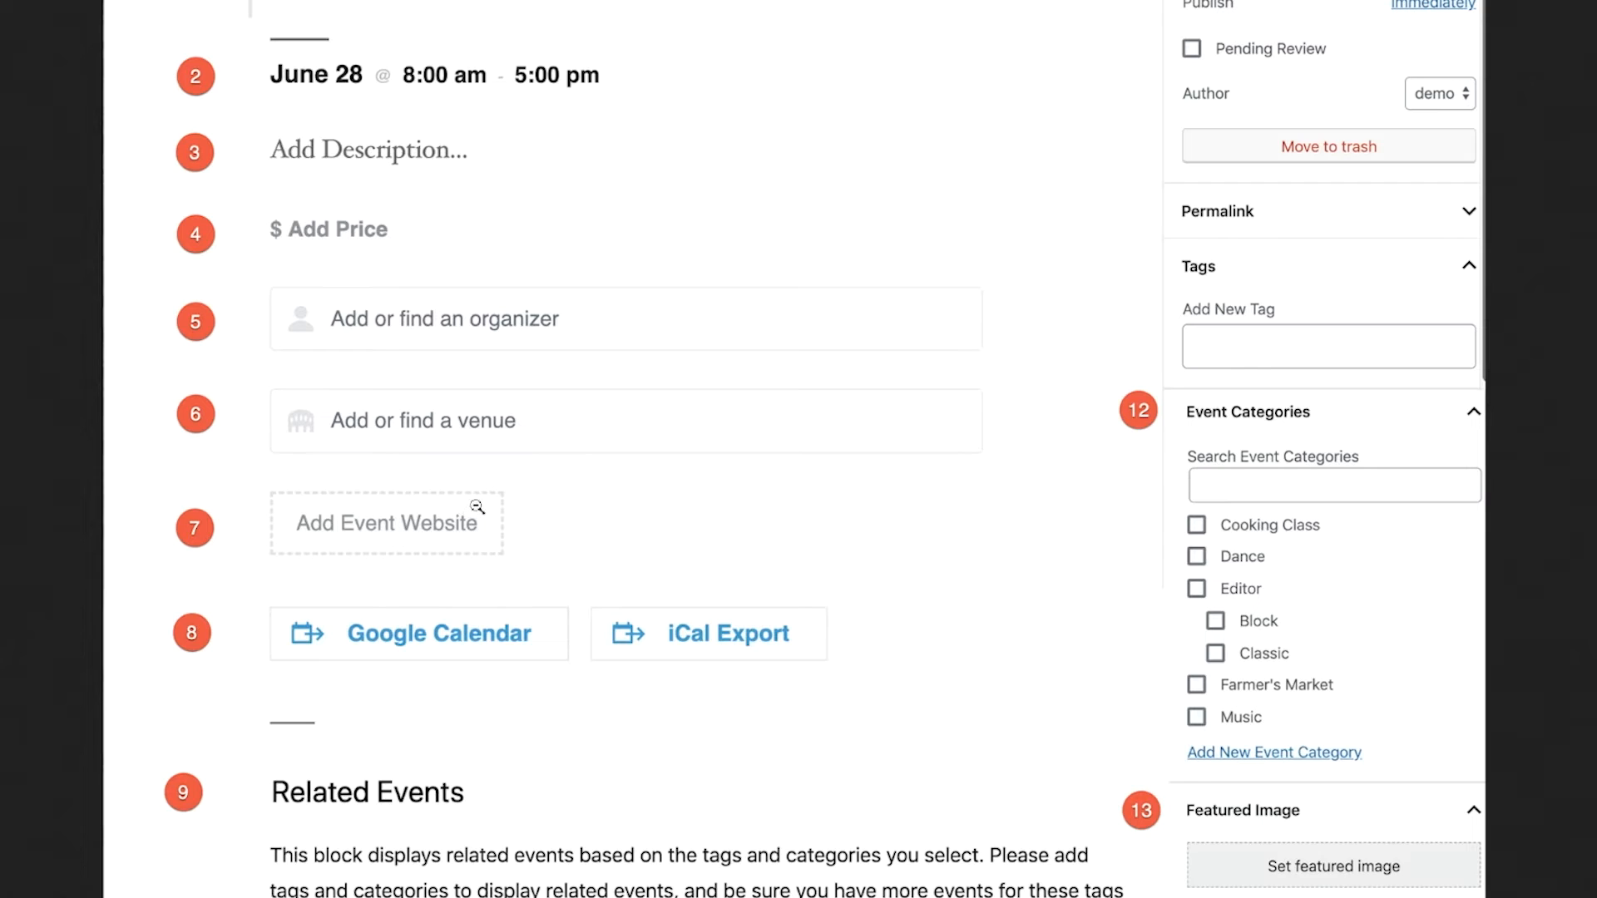
mouse_move(509, 521)
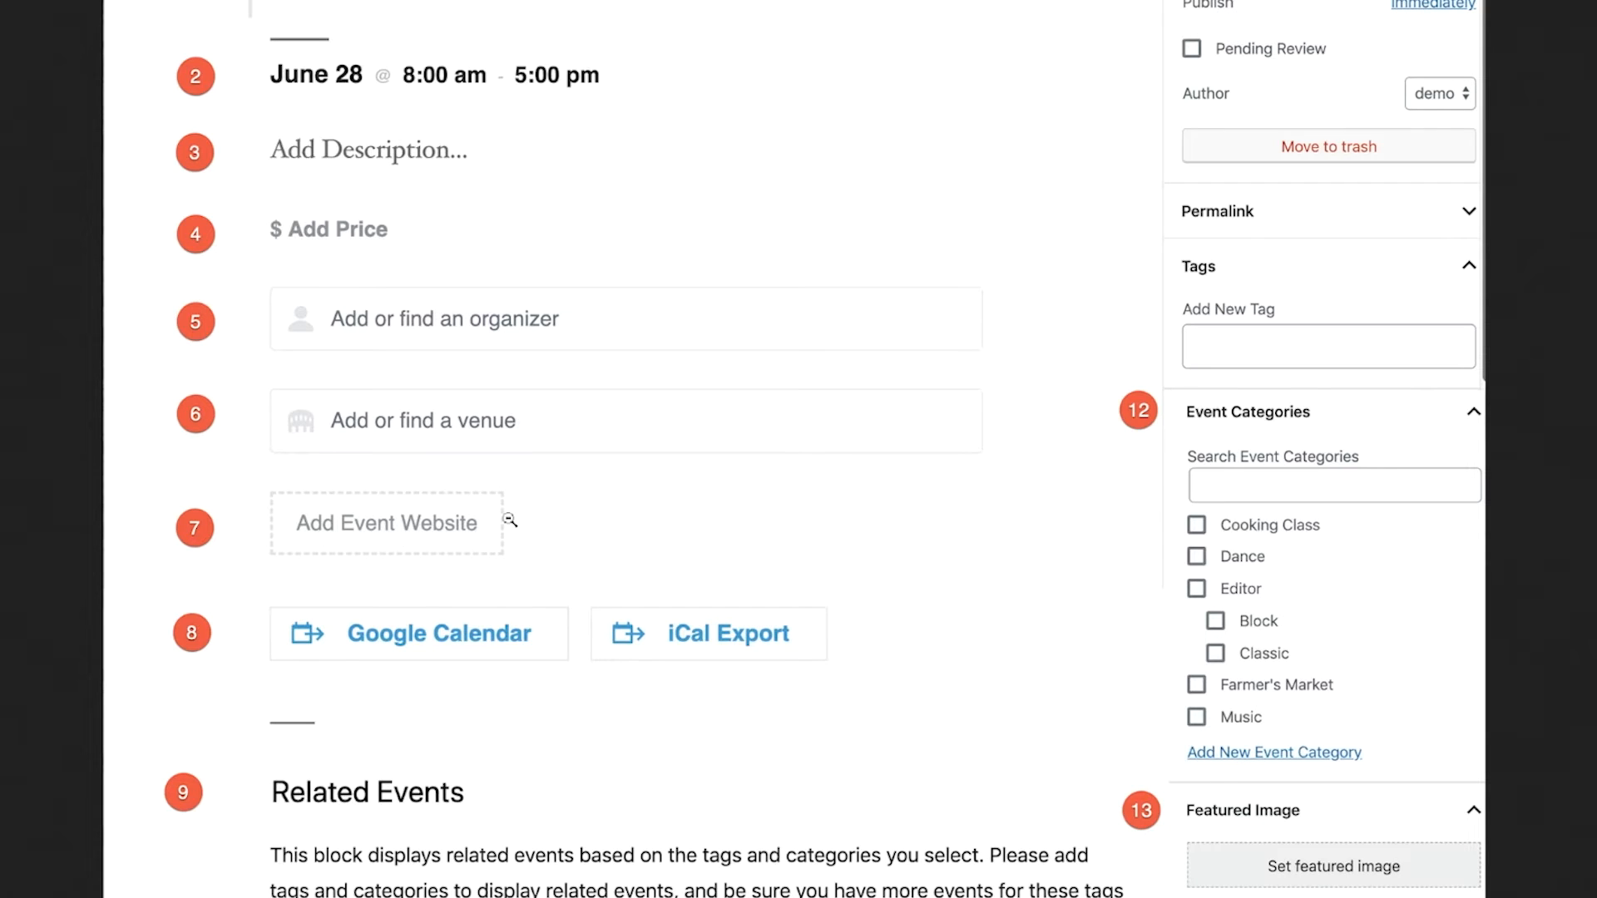
mouse_move(519, 514)
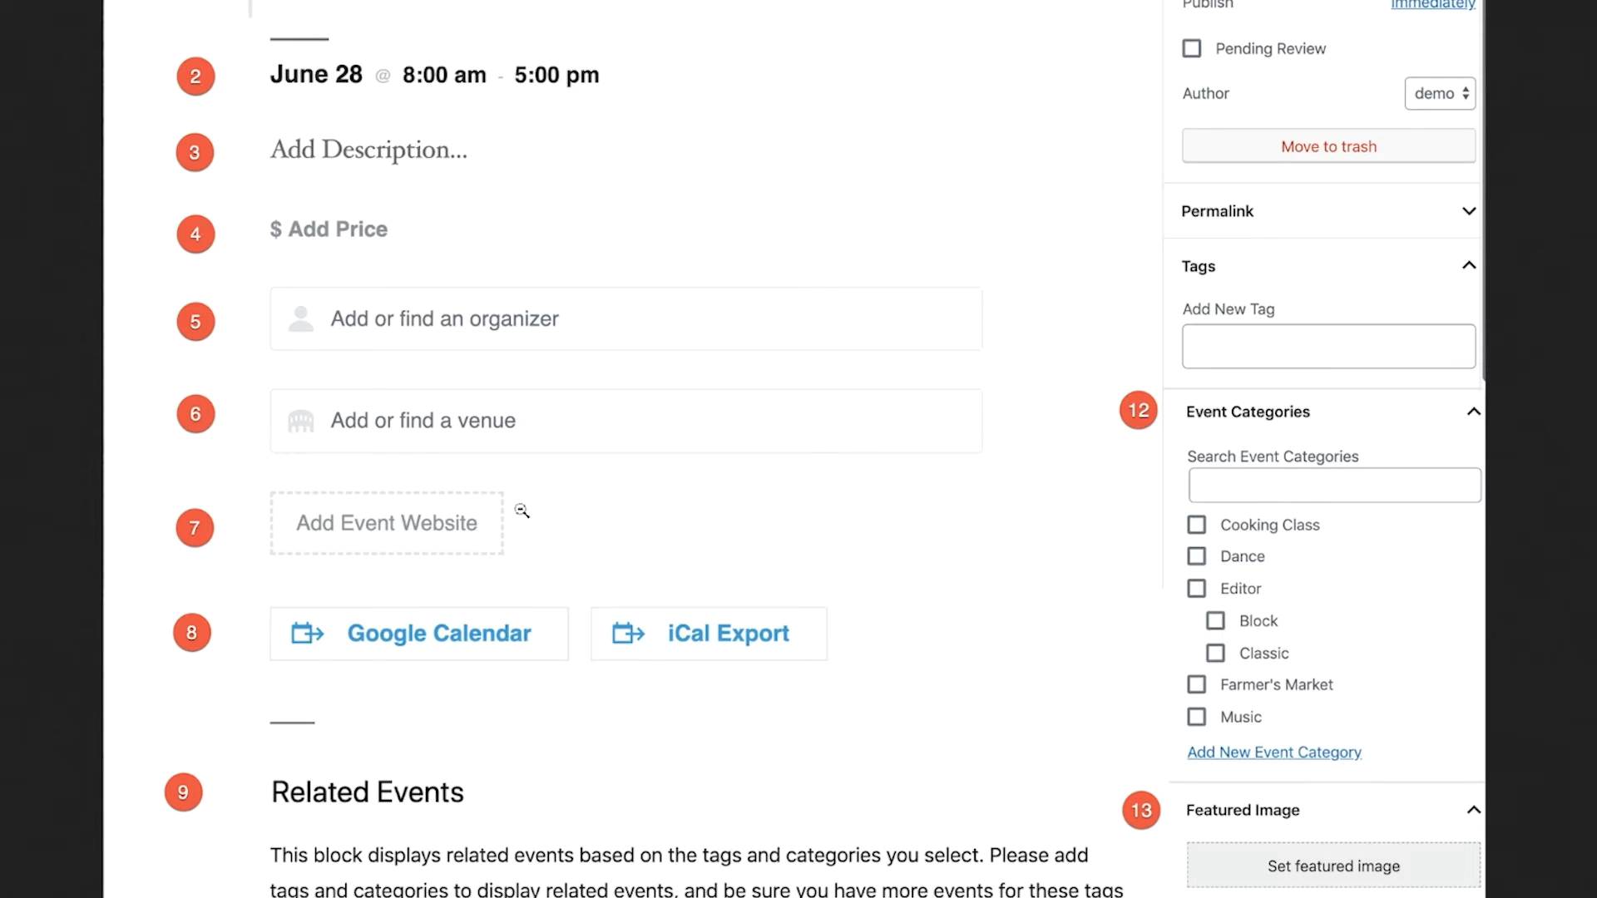
mouse_move(580, 531)
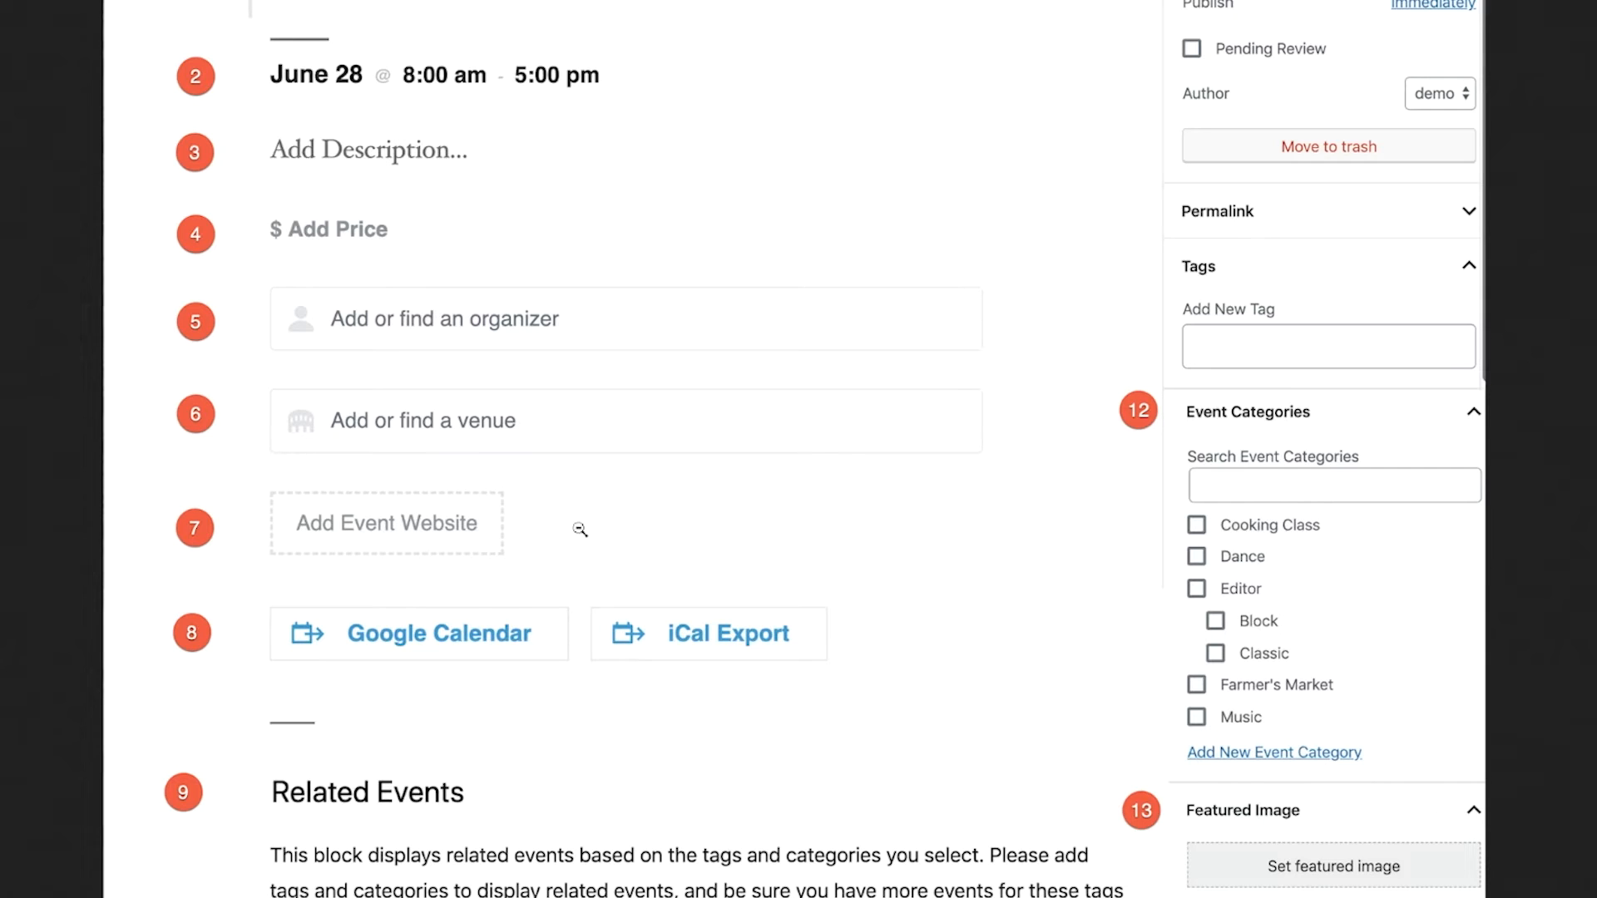
mouse_move(593, 529)
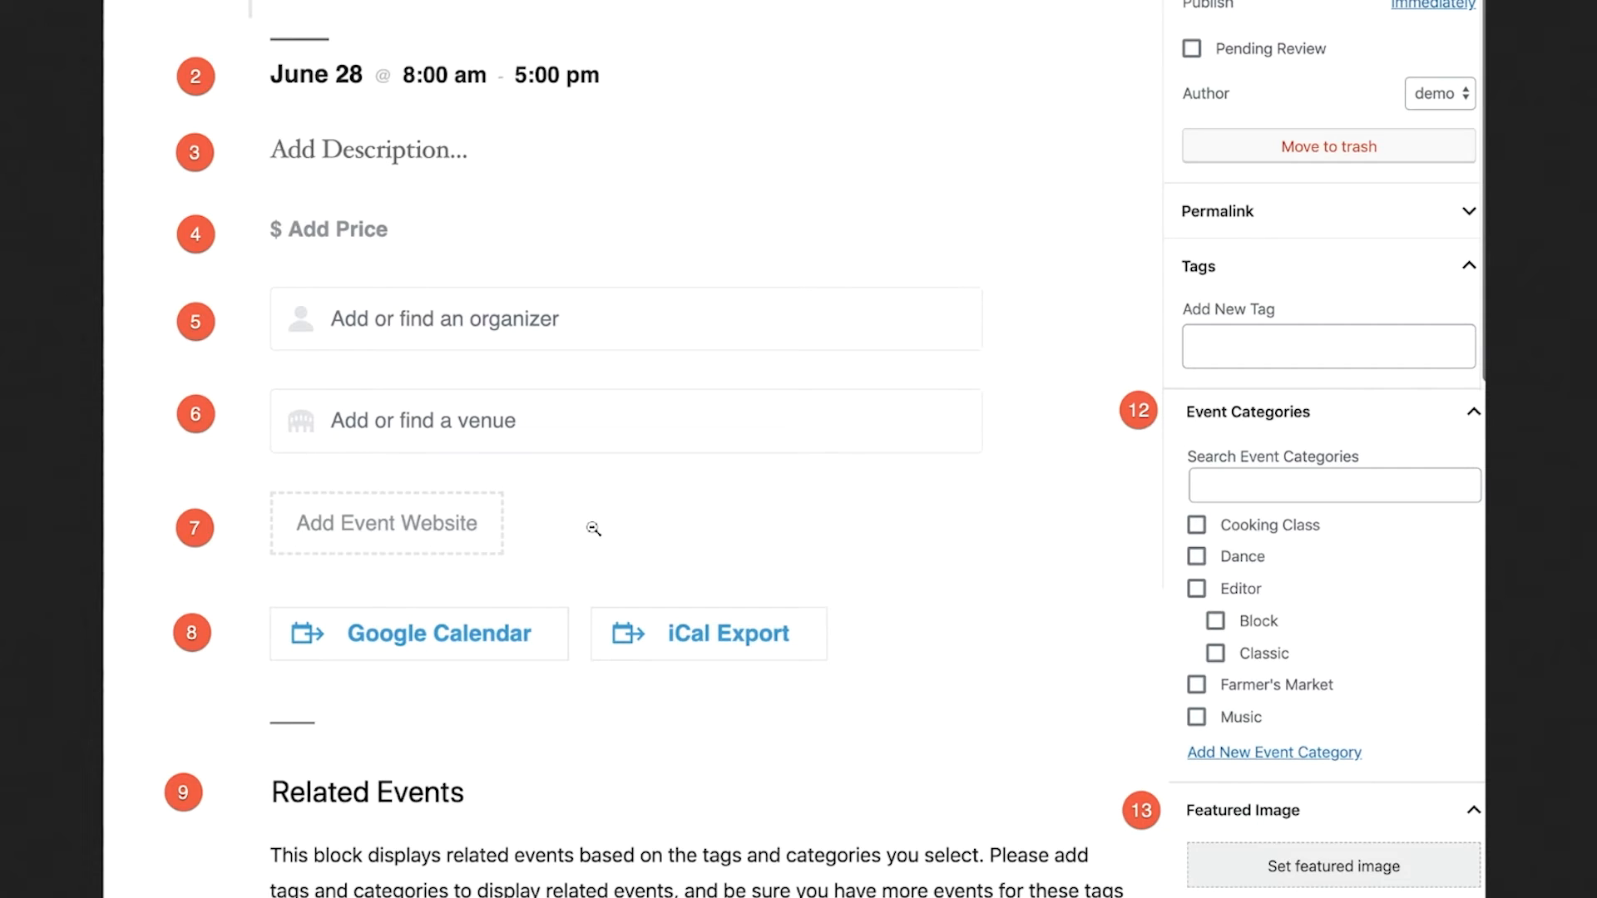
mouse_move(547, 619)
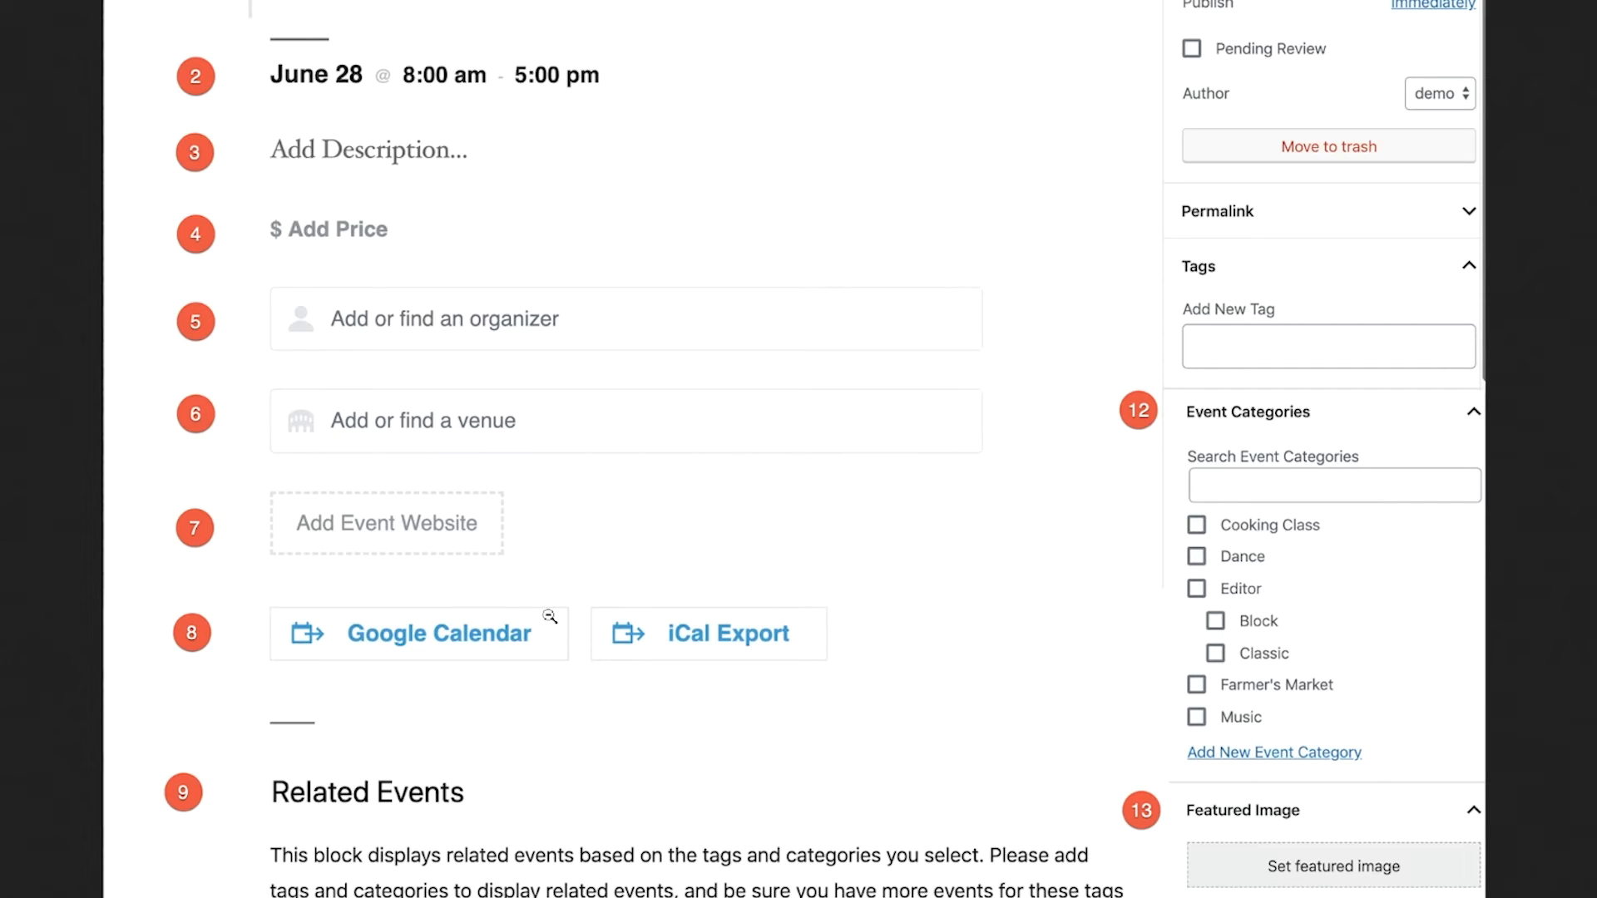
mouse_move(557, 618)
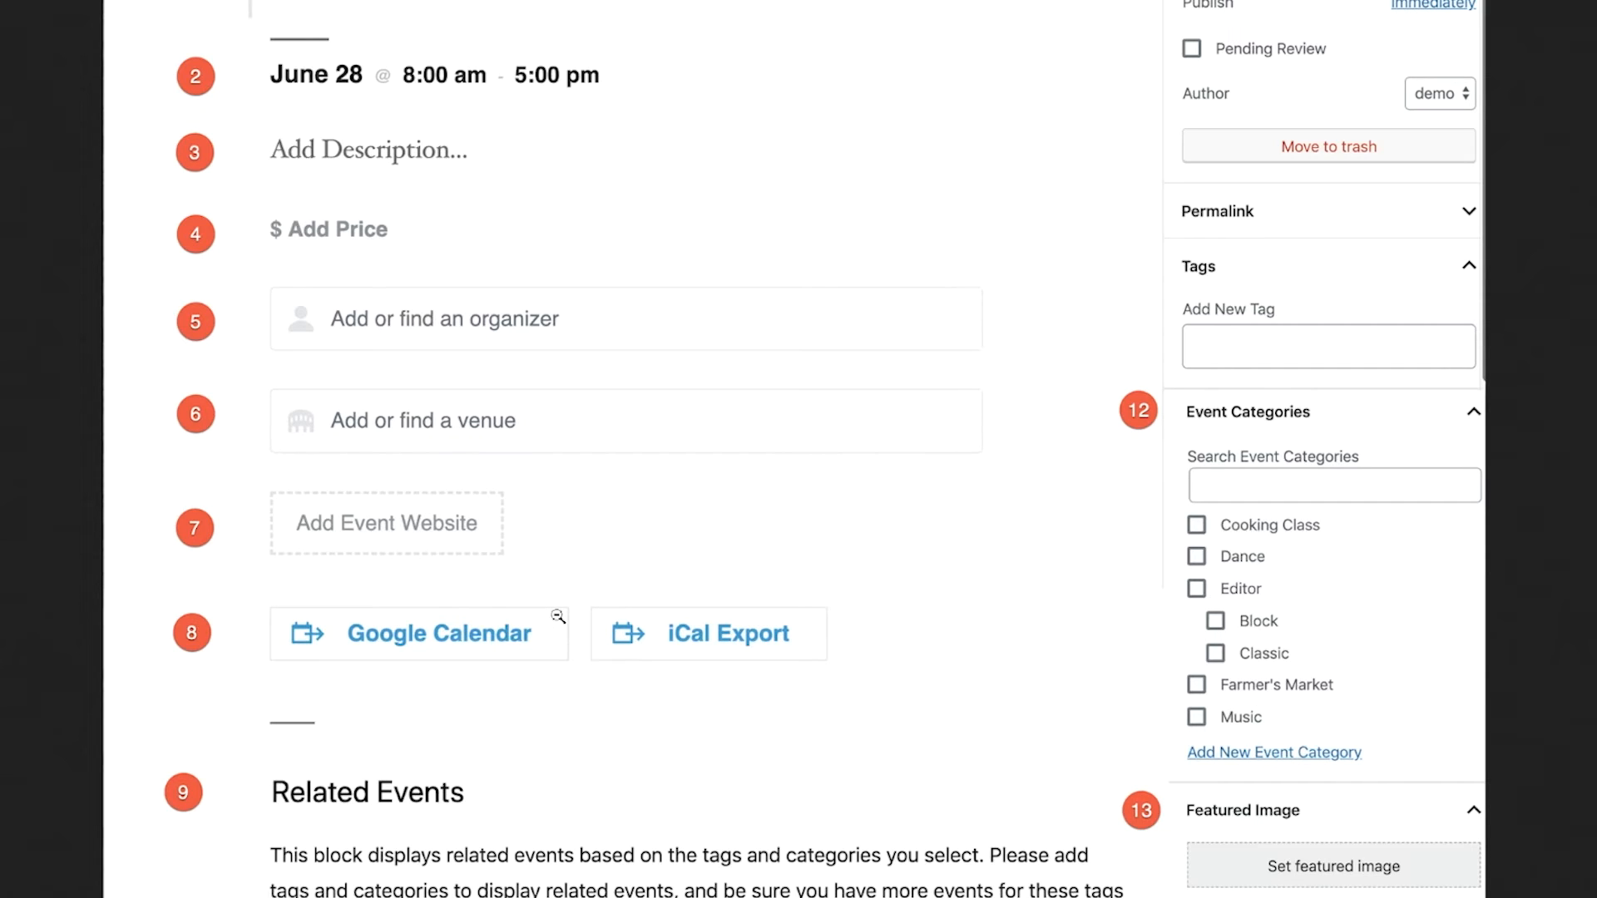
scroll(down, 3)
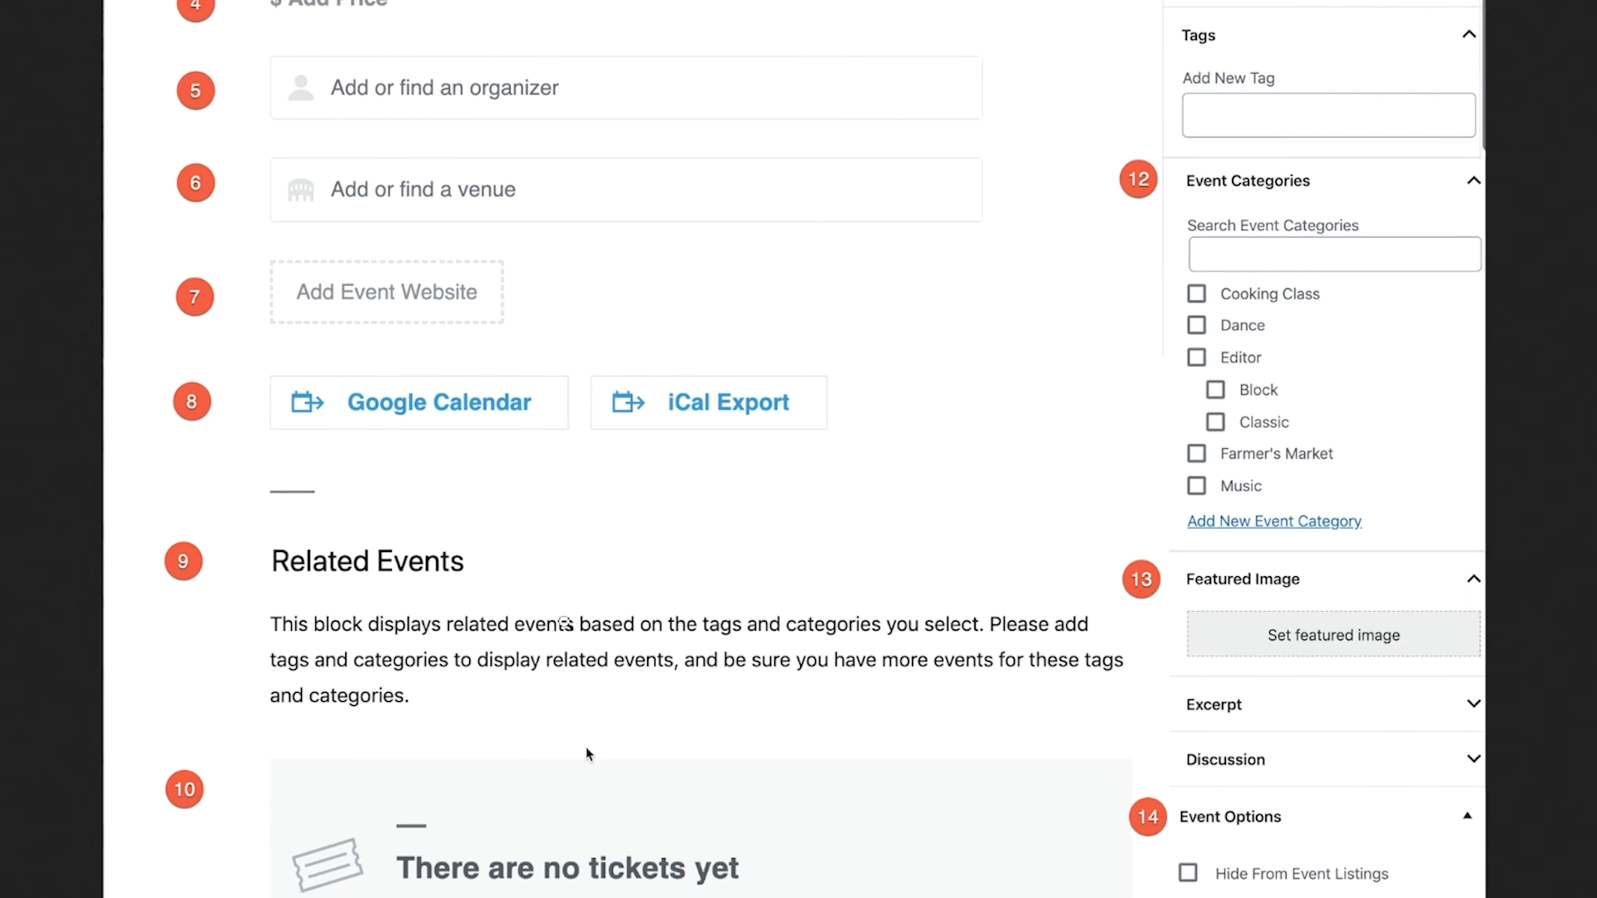
scroll(down, 3)
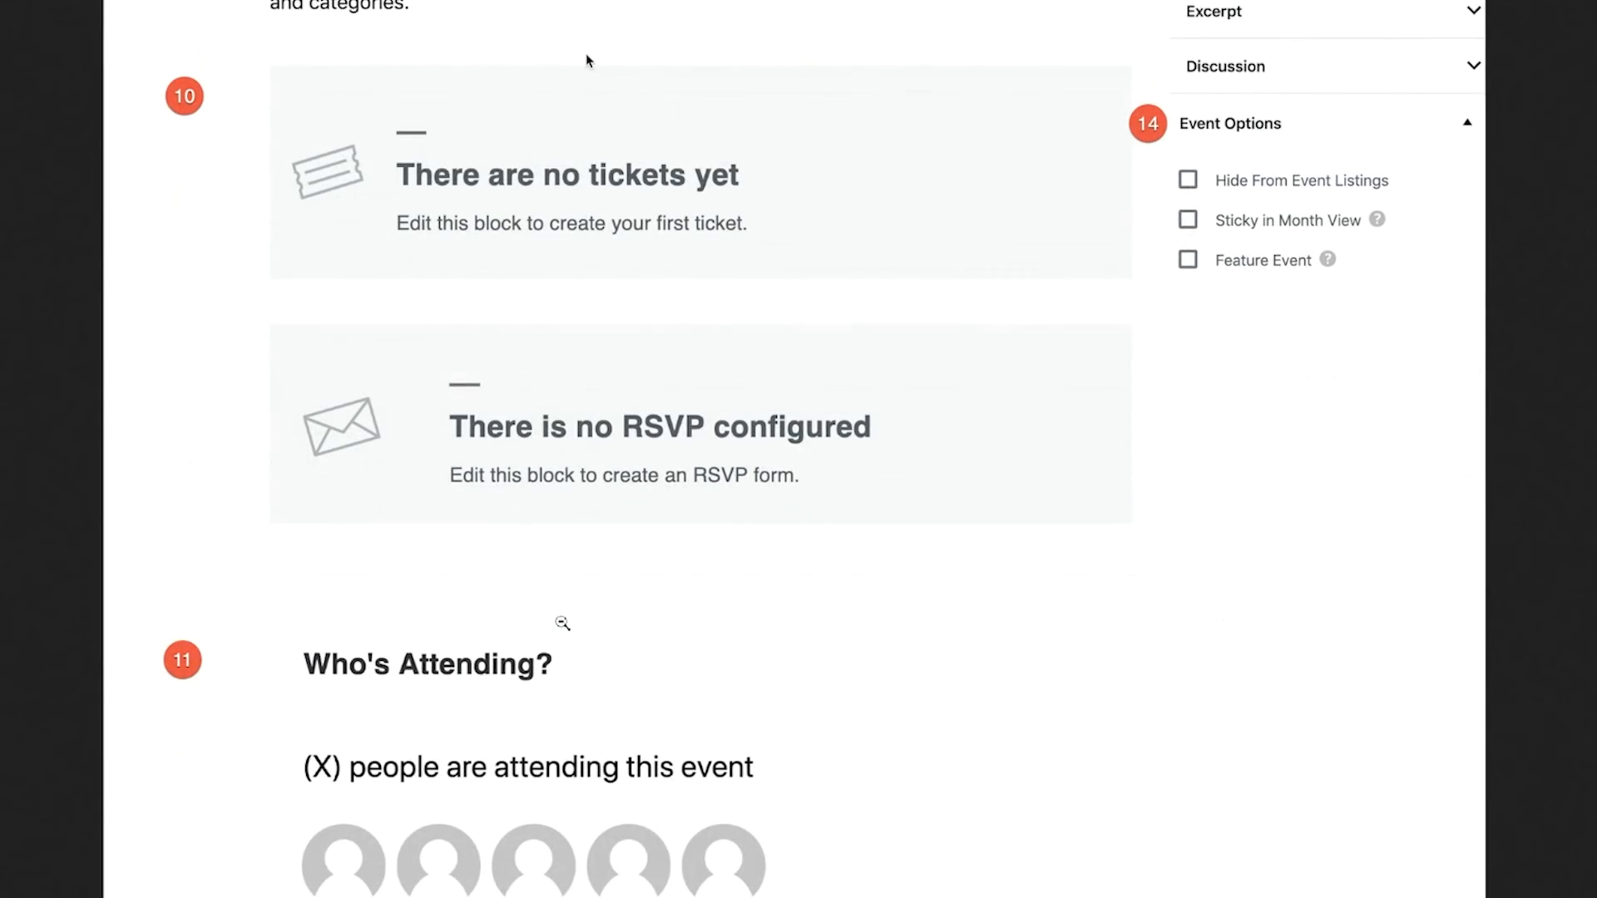
mouse_move(568, 622)
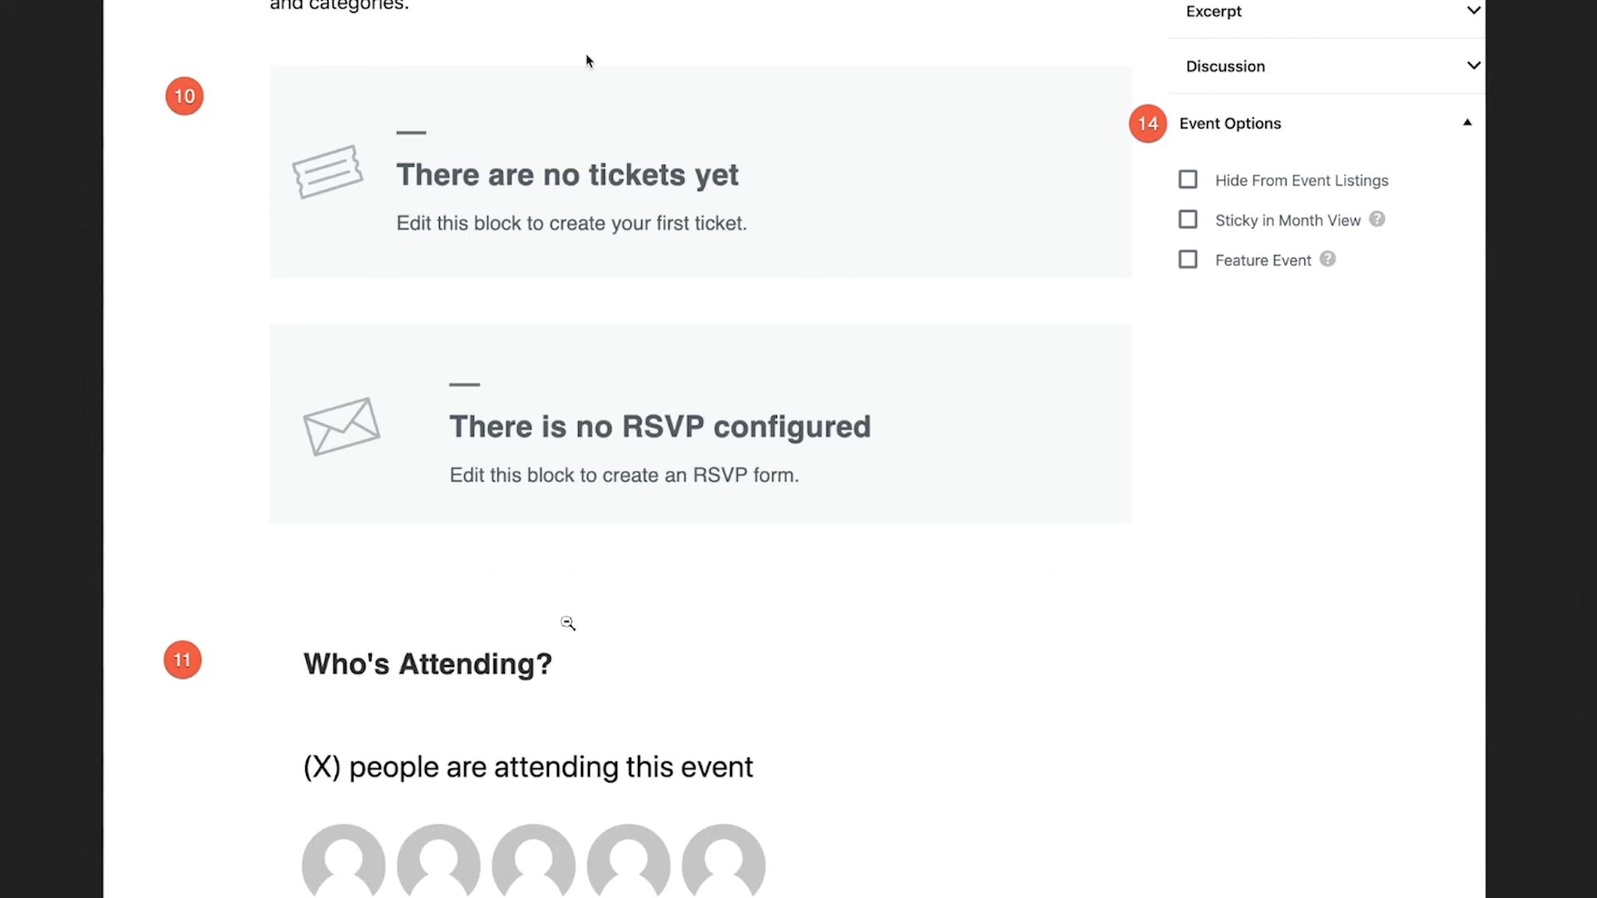
scroll(up, 3)
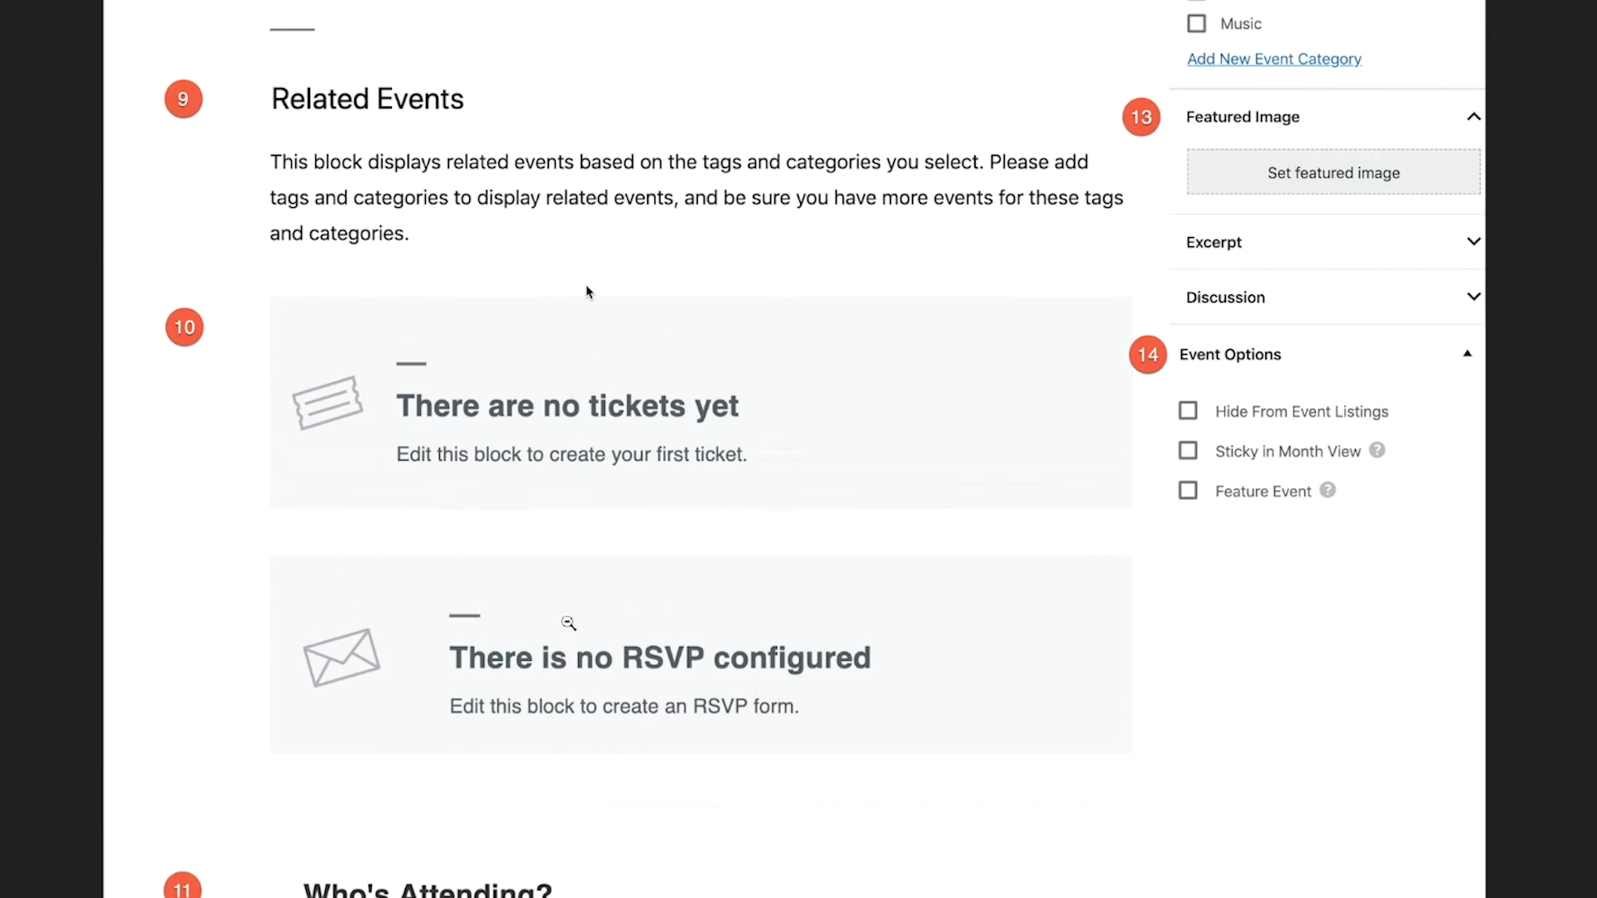
scroll(down, 3)
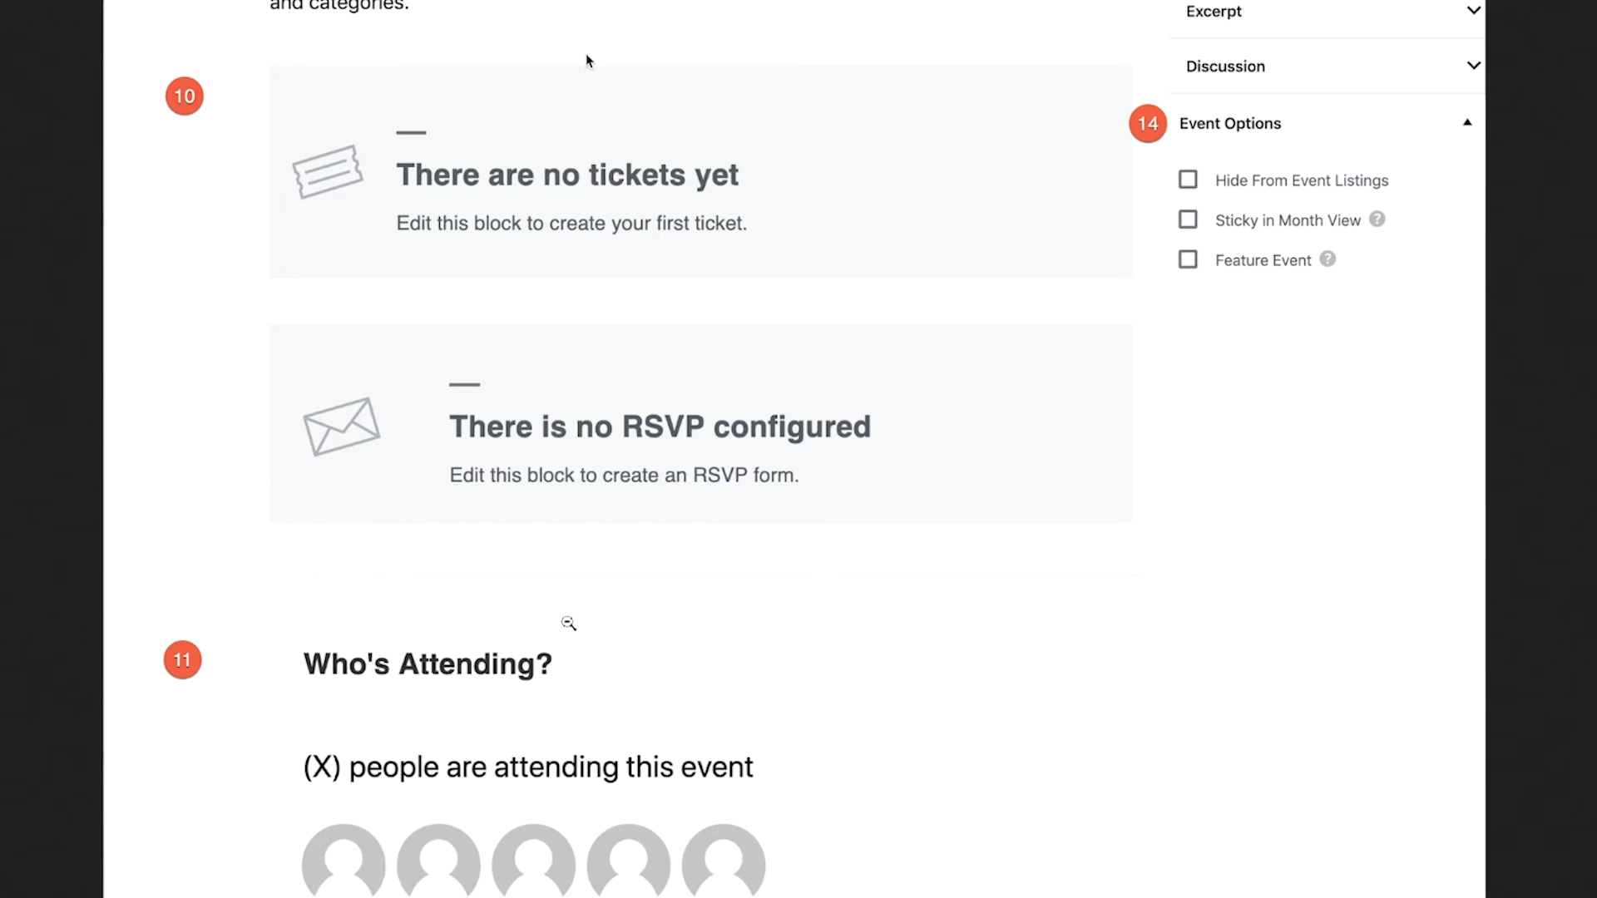
scroll(down, 3)
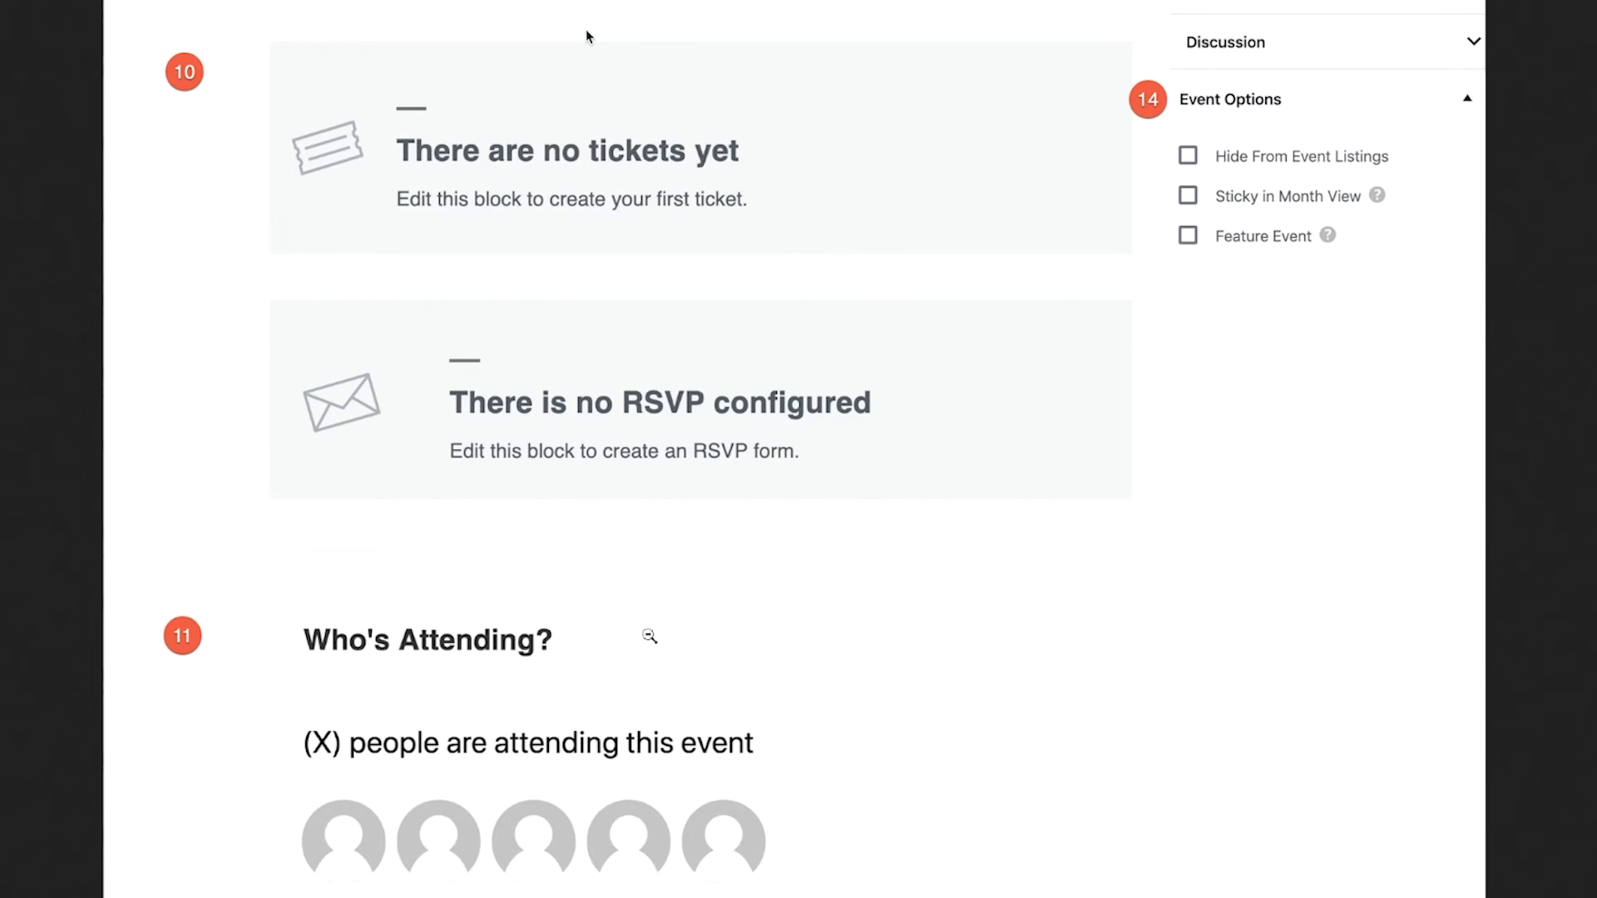
mouse_move(675, 638)
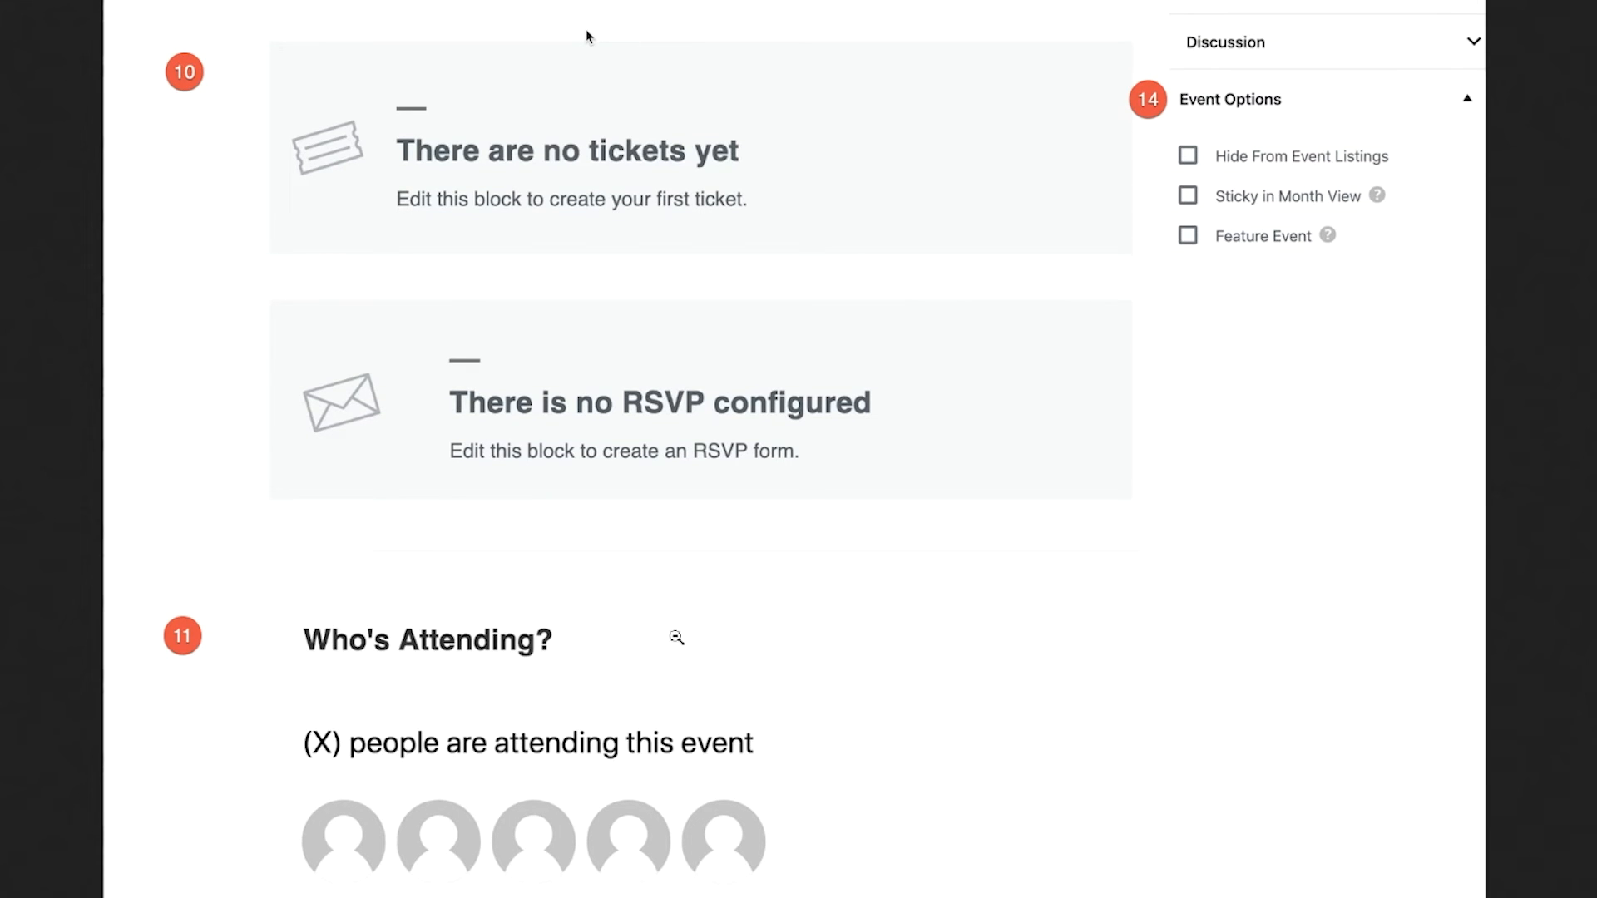
mouse_move(694, 632)
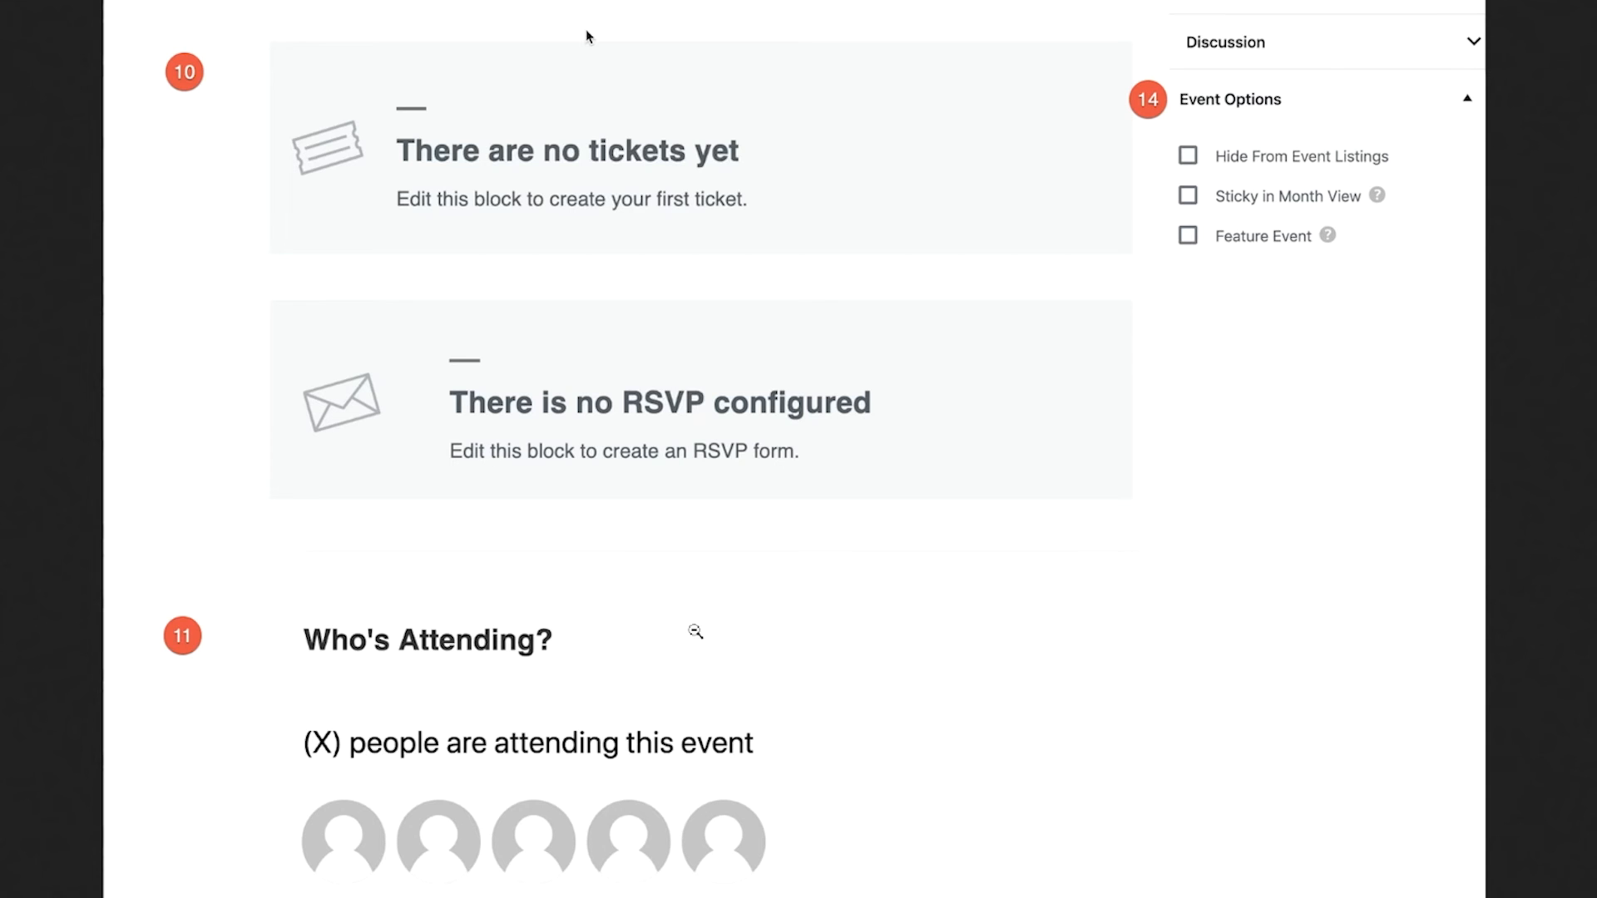
scroll(up, 3)
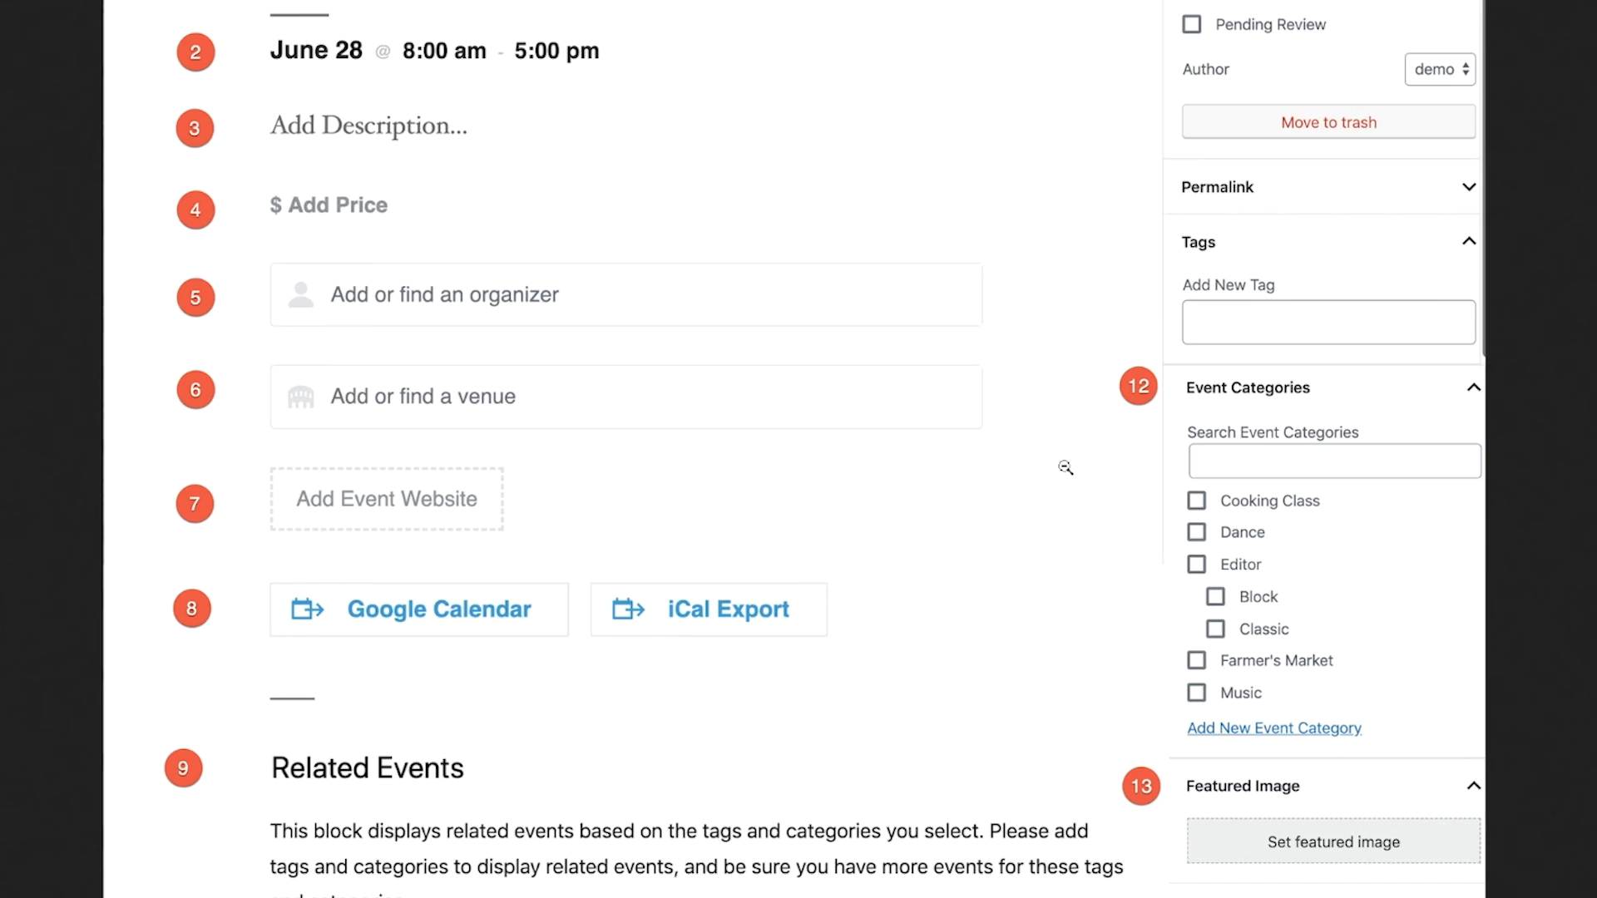
scroll(down, 3)
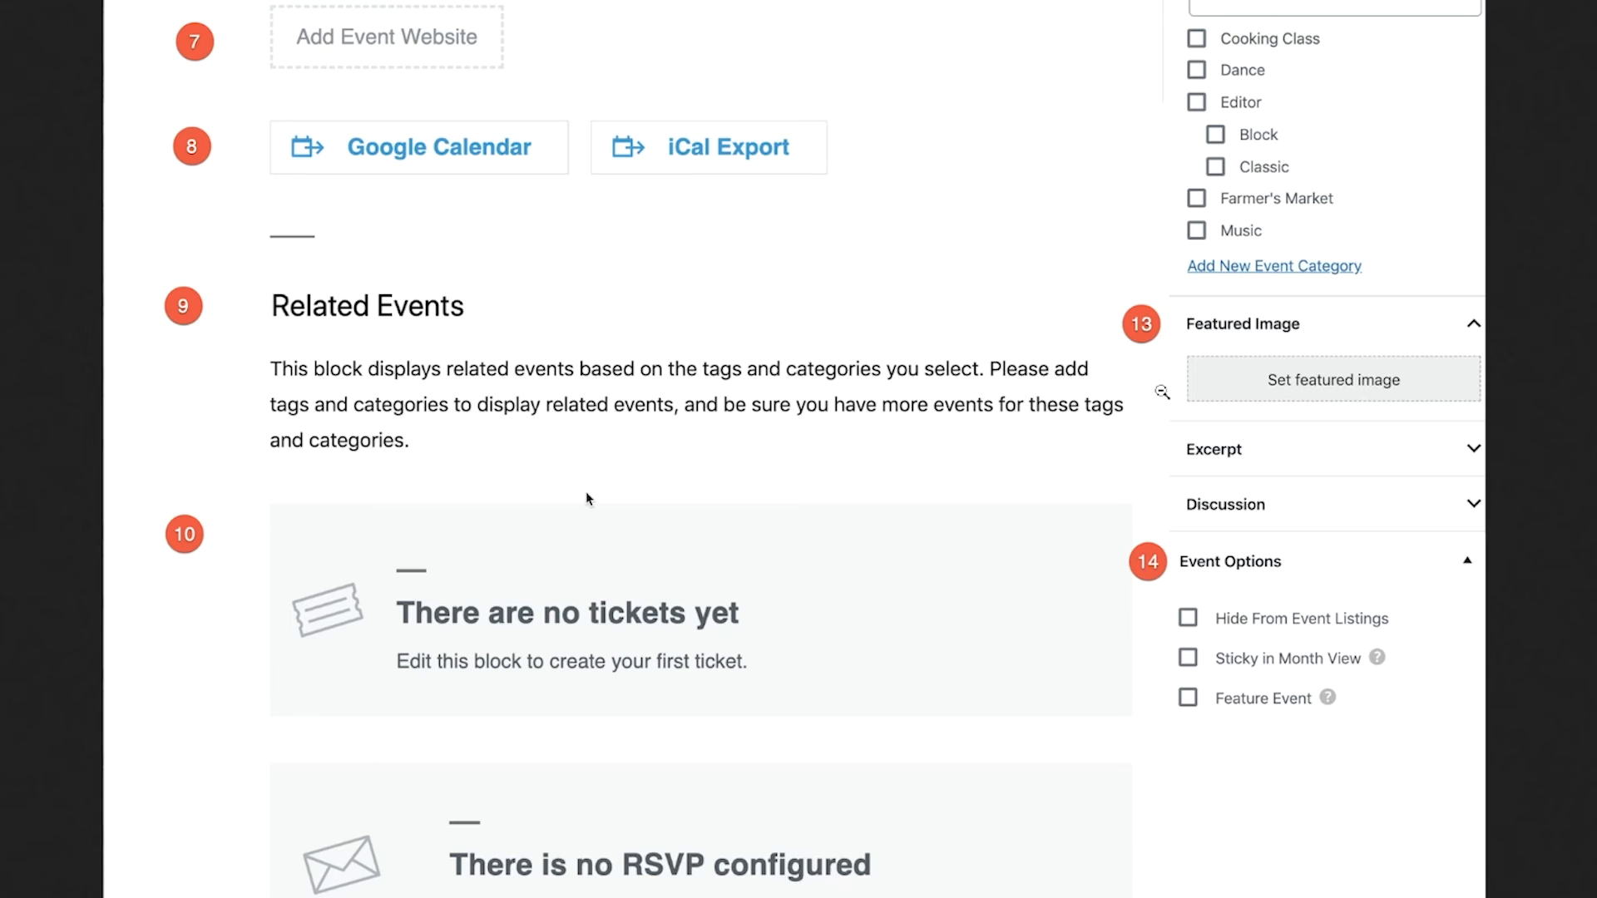
mouse_move(1293, 584)
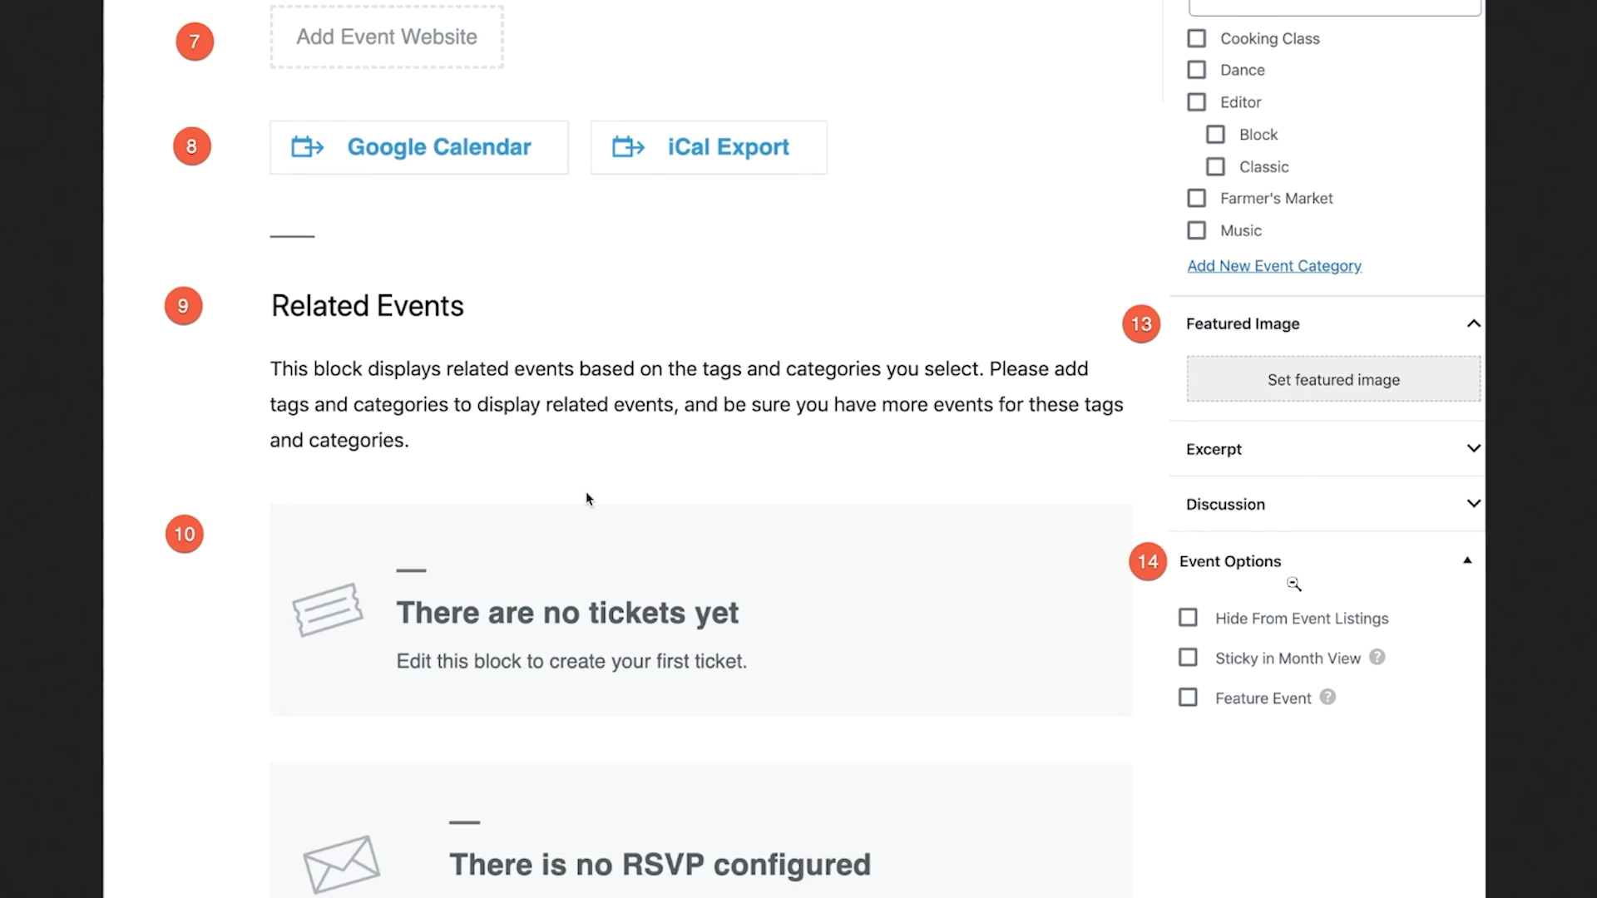
mouse_move(1328, 584)
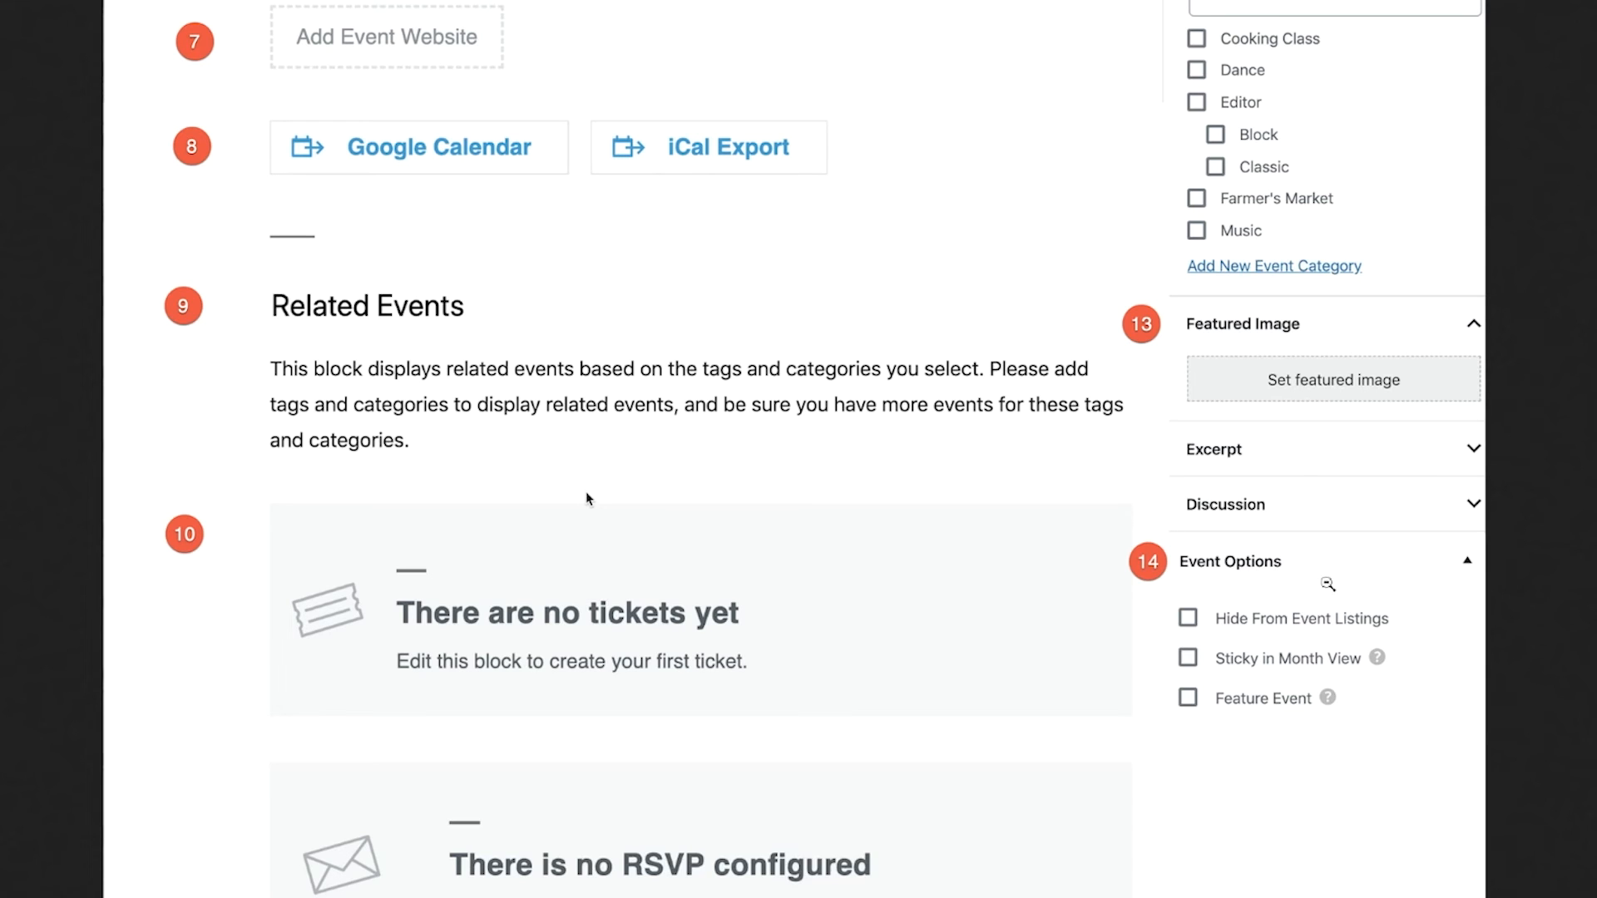
mouse_move(1302, 662)
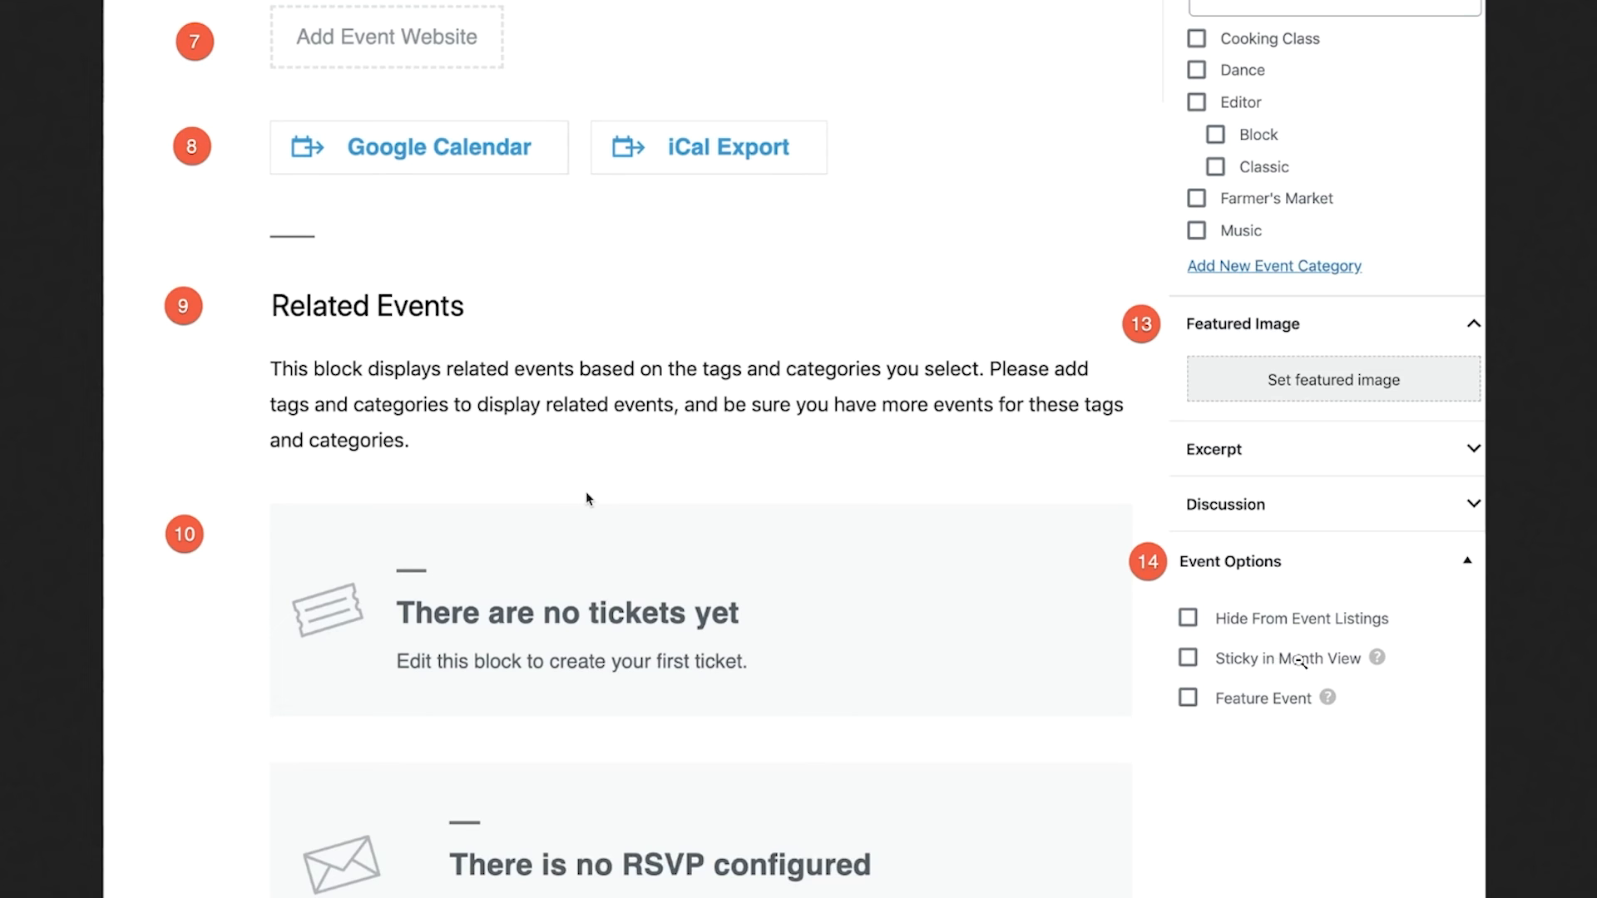
mouse_move(1387, 629)
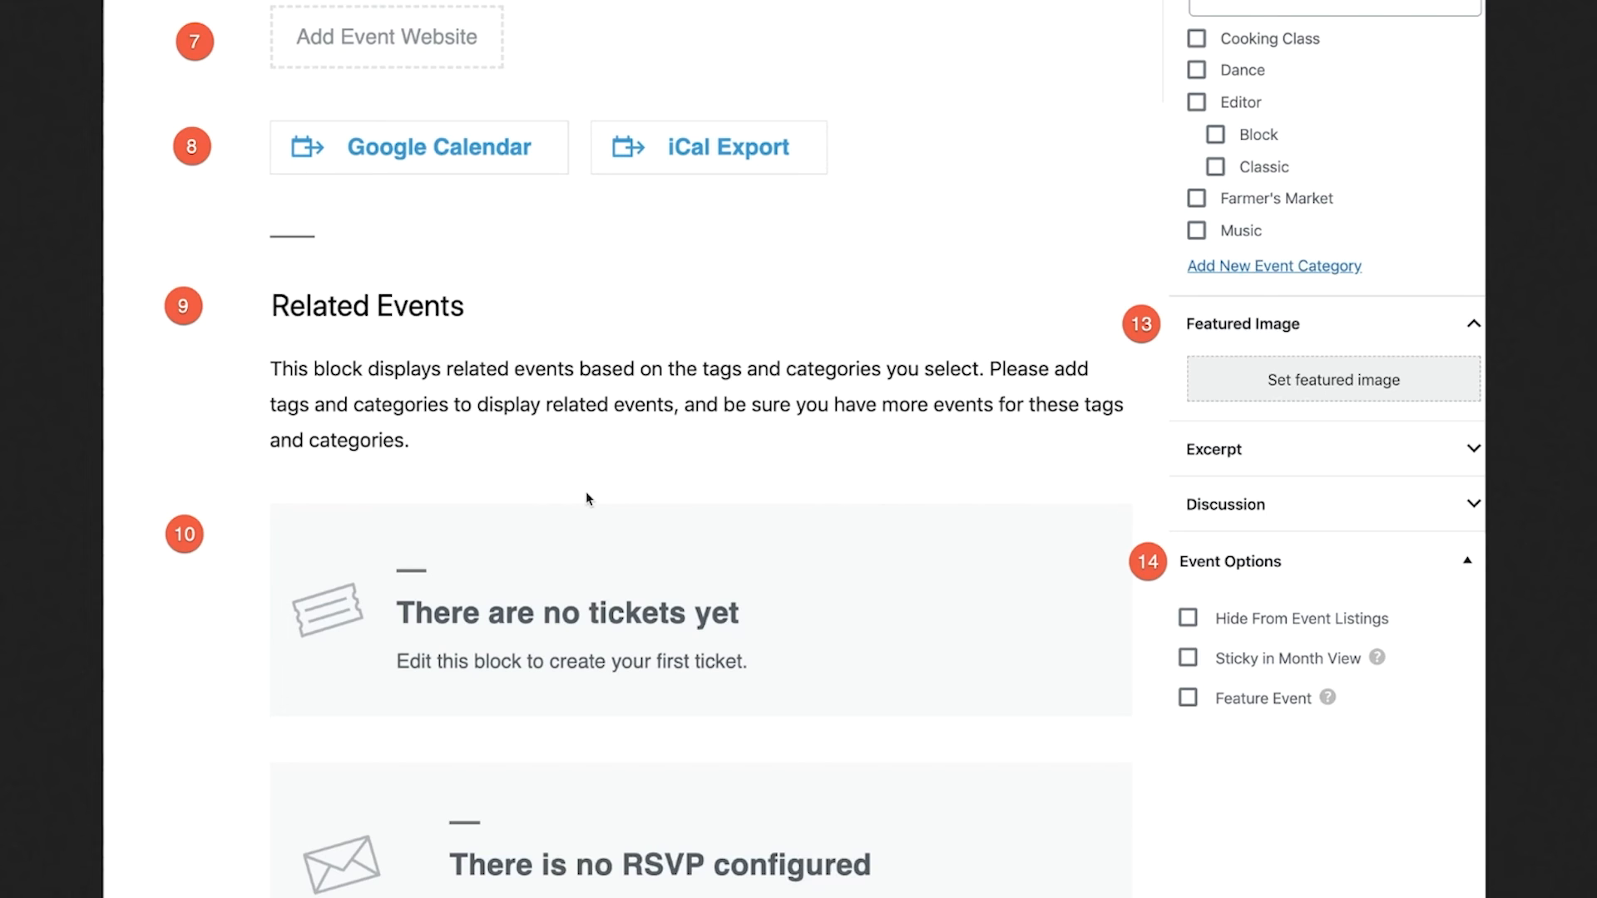
scroll(up, 3)
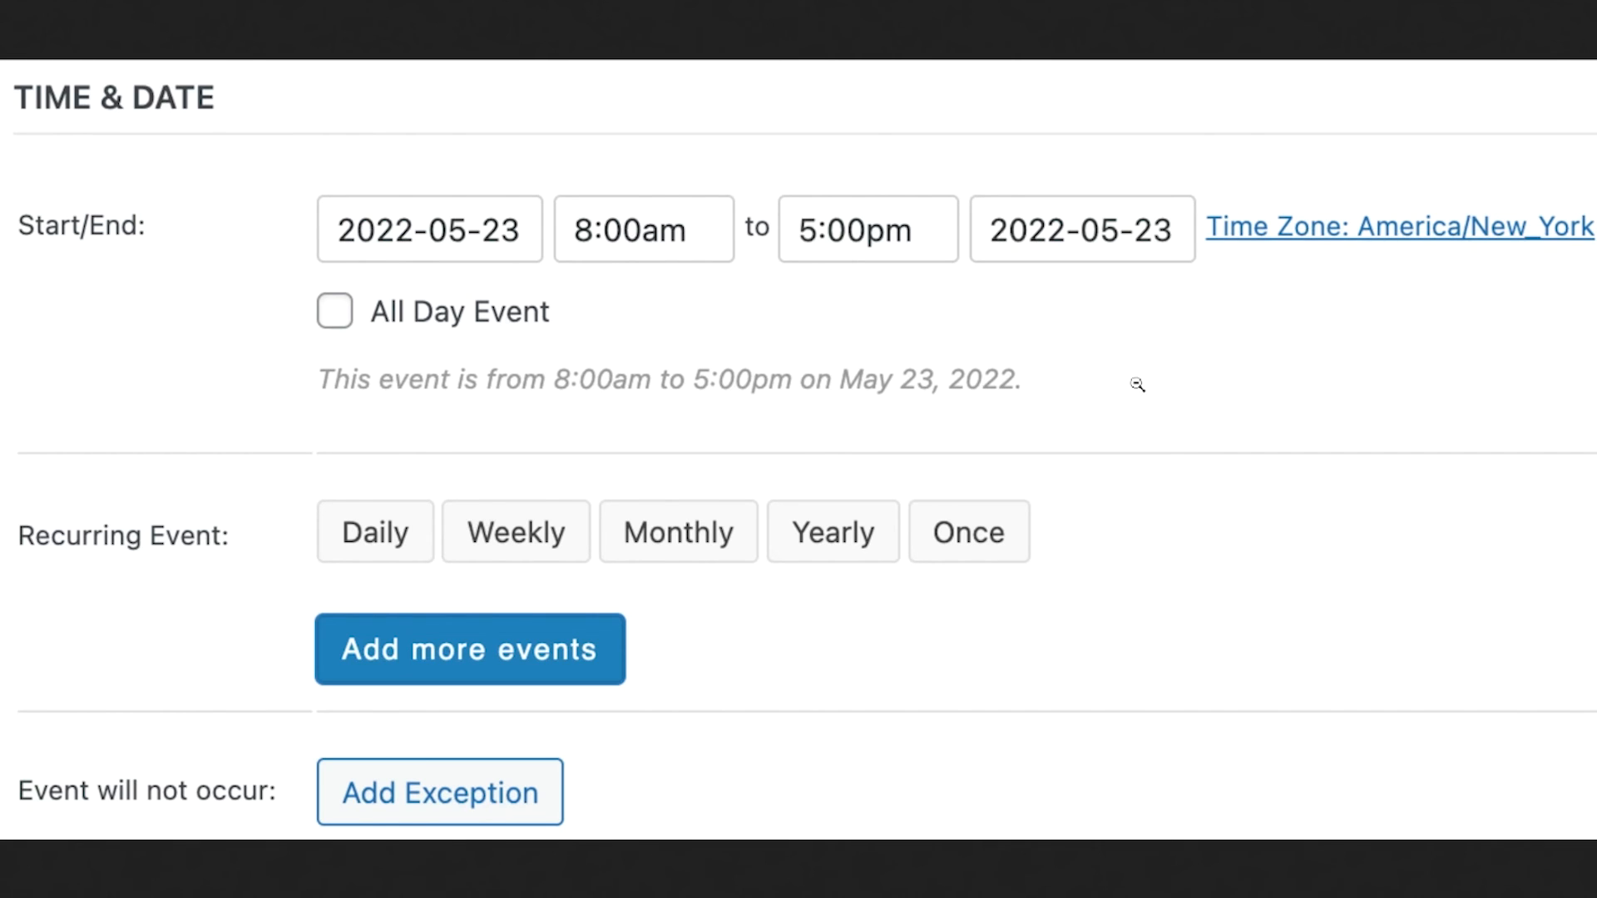
mouse_move(1137, 366)
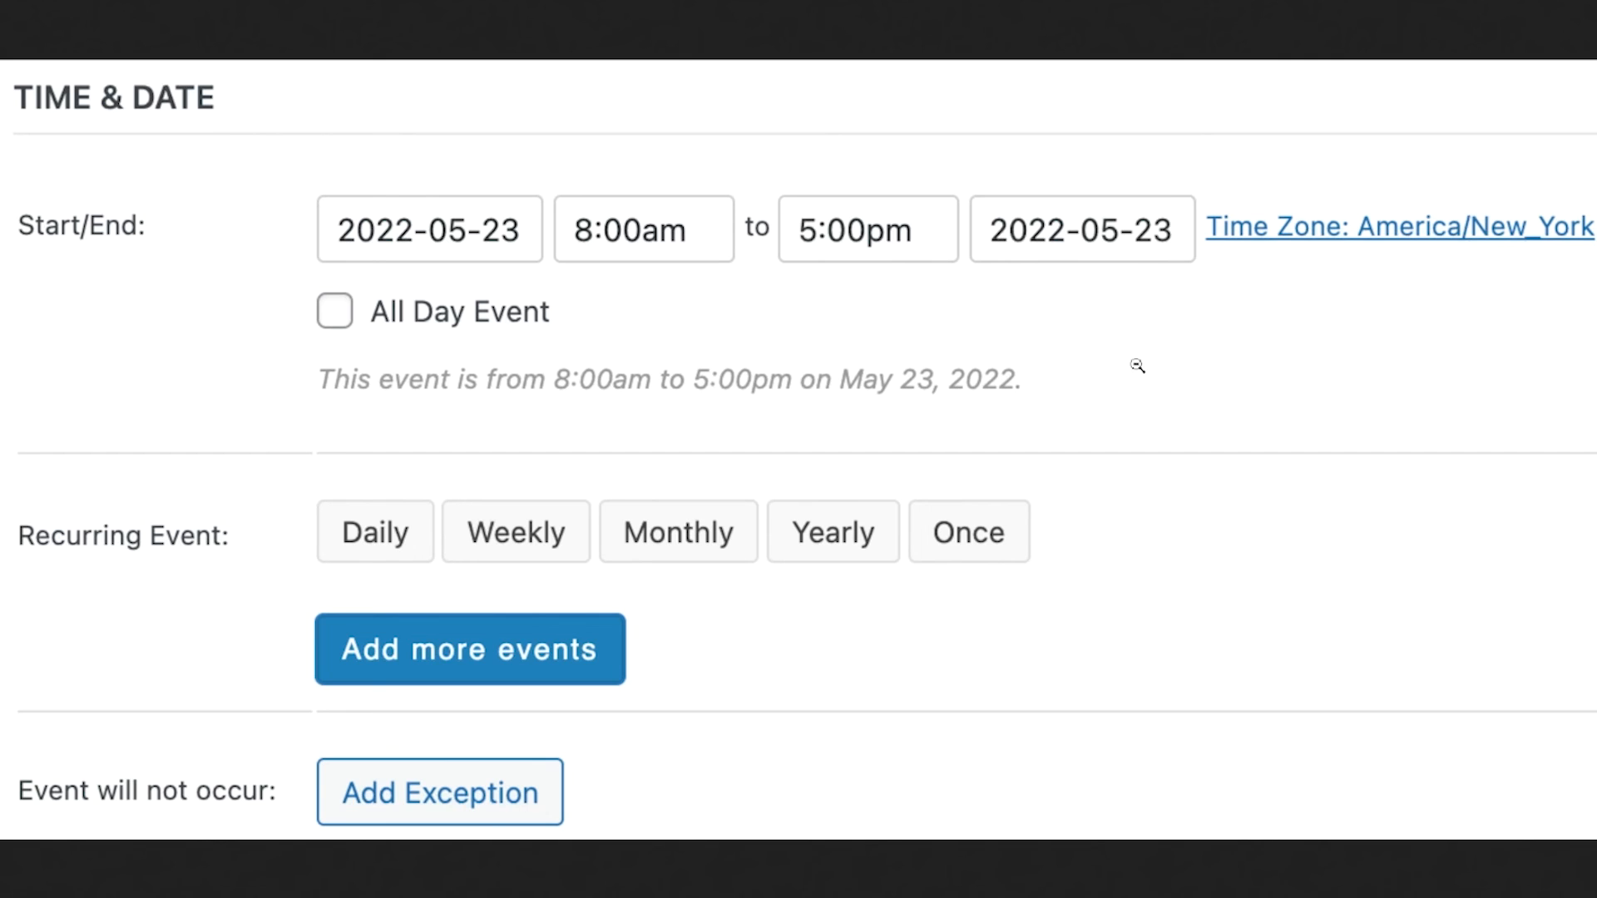
mouse_move(1141, 364)
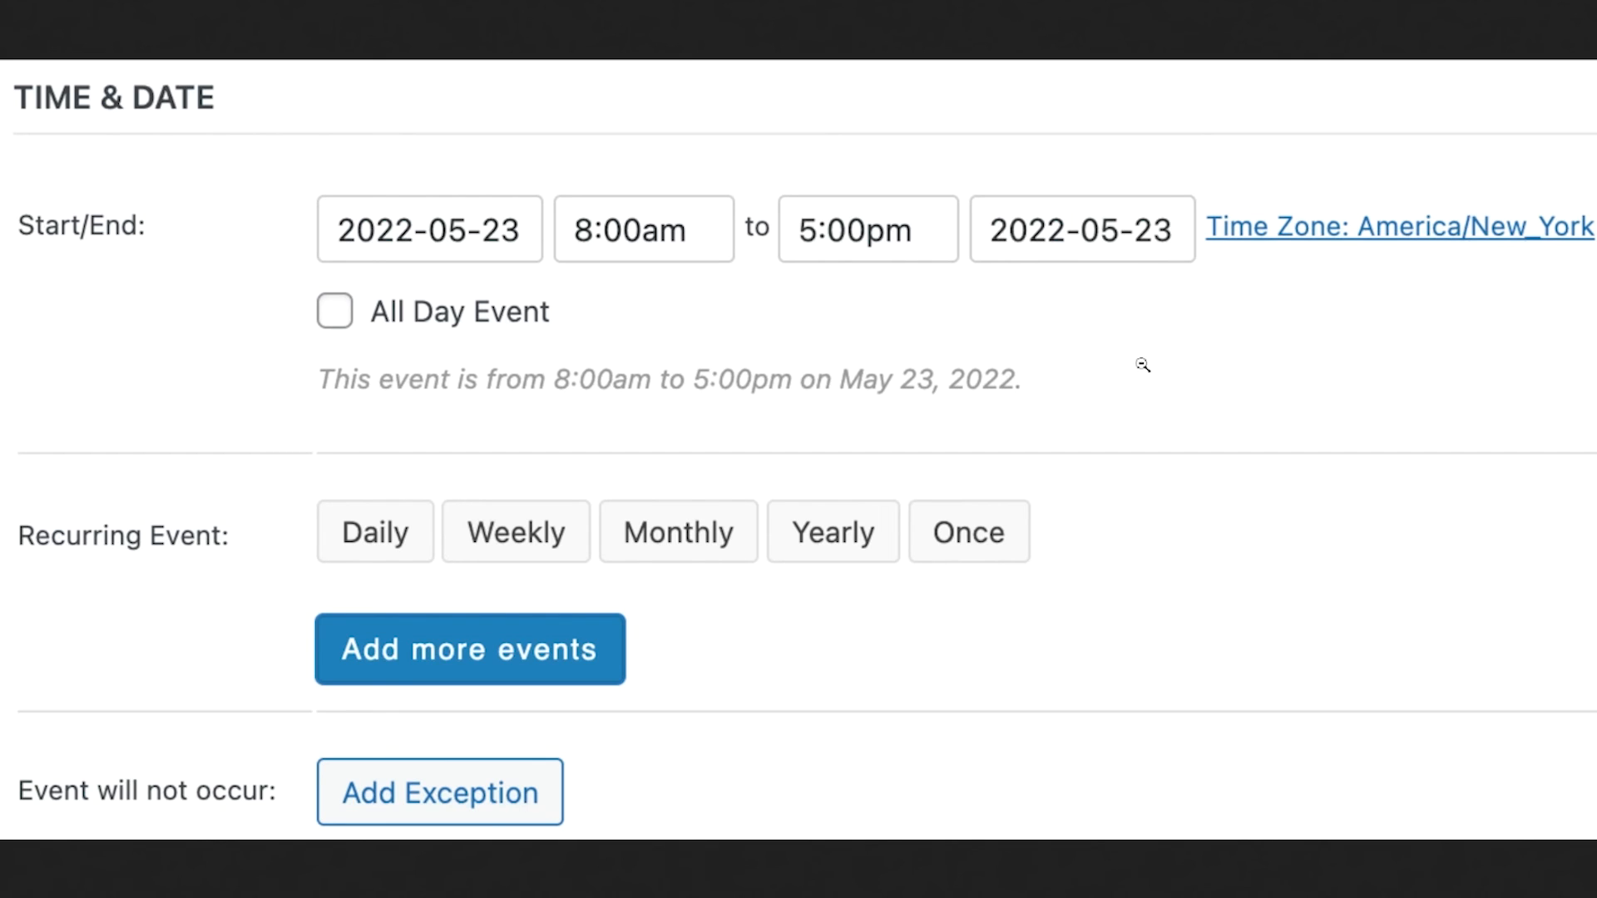
mouse_move(371, 167)
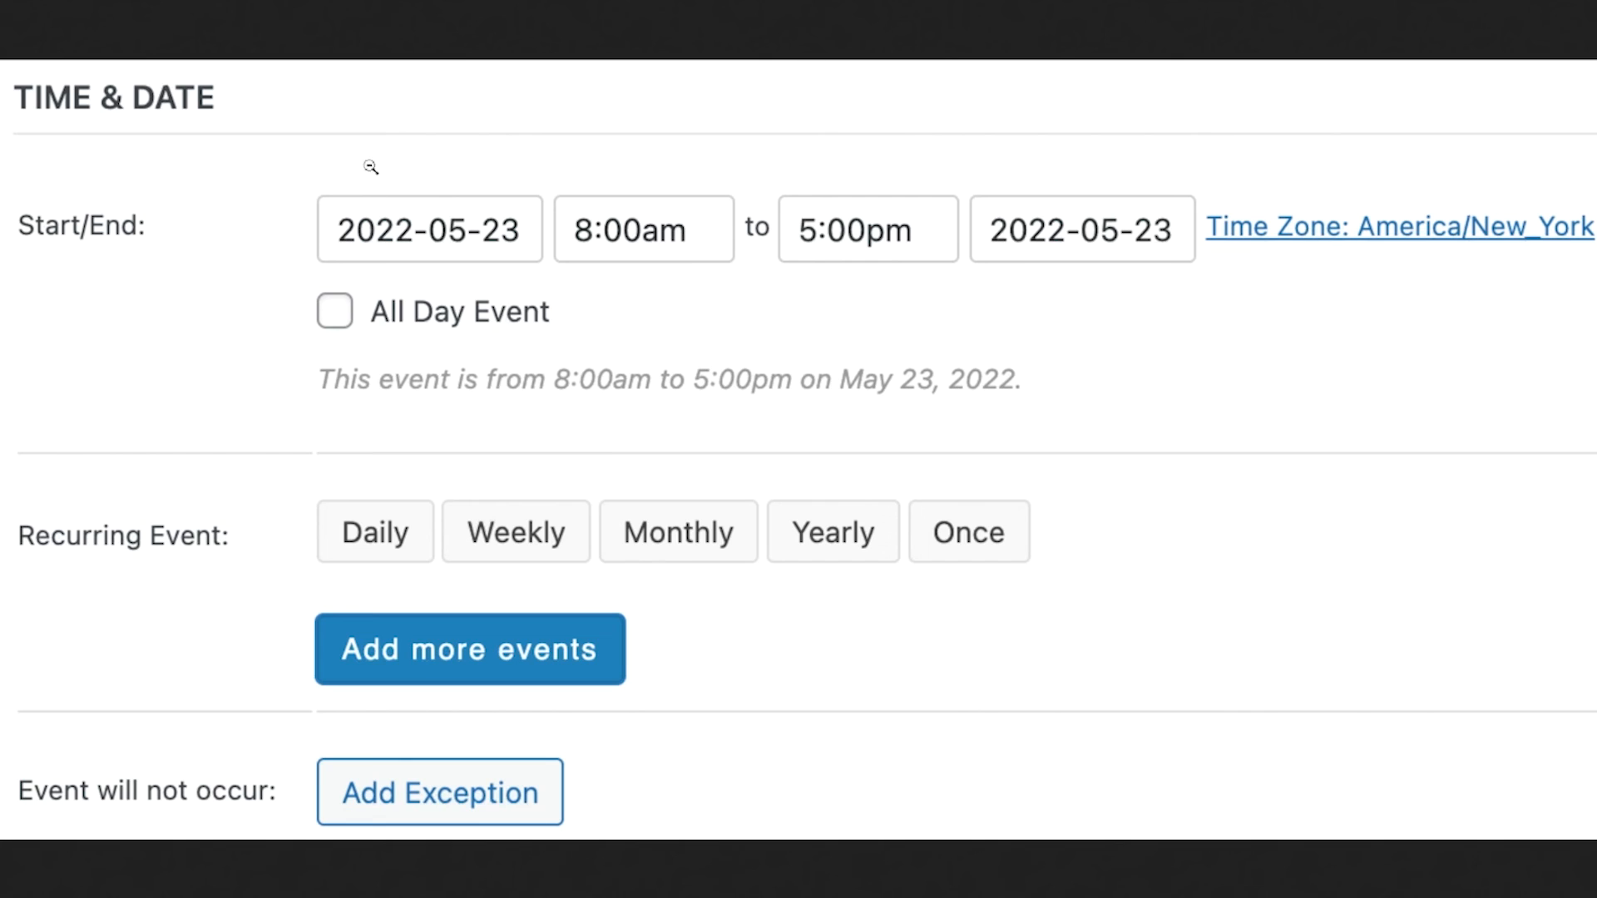
mouse_move(468, 173)
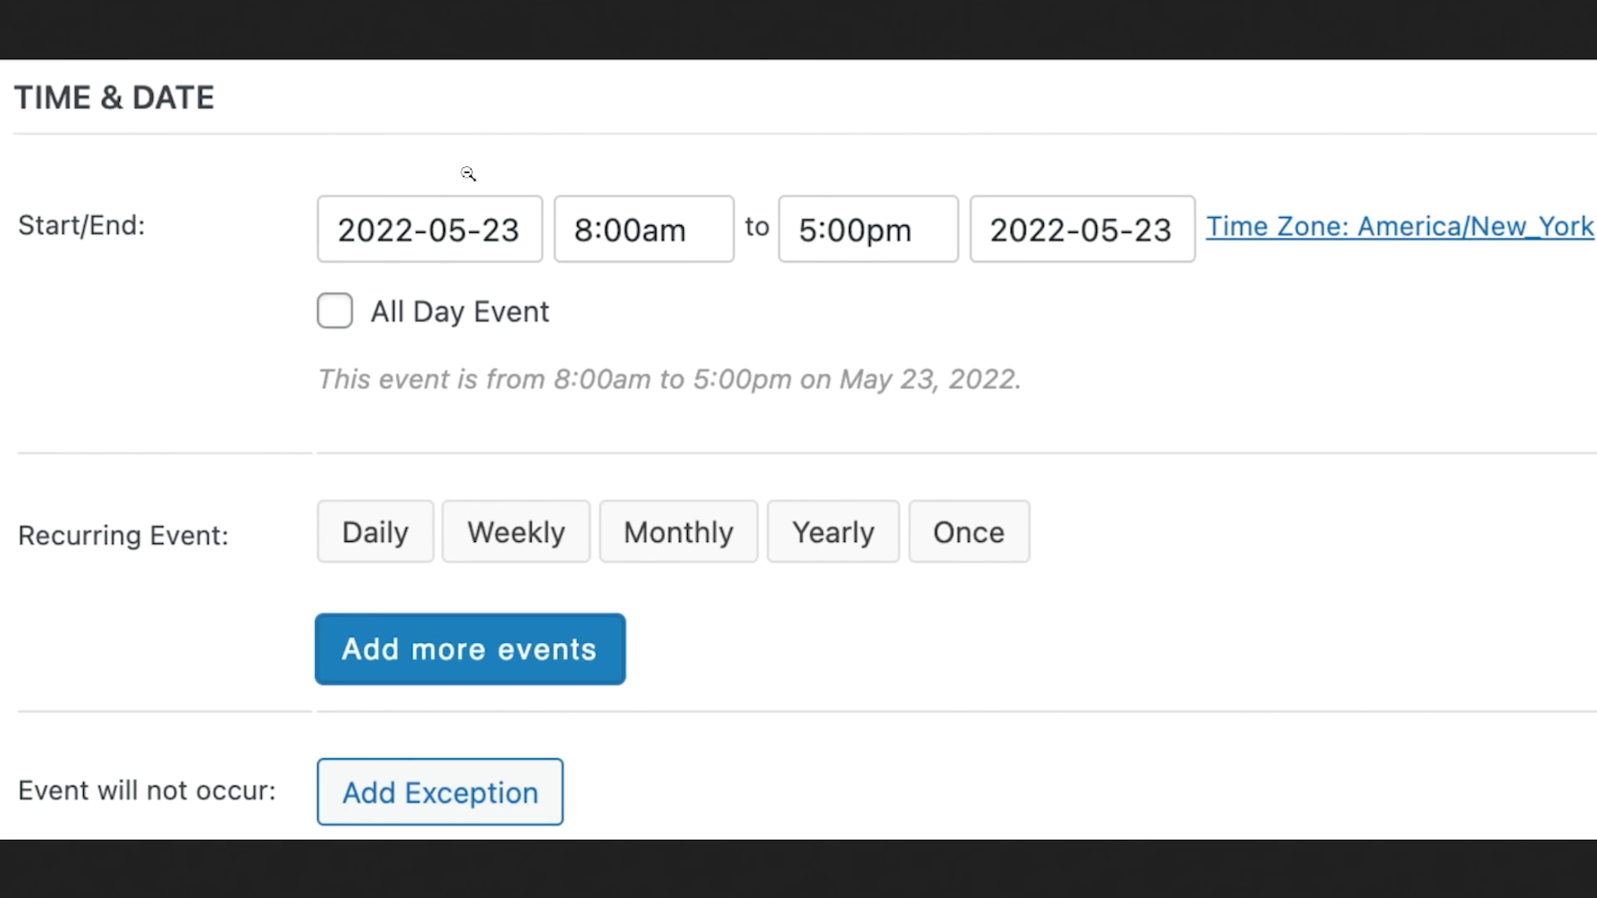
mouse_move(205, 565)
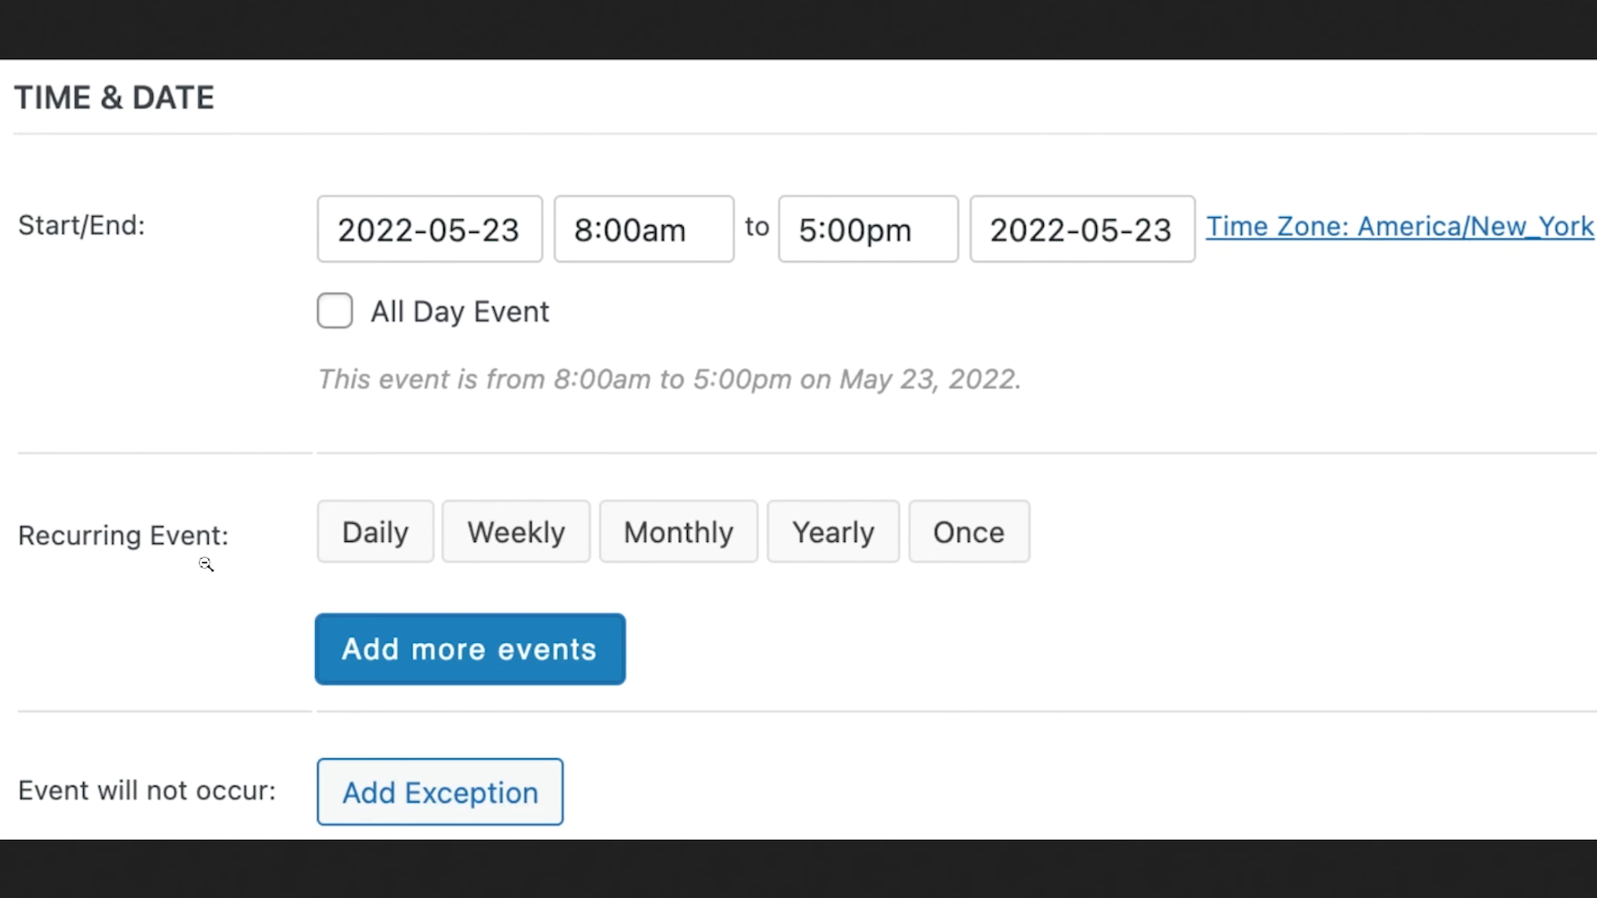
mouse_move(591, 553)
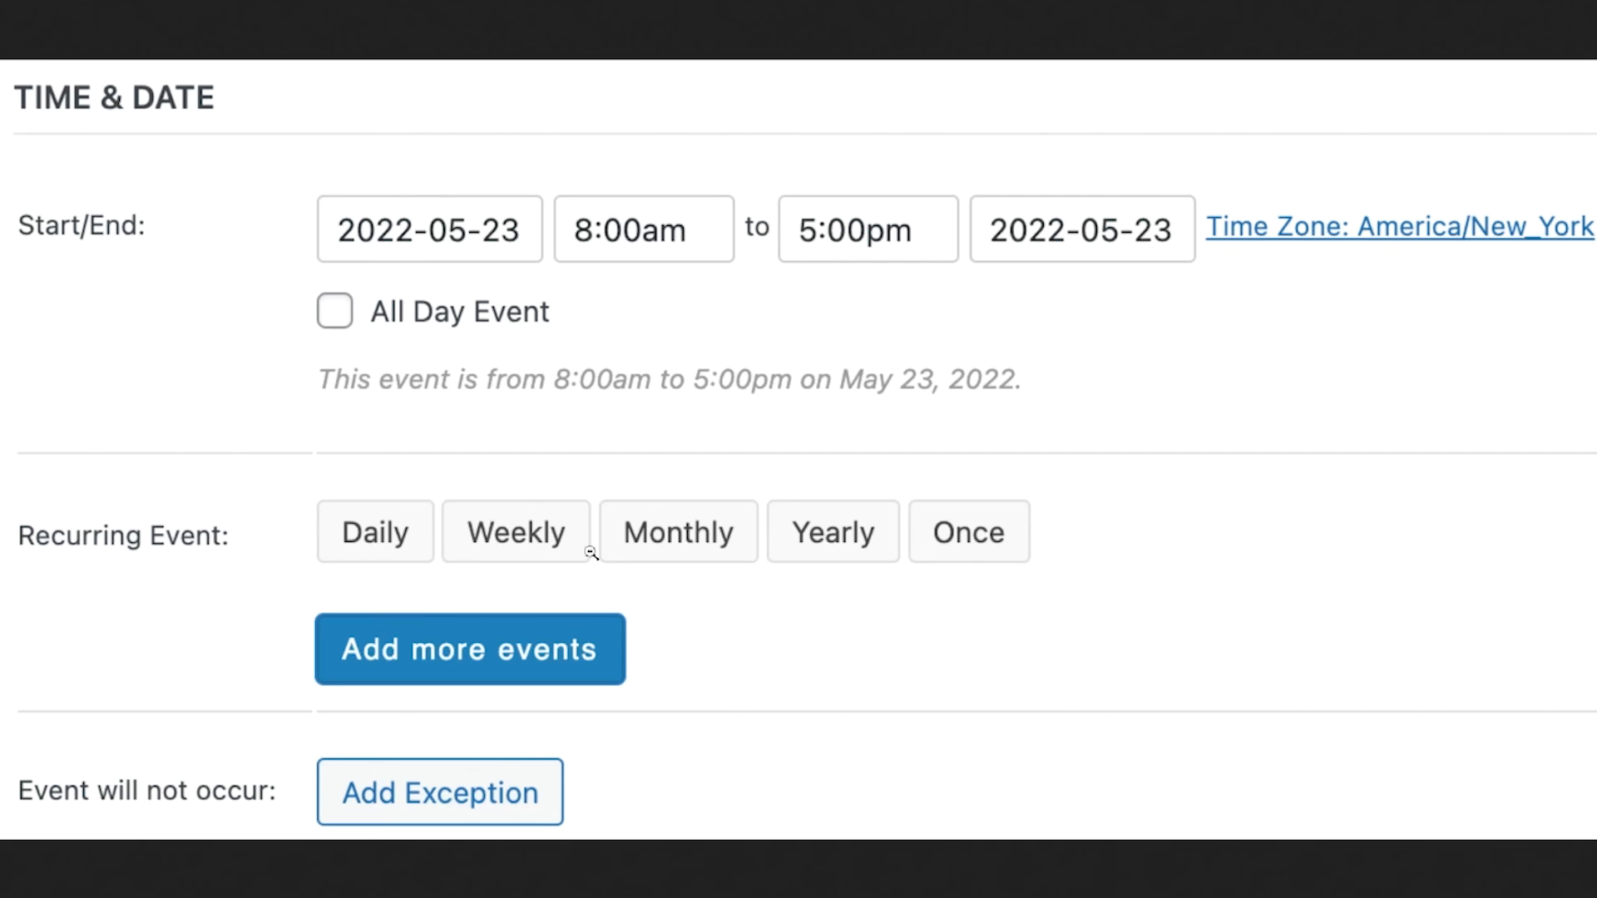
mouse_move(990, 540)
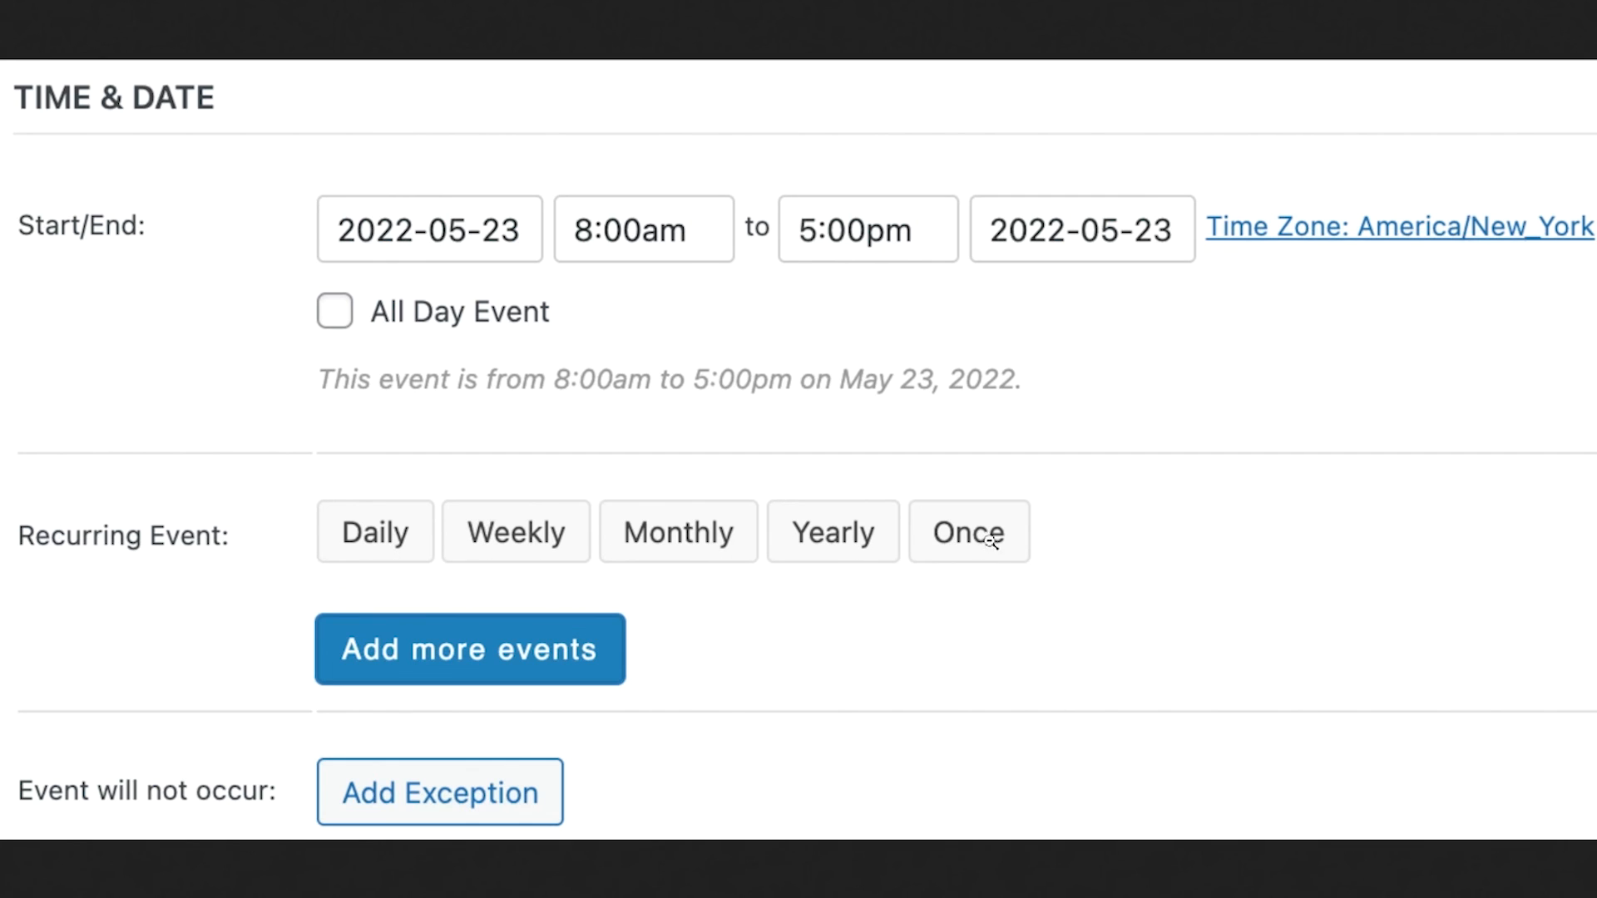
mouse_move(535, 672)
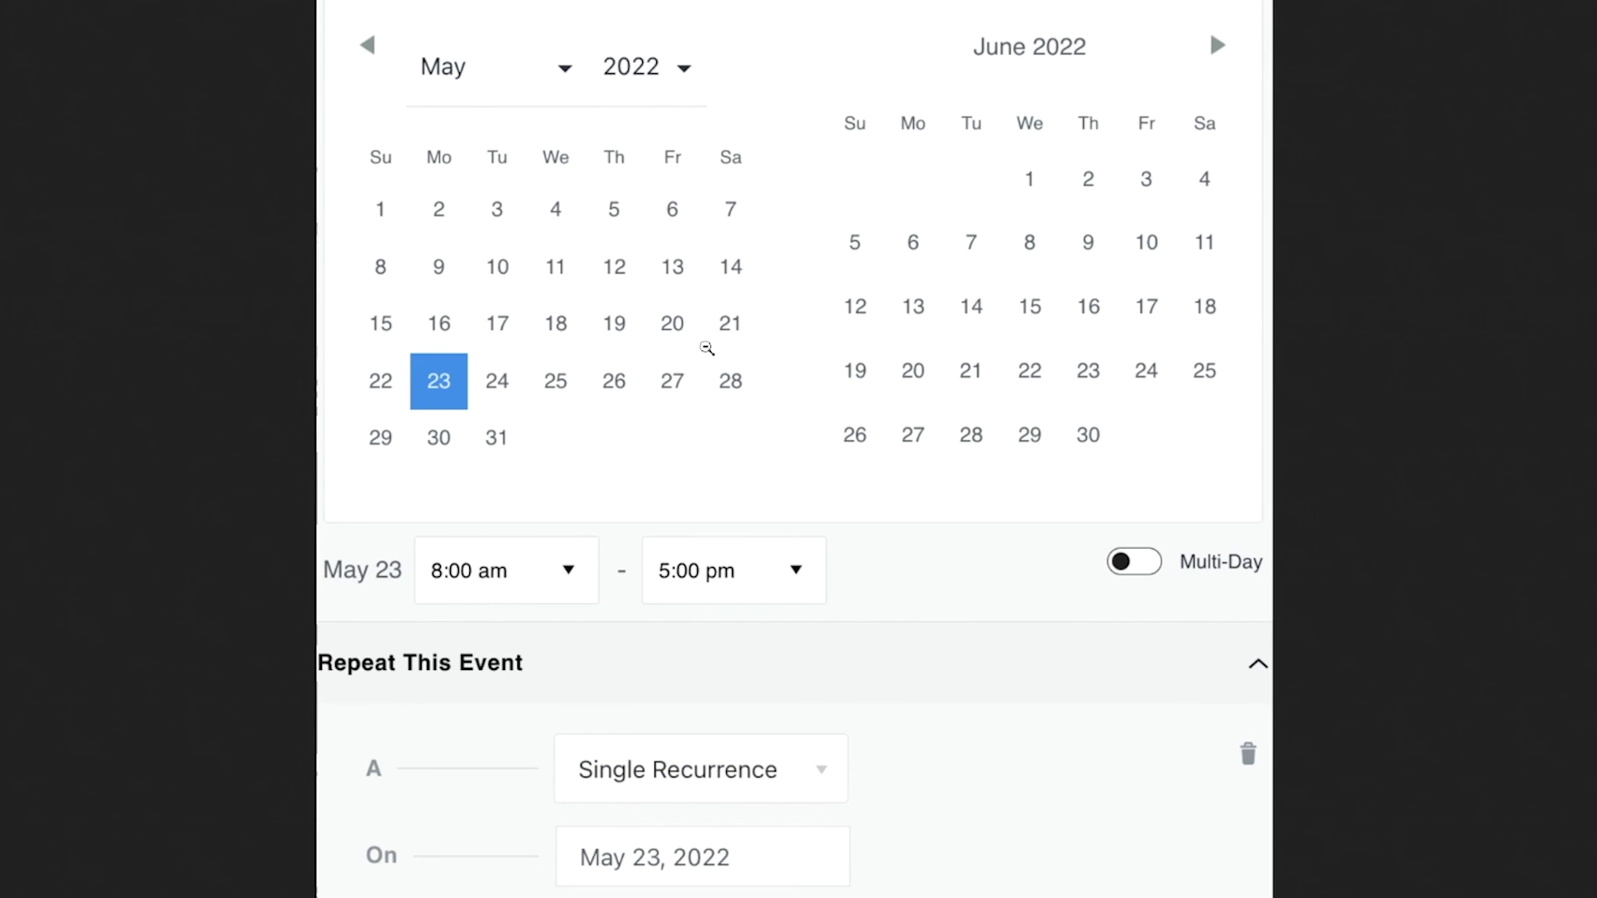
mouse_move(866, 176)
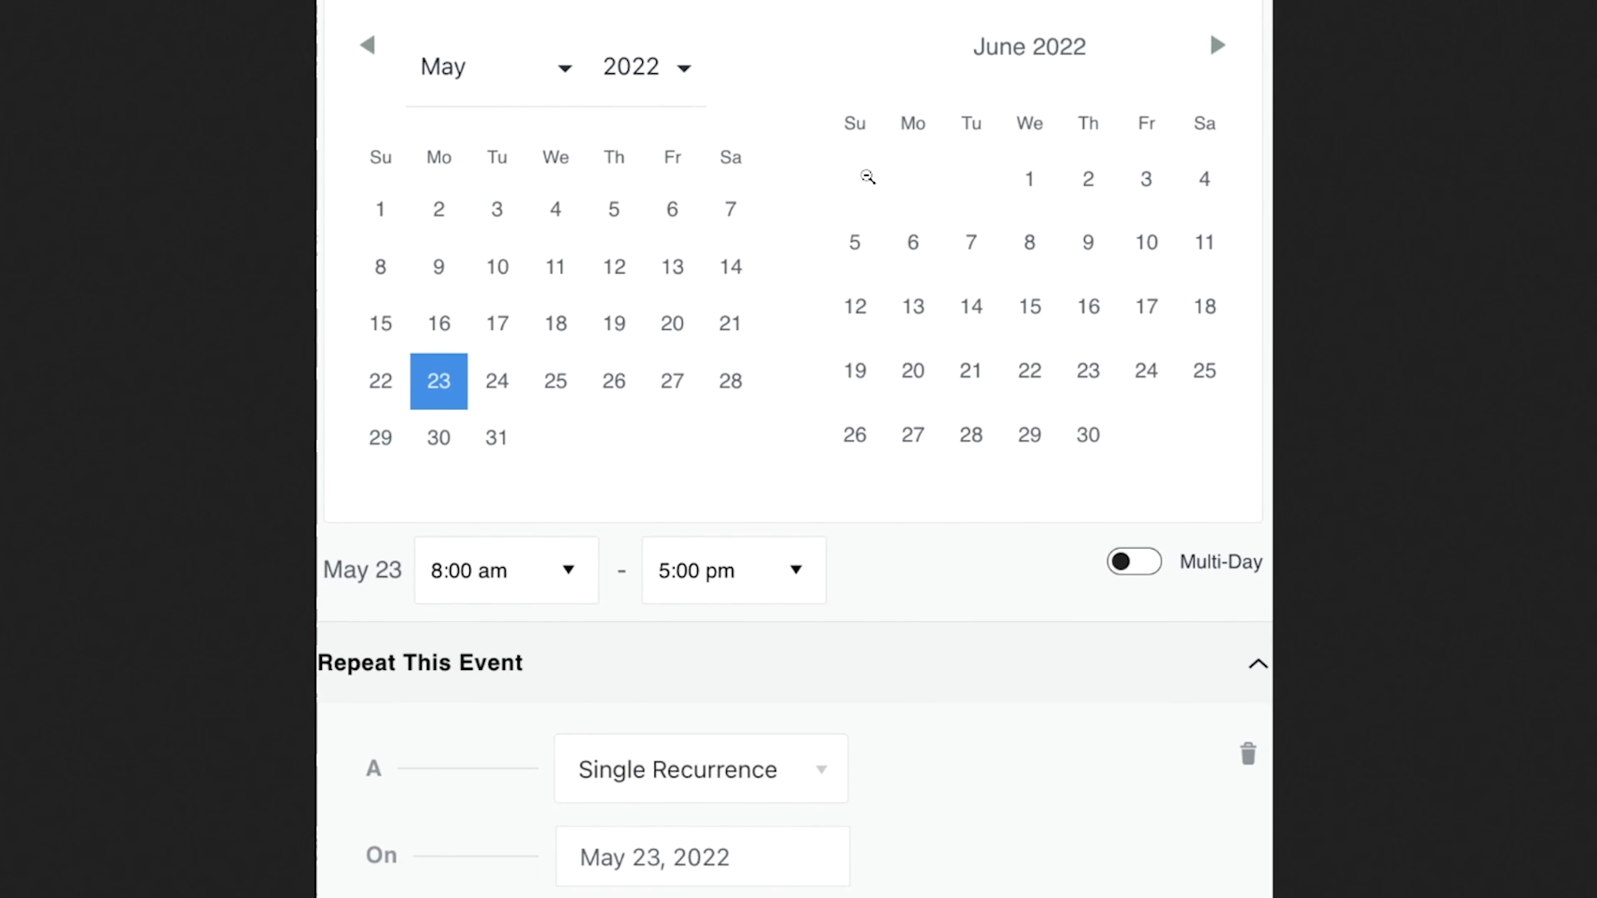
mouse_move(1030, 330)
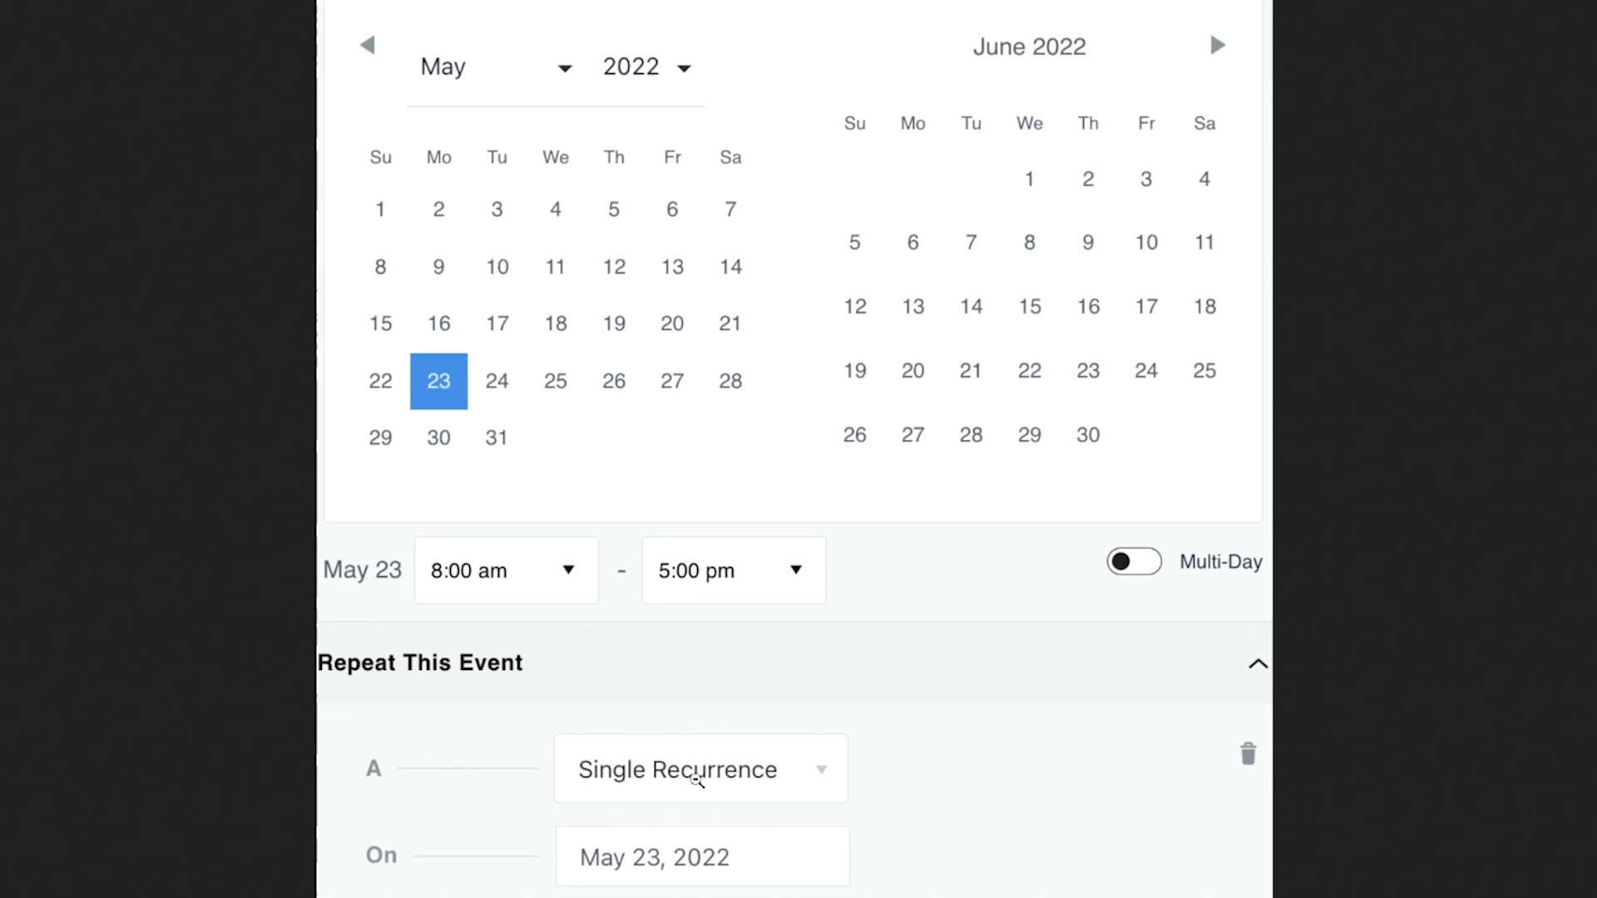
mouse_move(700, 776)
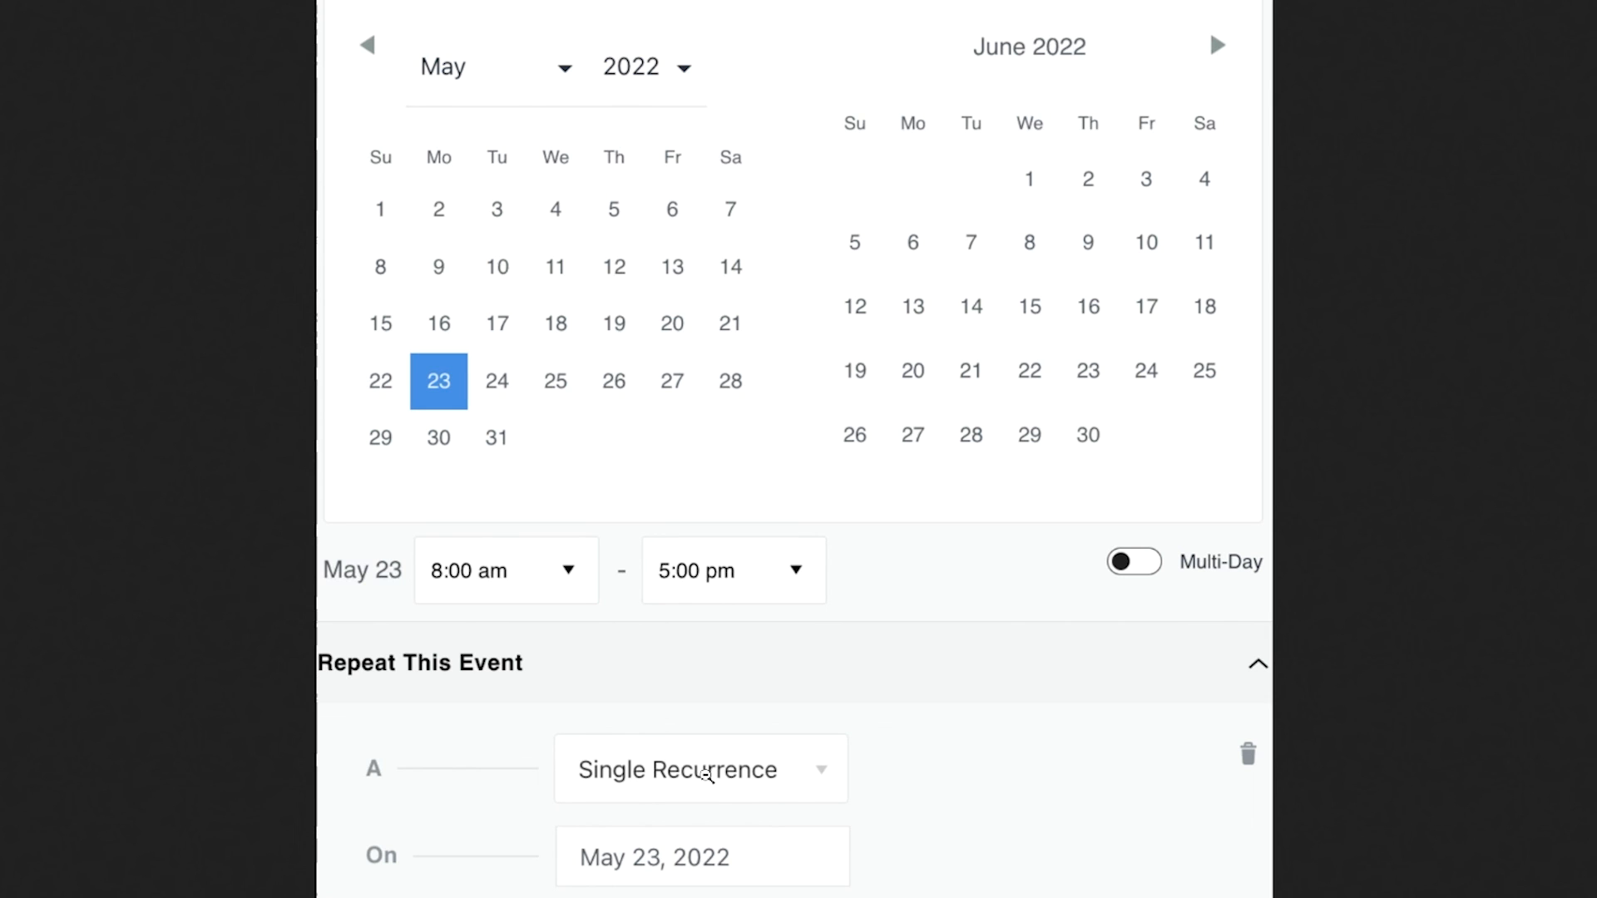